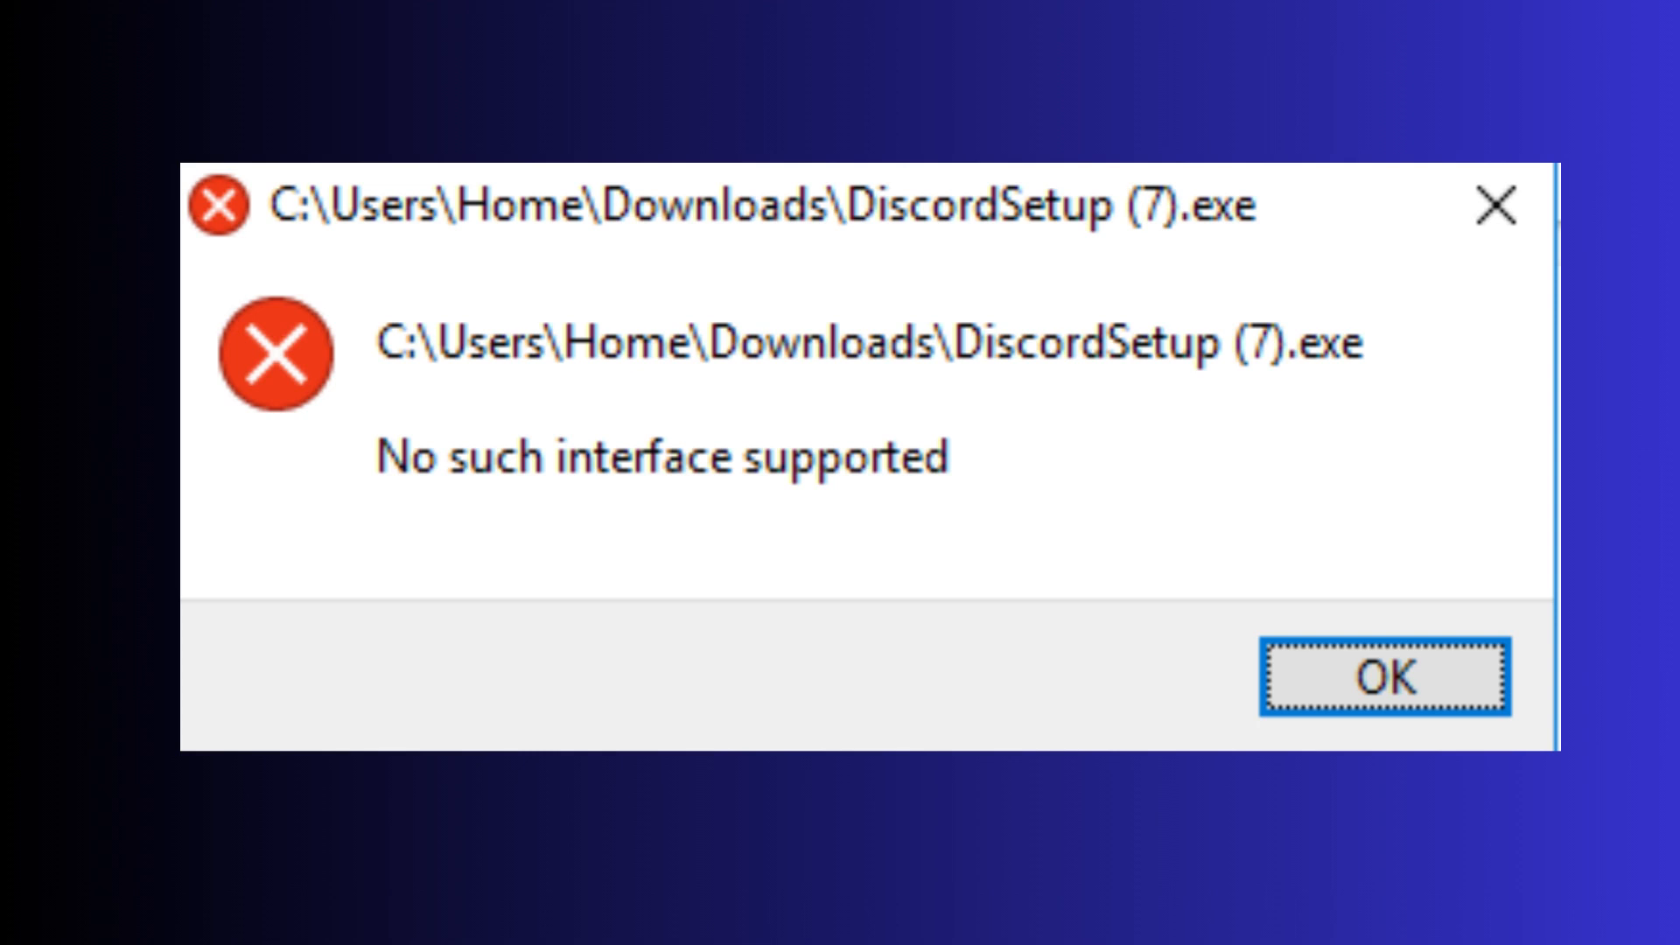
# - Dismiss the Discord installer's 'No such interface supported' error dialog
pyautogui.click(1384, 677)
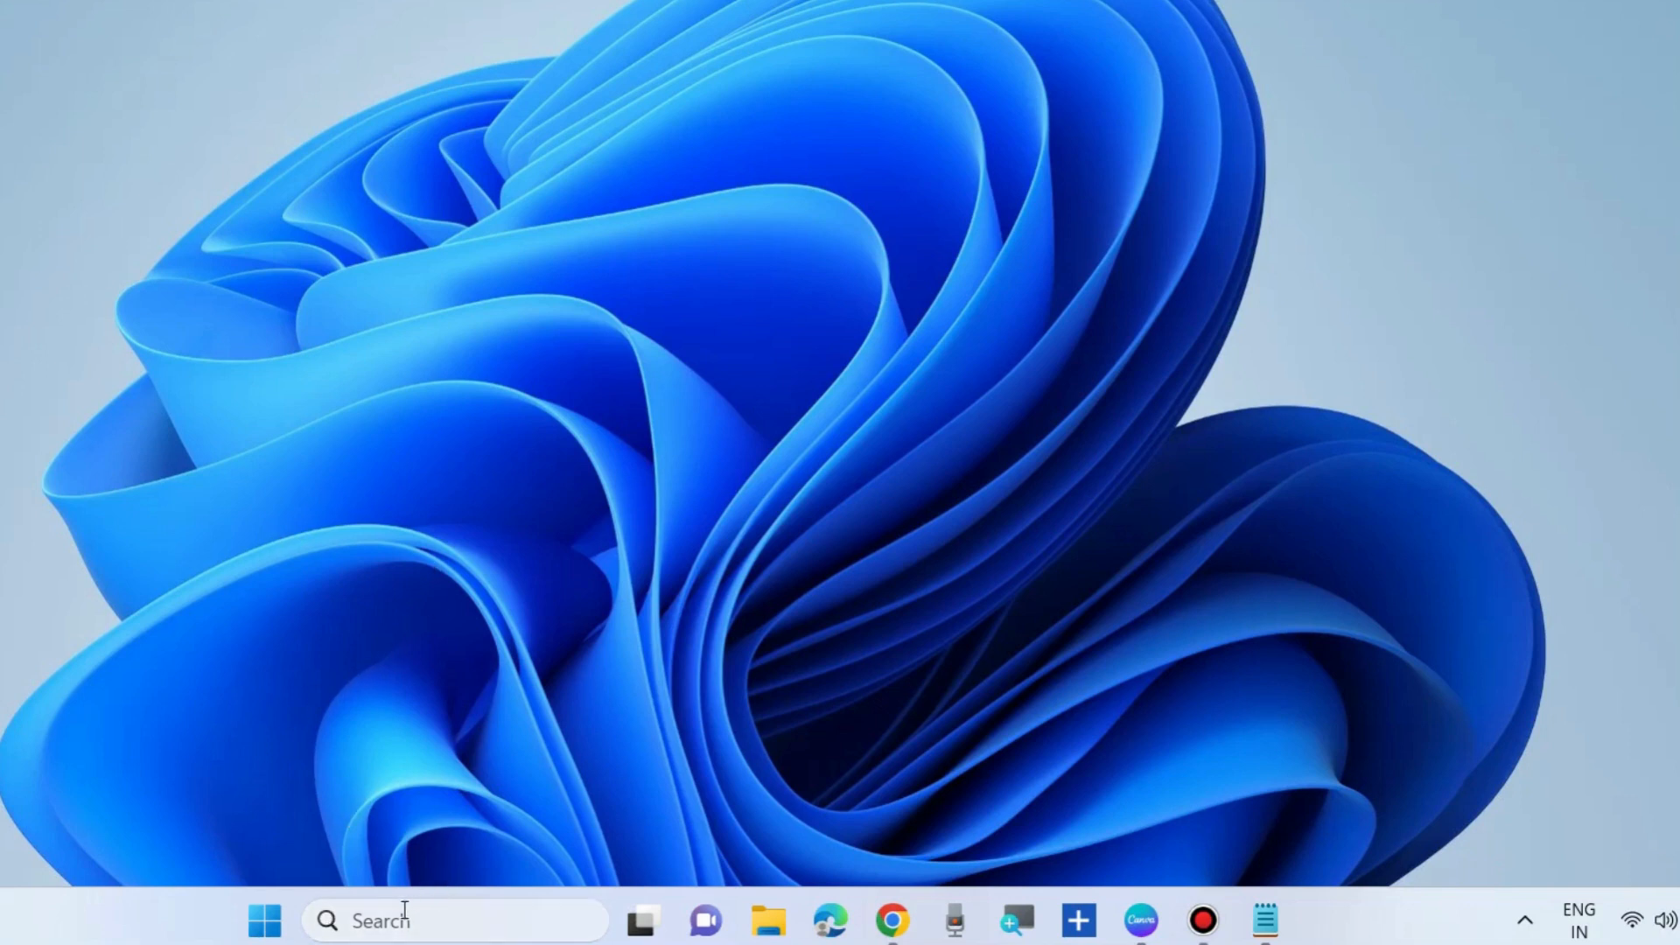
# - Launch Microsoft Store from search and run Get updates in Library, showing 13 updates
pyautogui.write('sto')
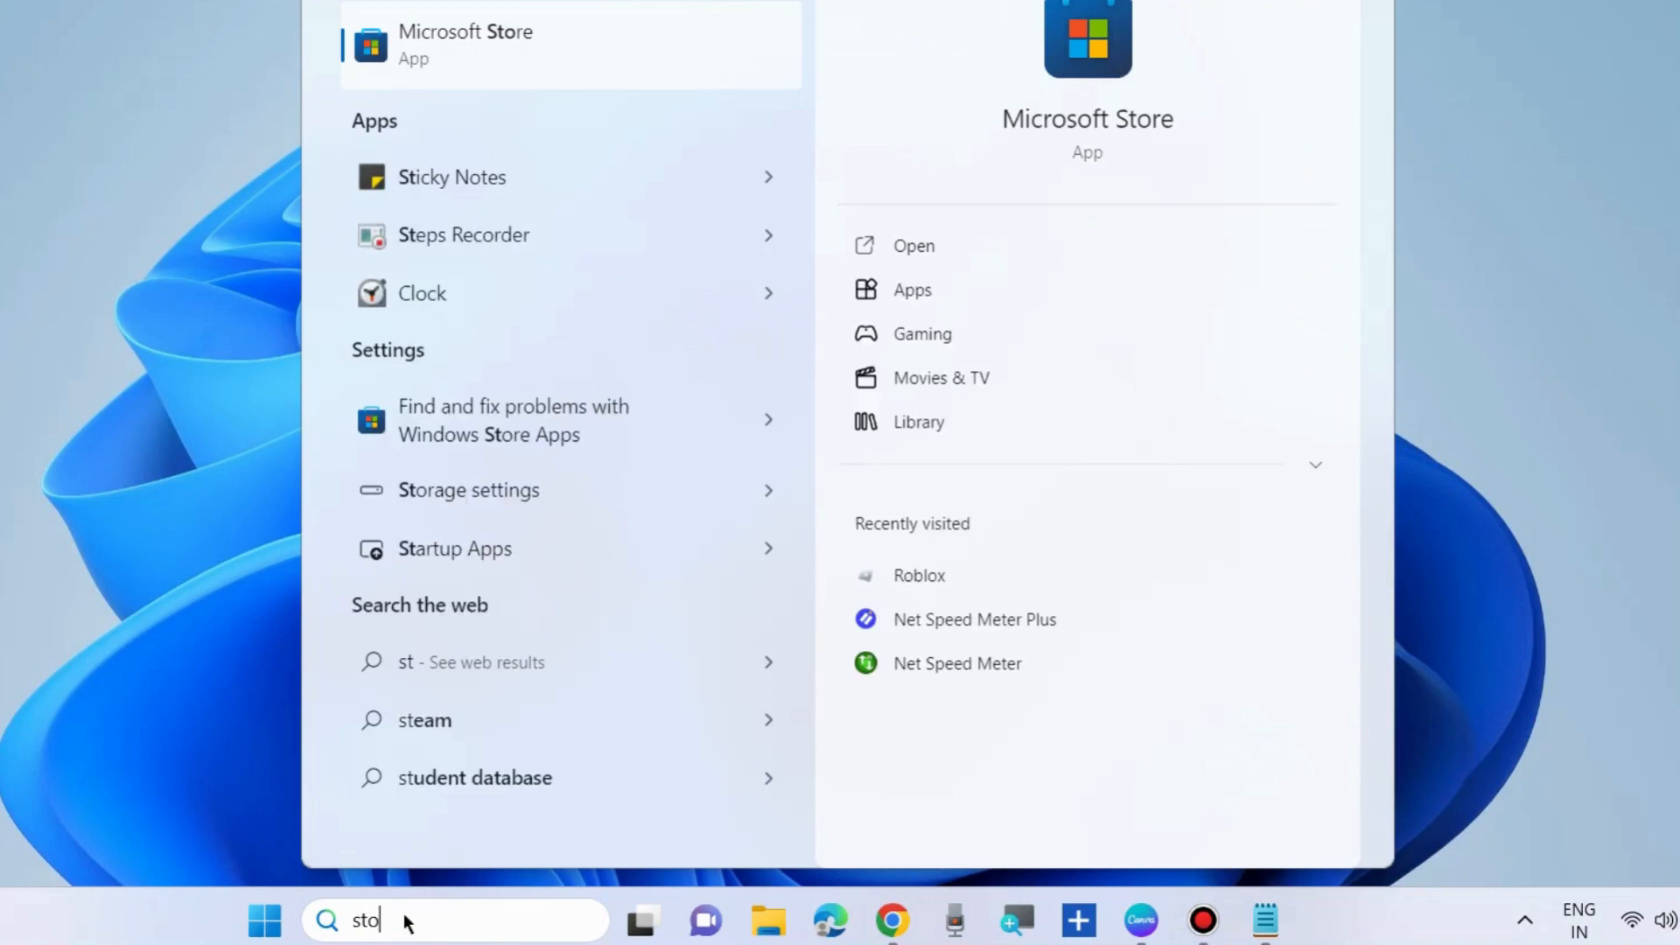
pyautogui.write('re')
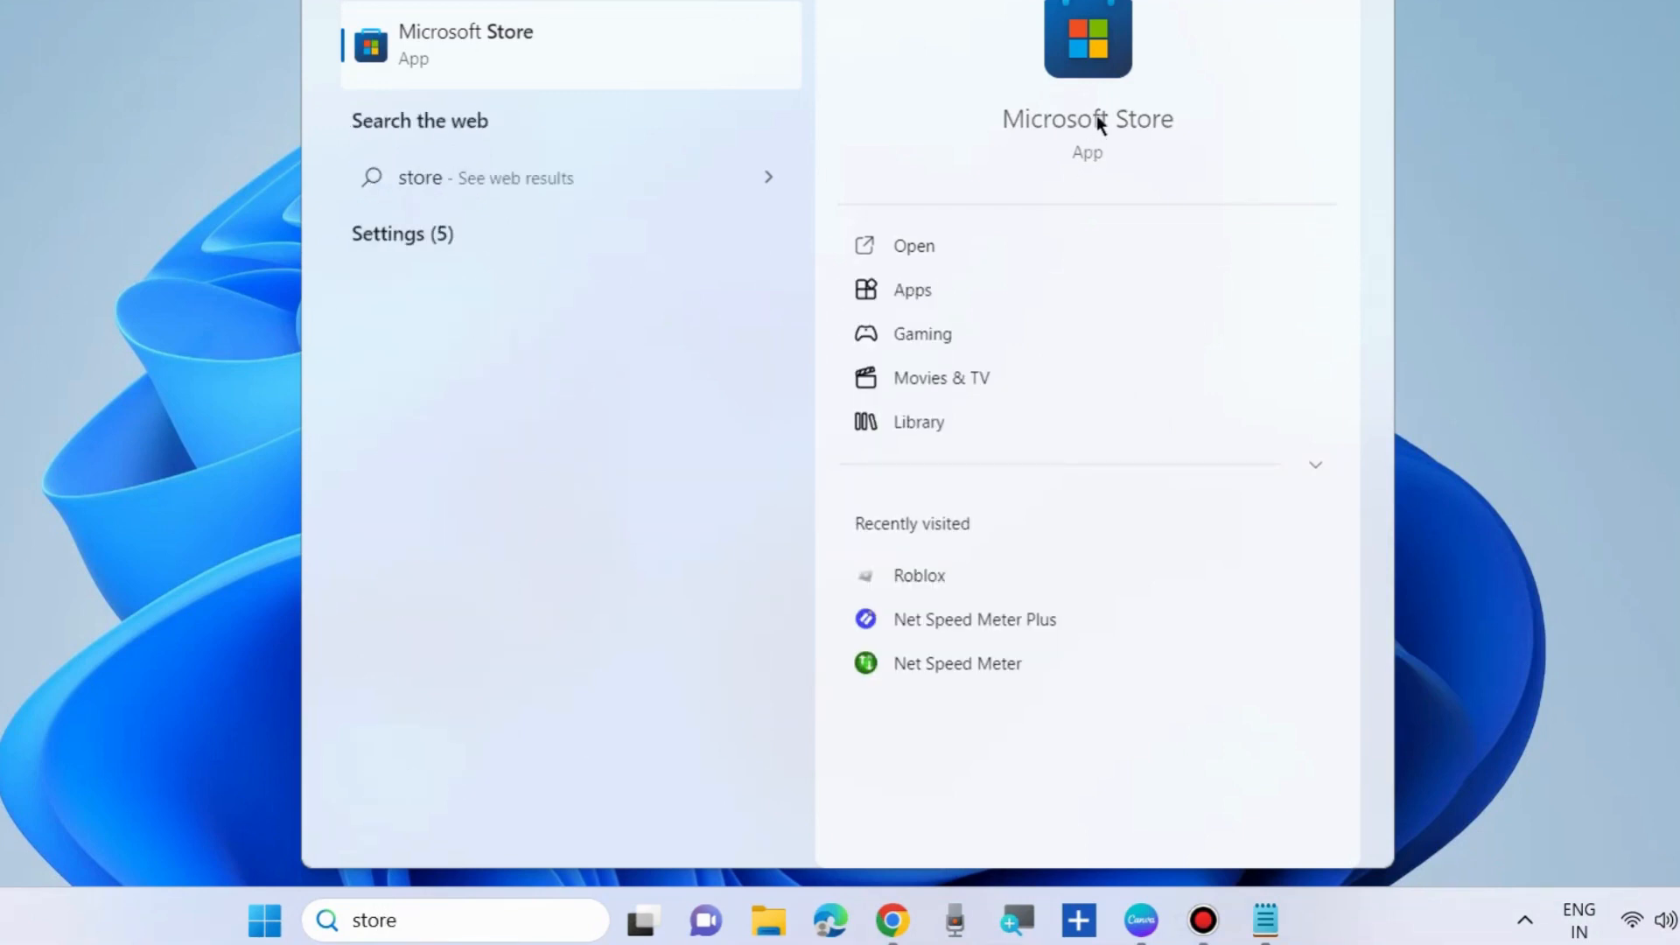
pyautogui.click(912, 245)
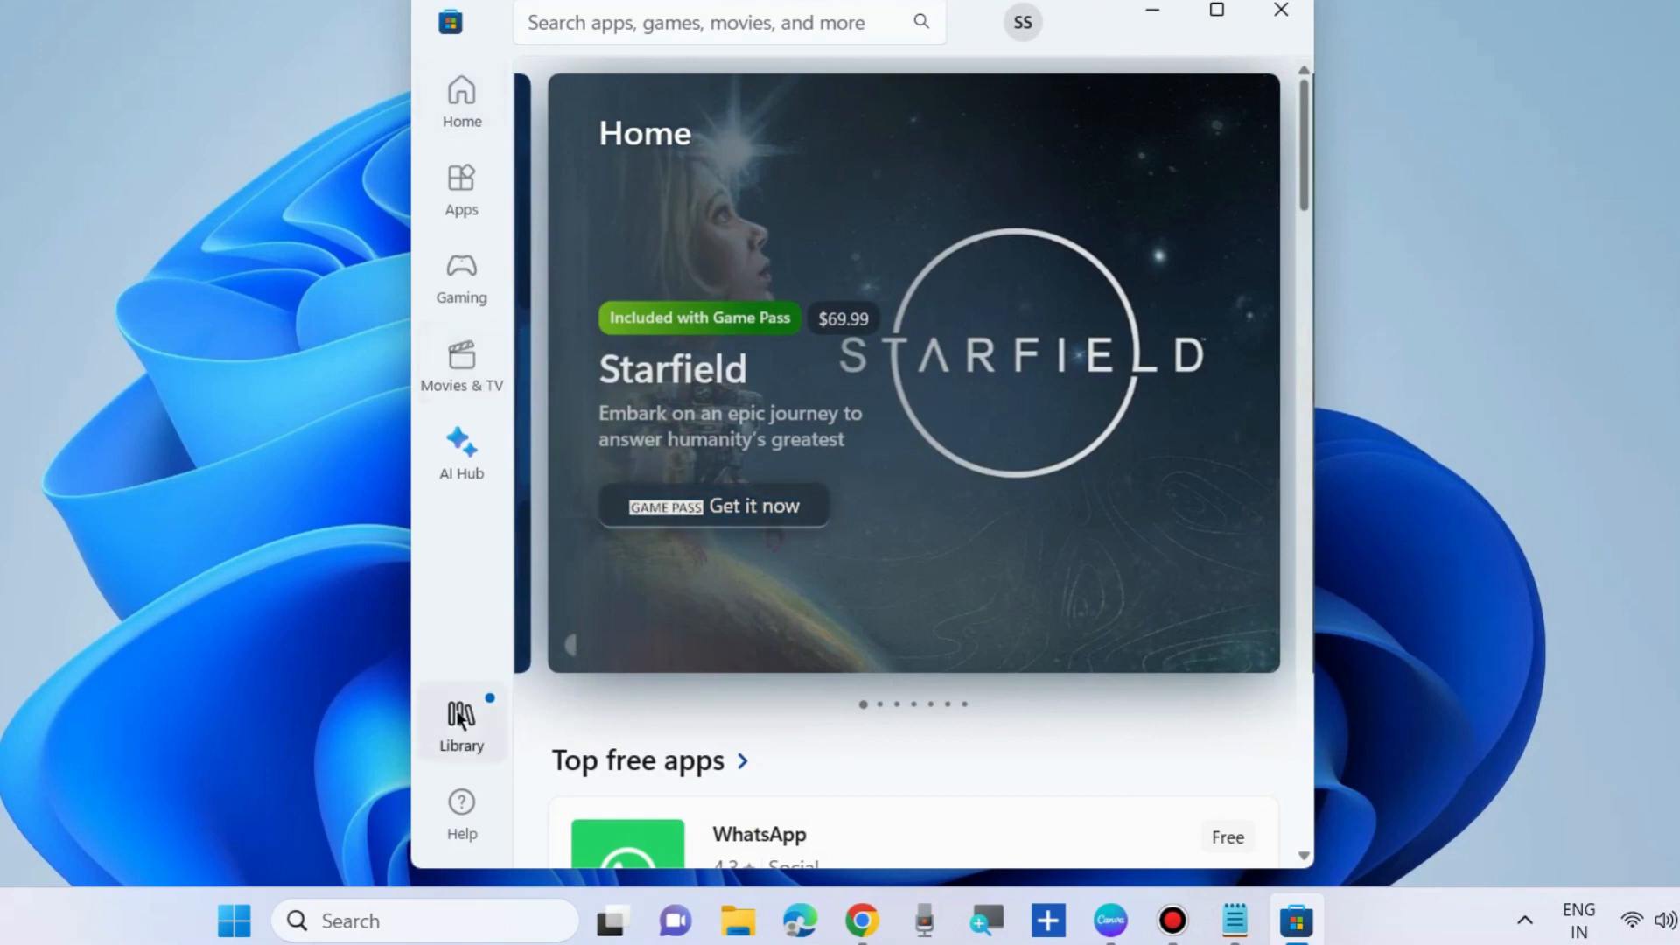
pyautogui.click(461, 724)
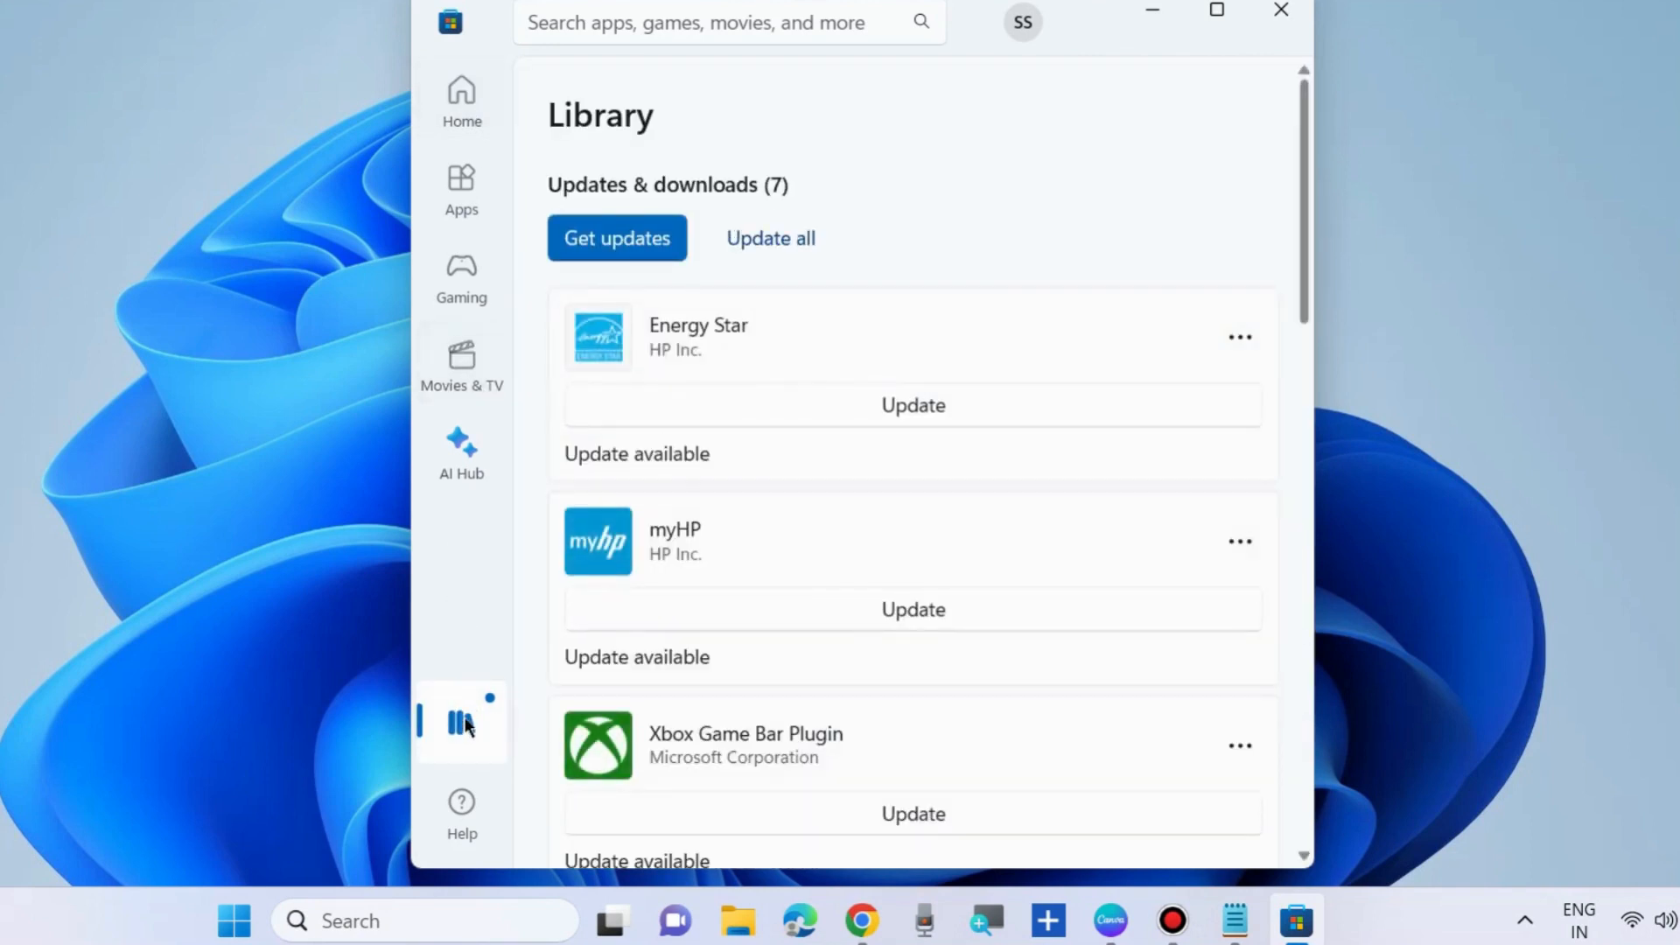
pyautogui.click(617, 238)
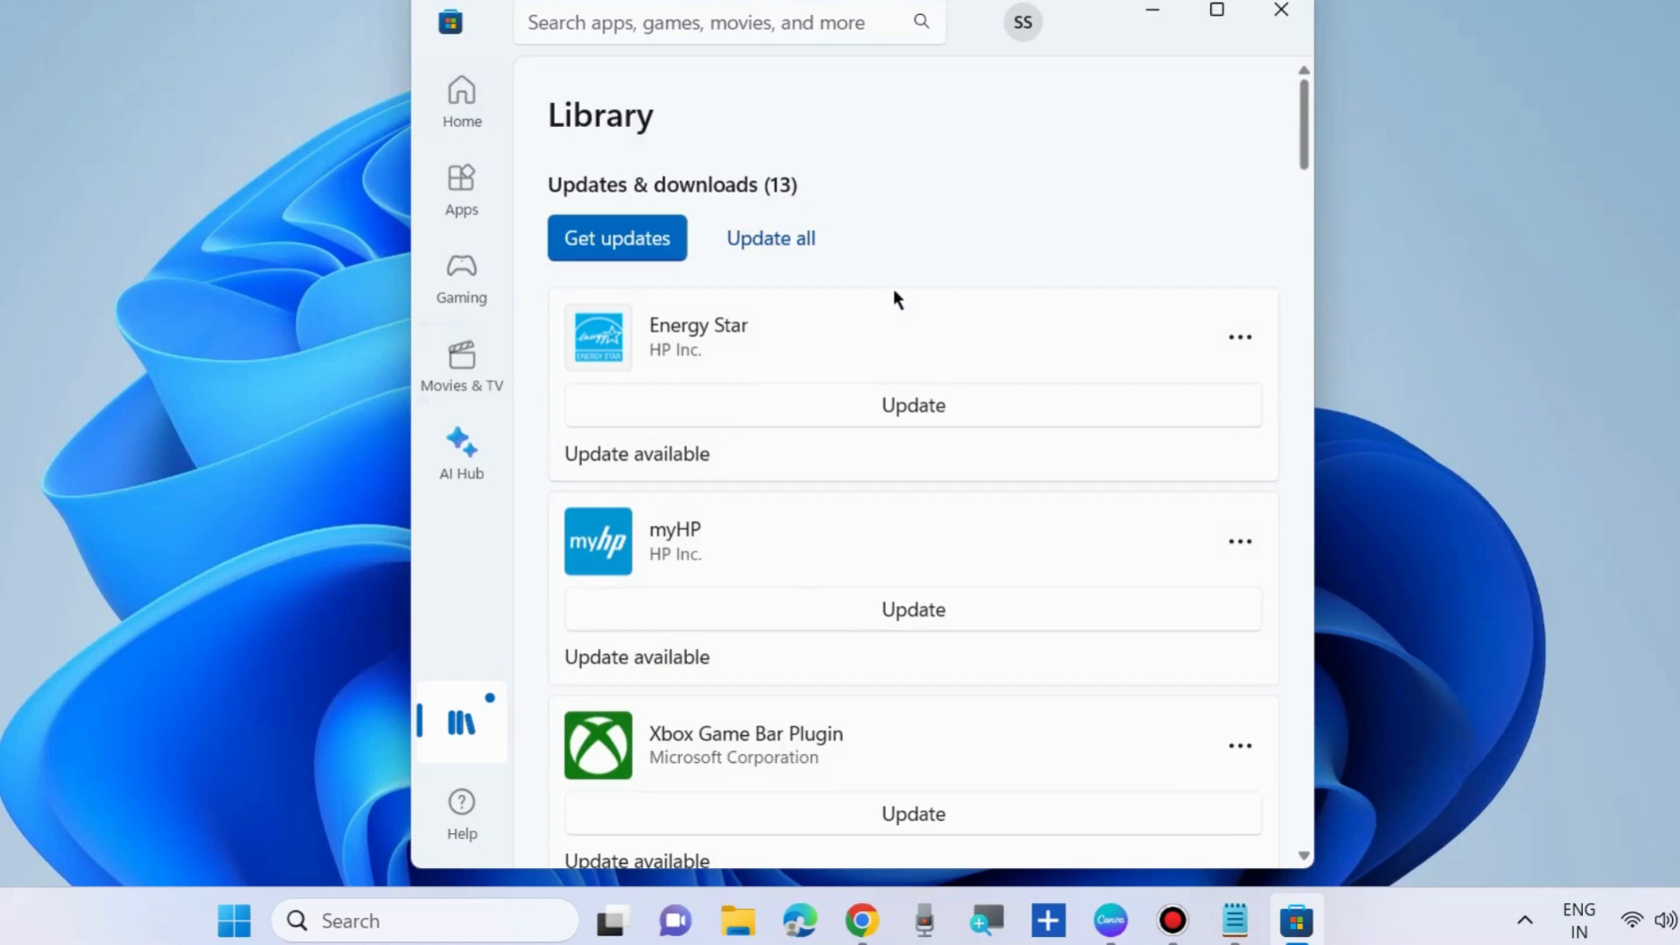
pyautogui.moveTo(895, 582)
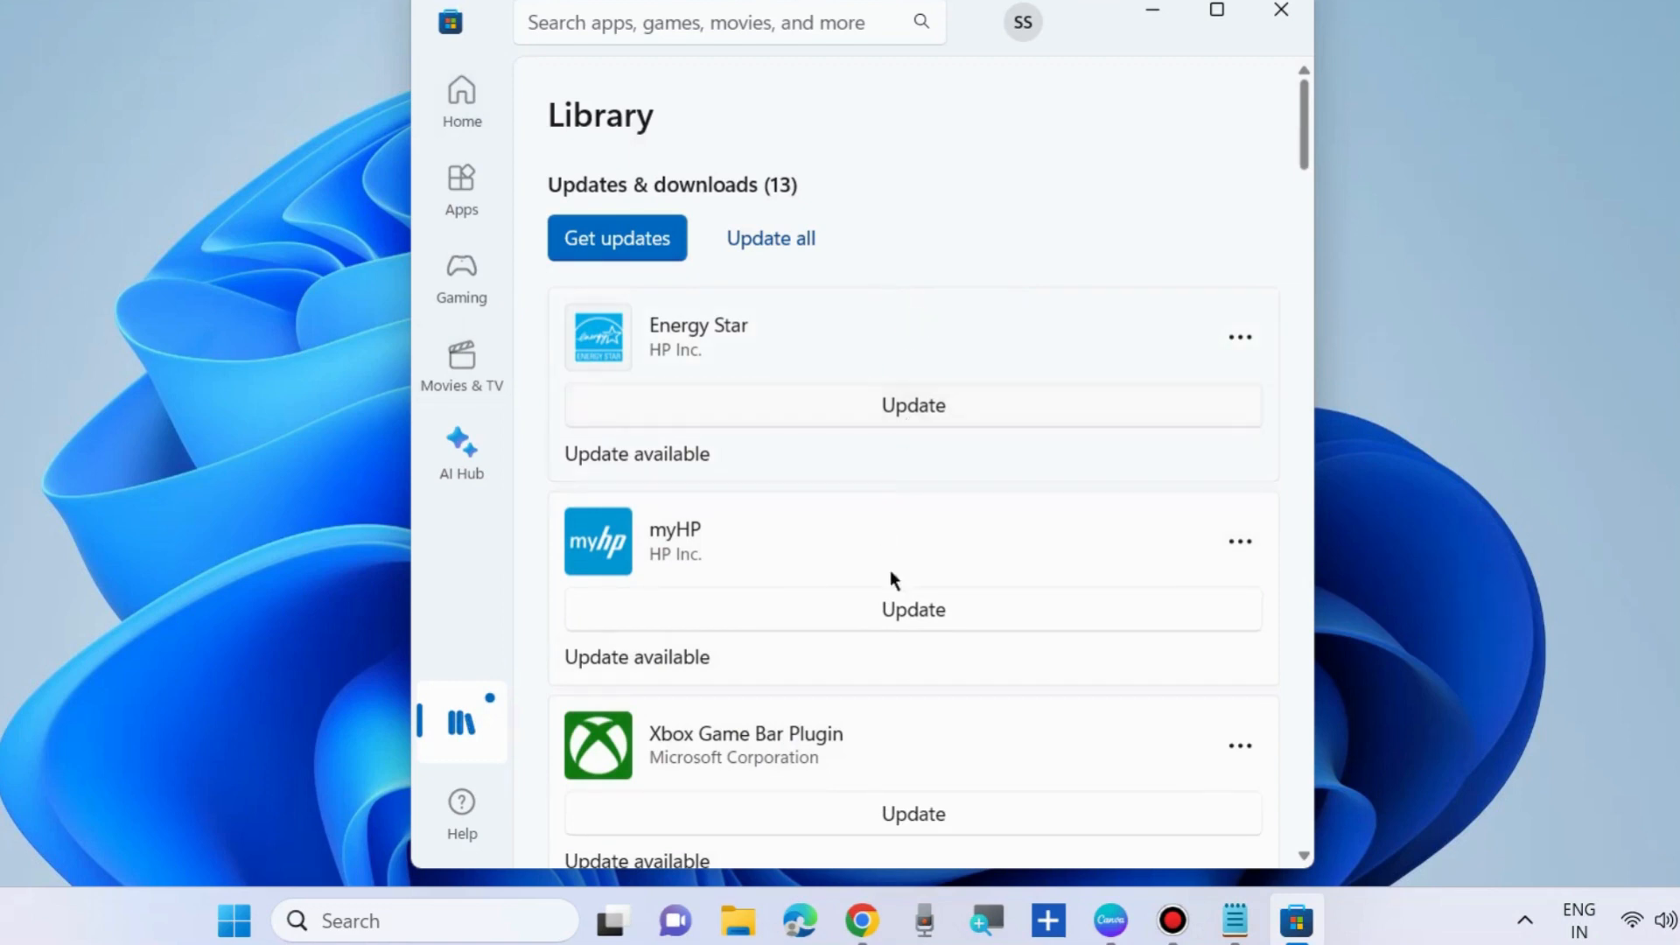
pyautogui.moveTo(755, 302)
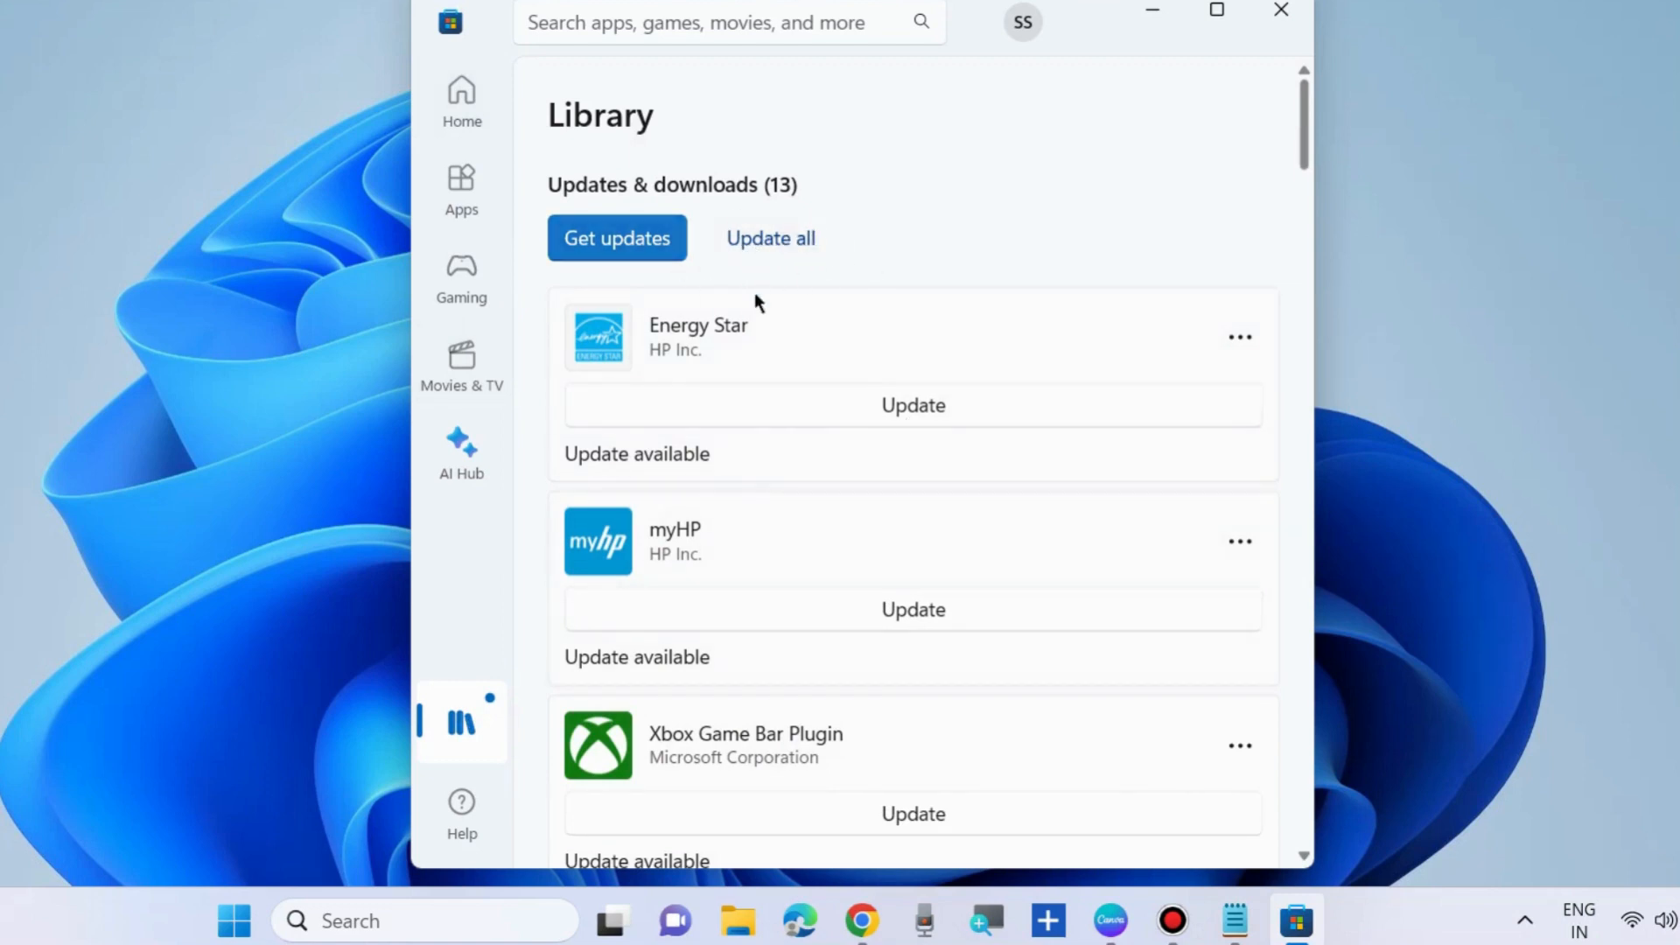
pyautogui.moveTo(769, 238)
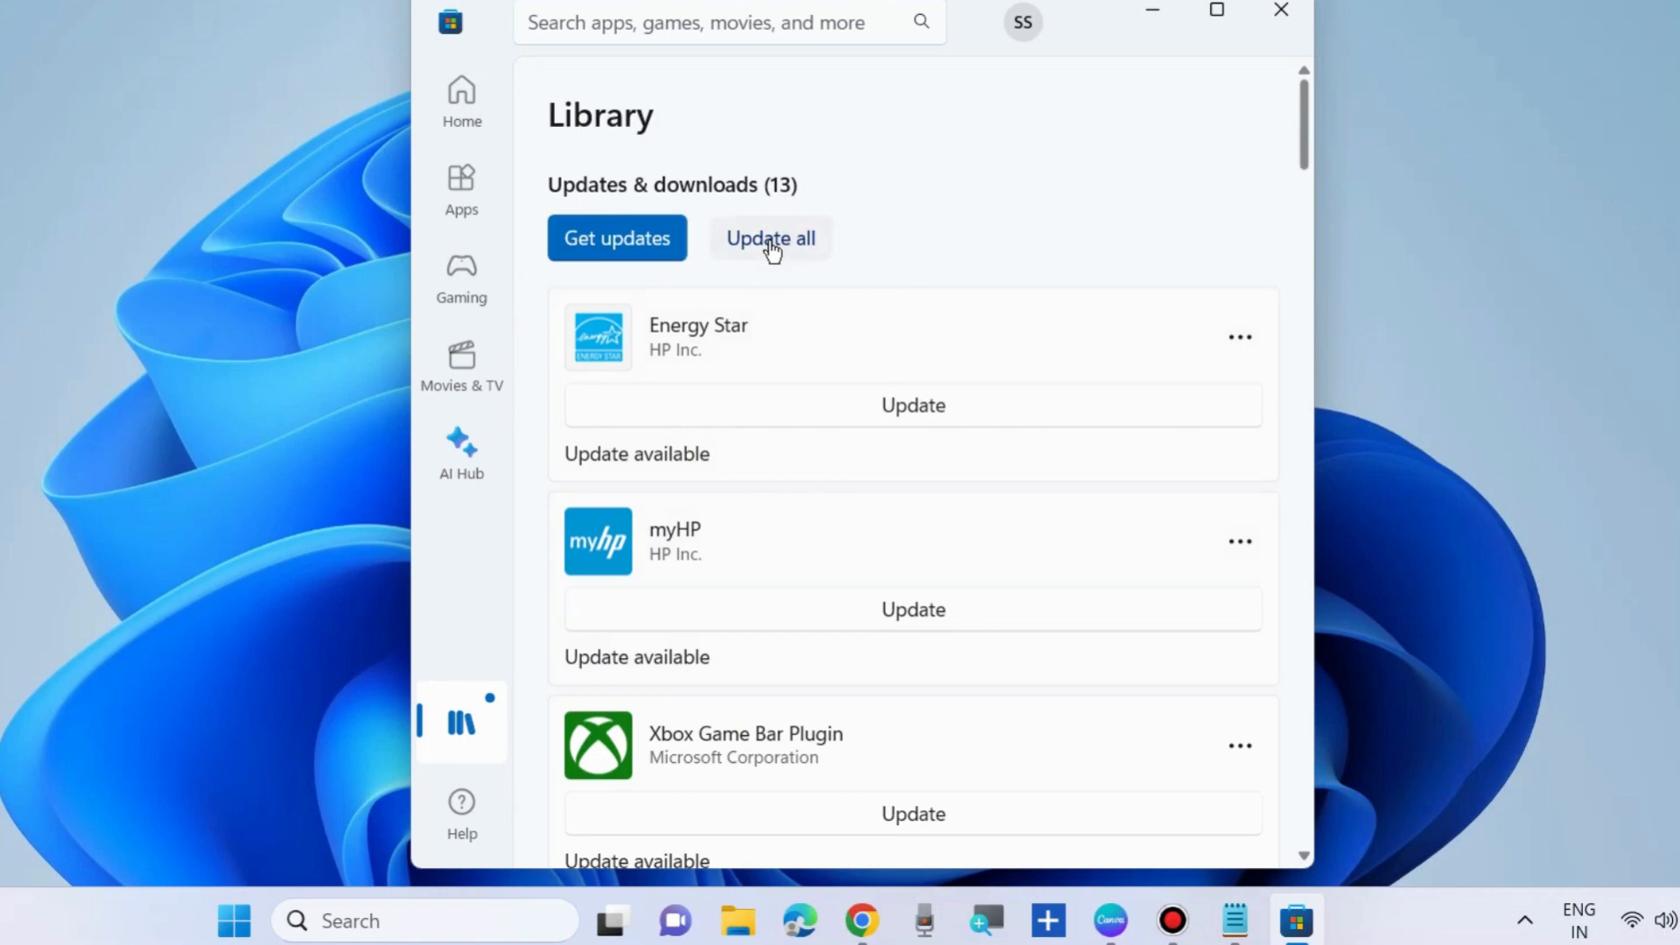
pyautogui.moveTo(1281, 14)
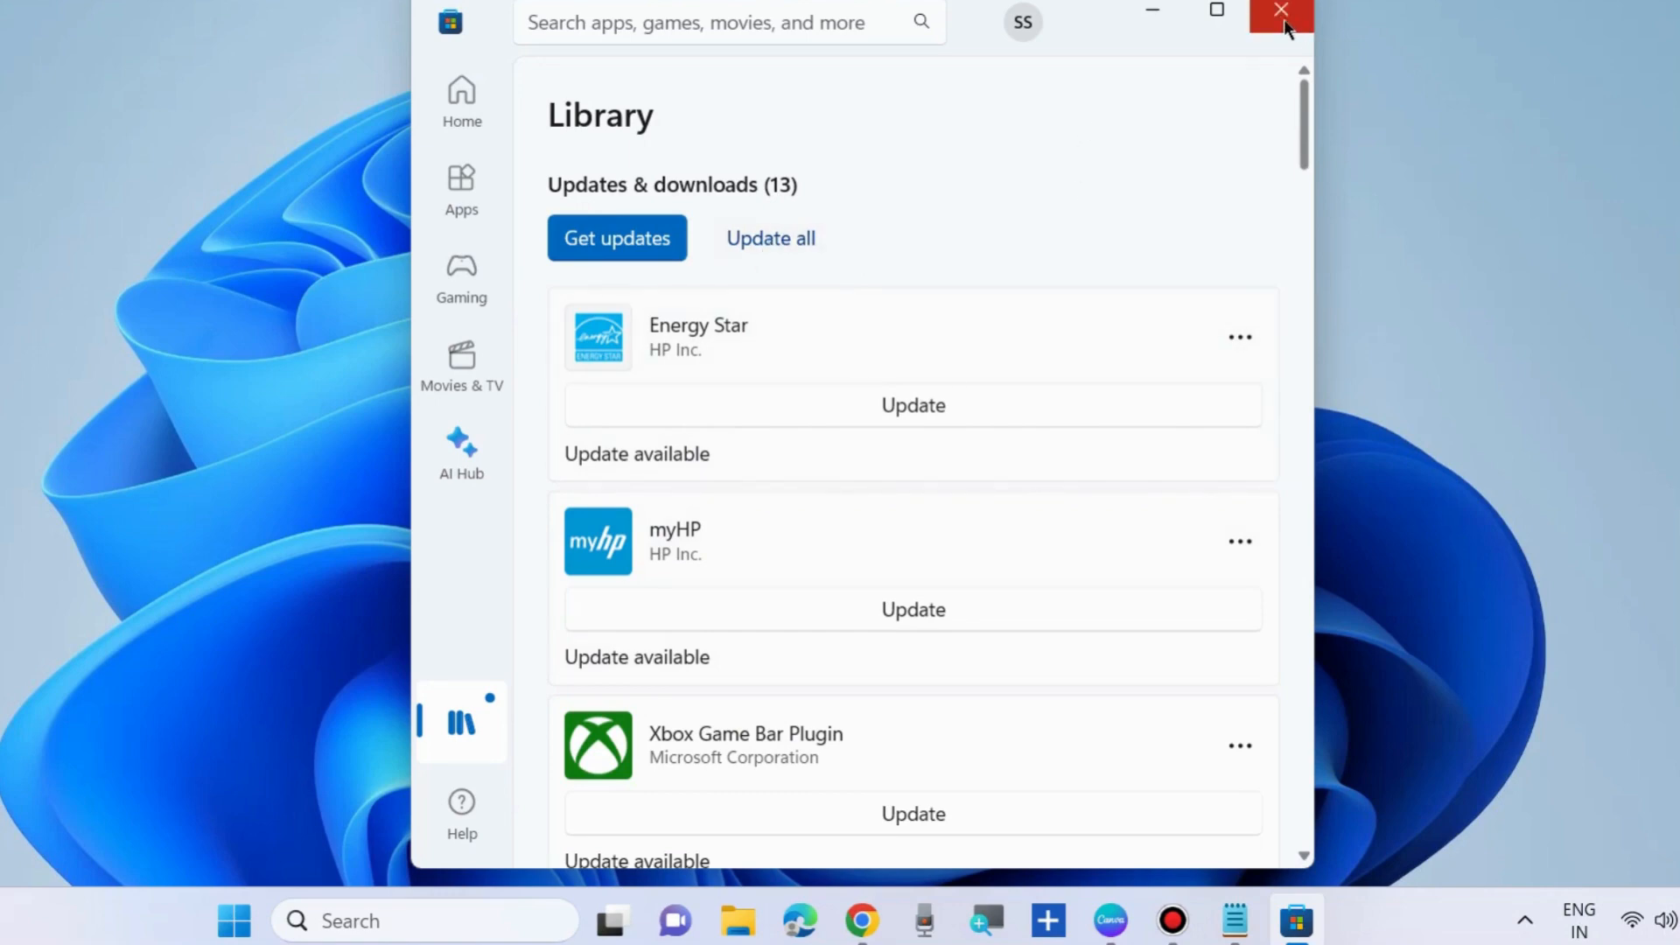
# - Close Microsoft Store and browse Settings > Apps > Installed apps
pyautogui.click(1280, 12)
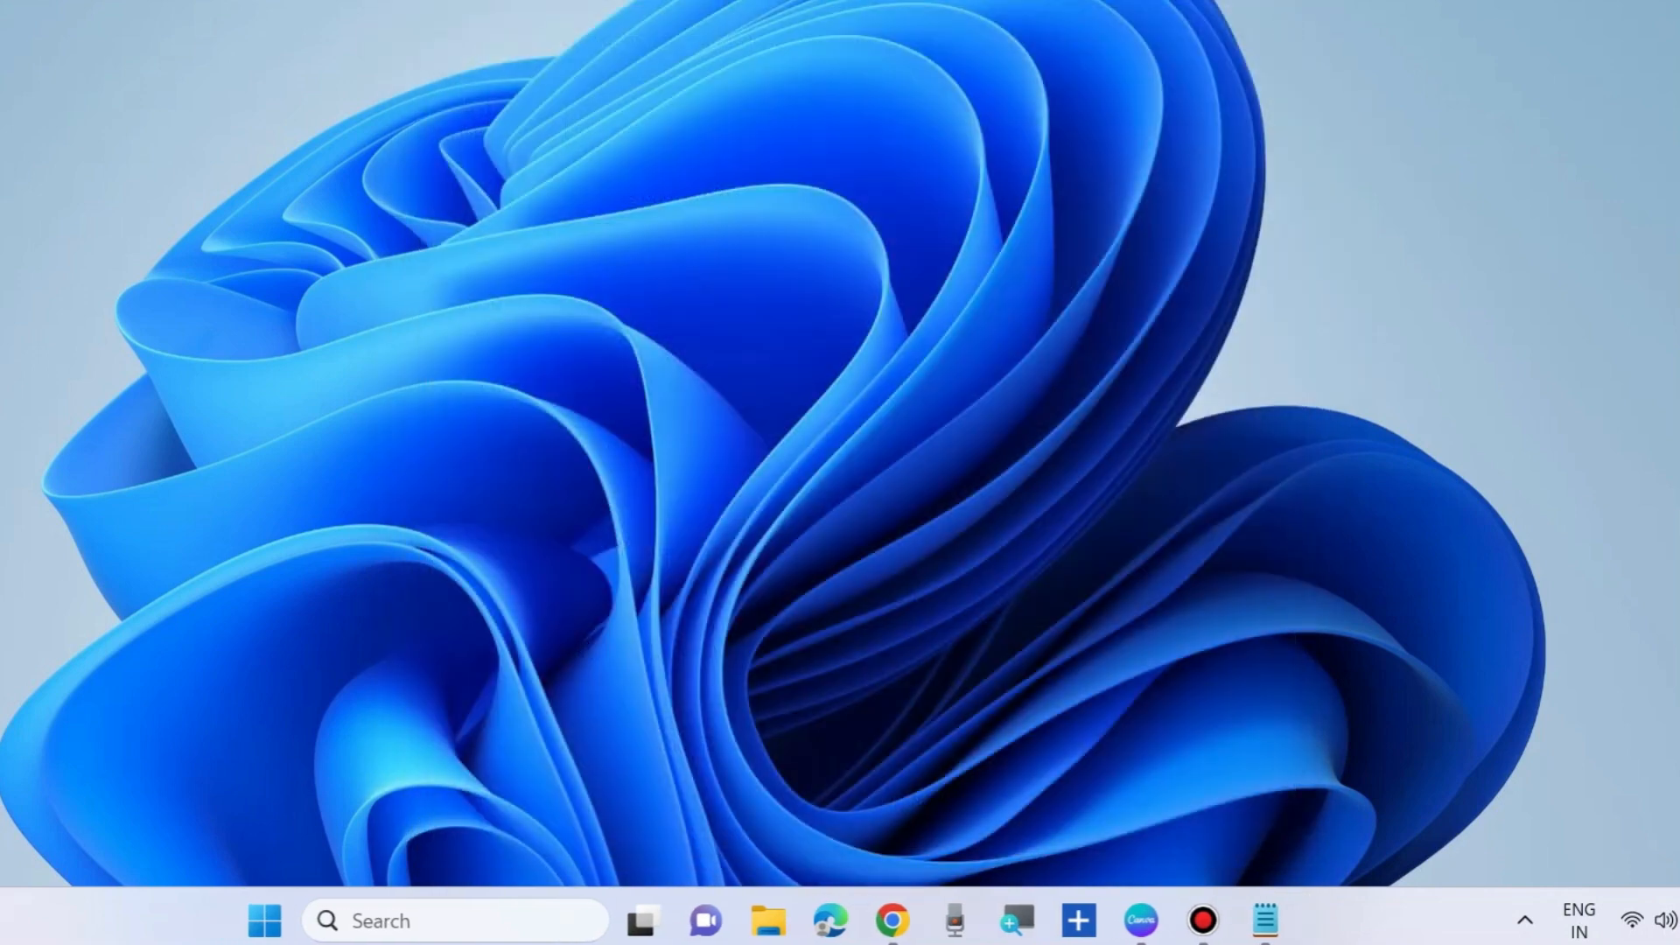
pyautogui.rightClick(265, 921)
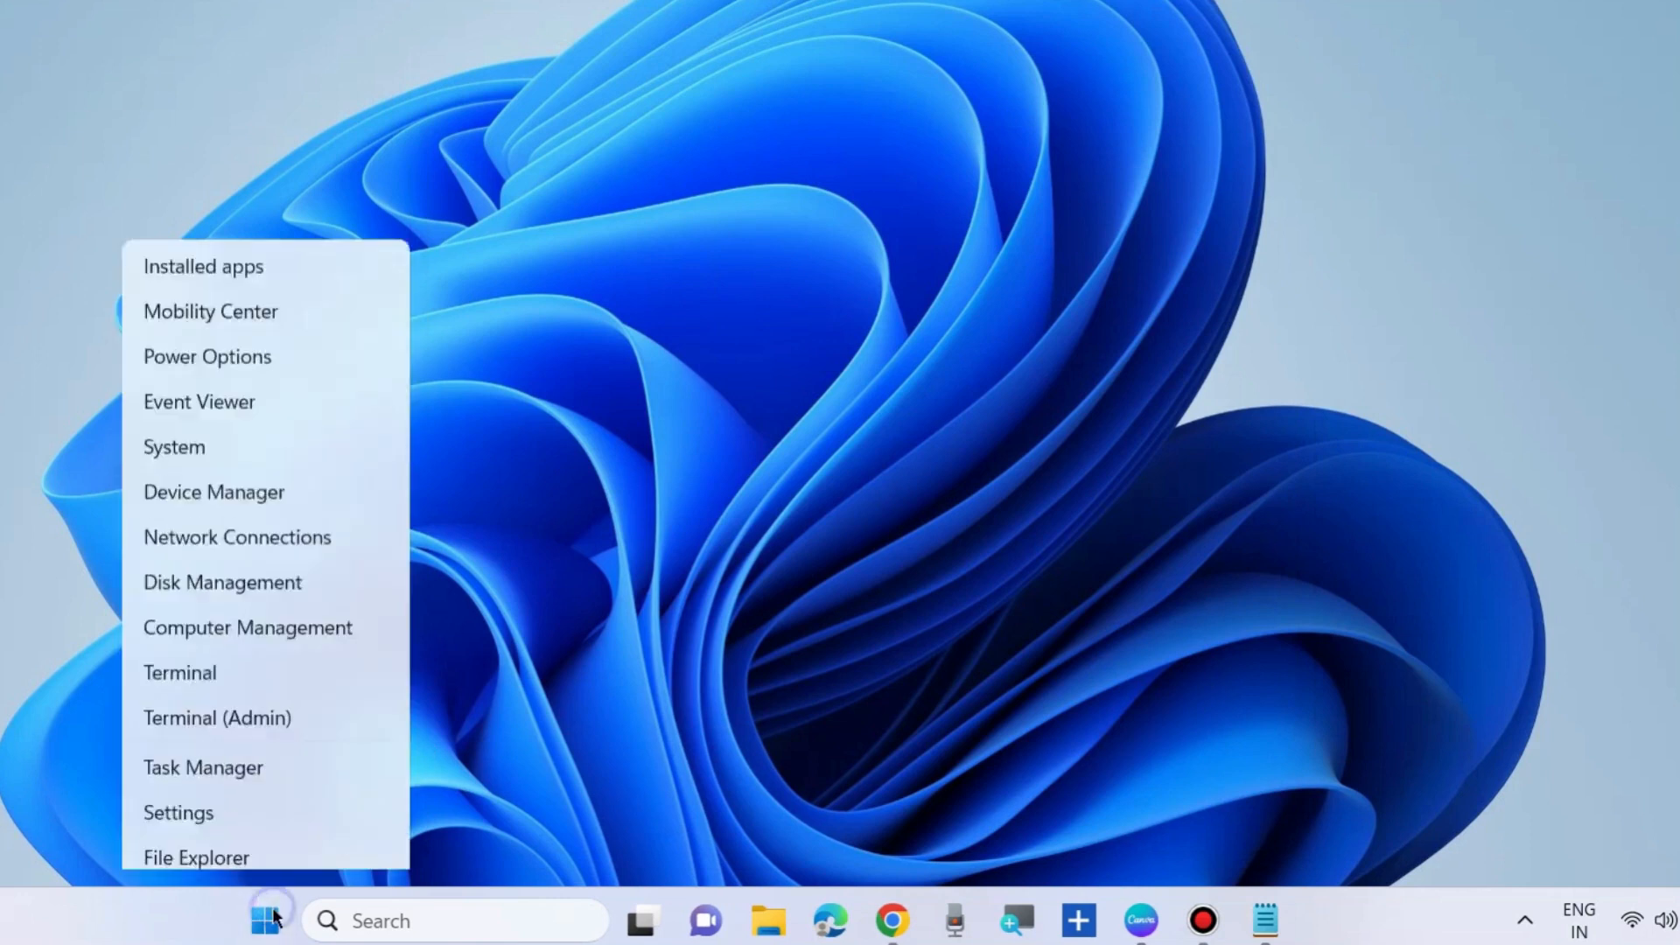
pyautogui.click(178, 812)
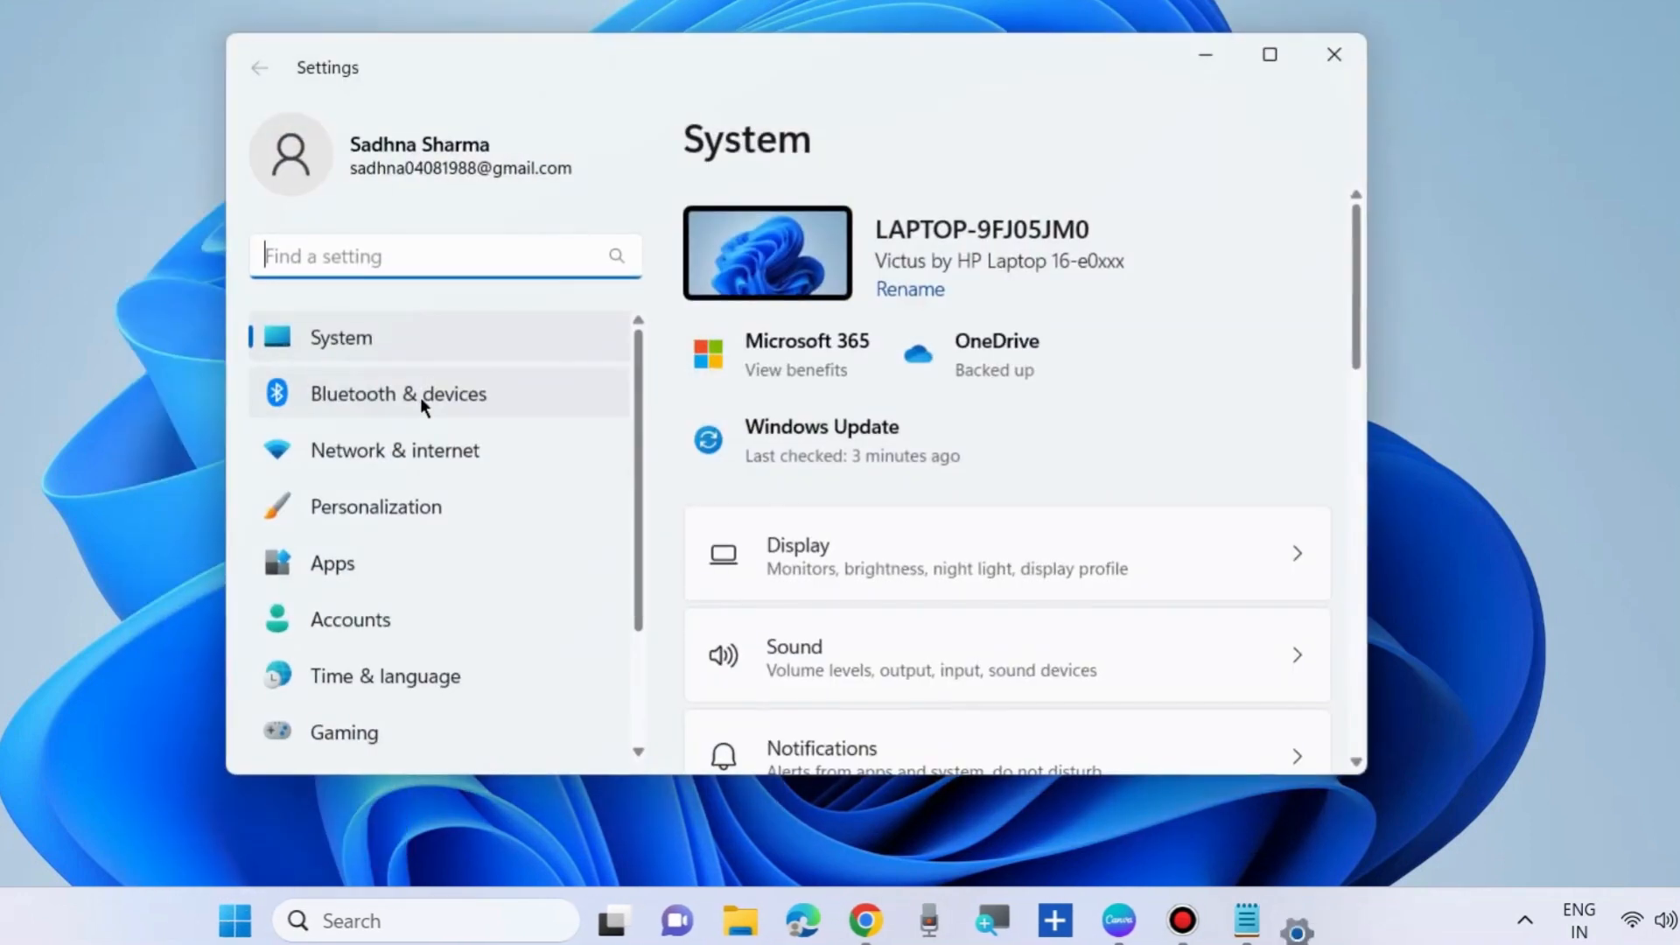
pyautogui.click(333, 563)
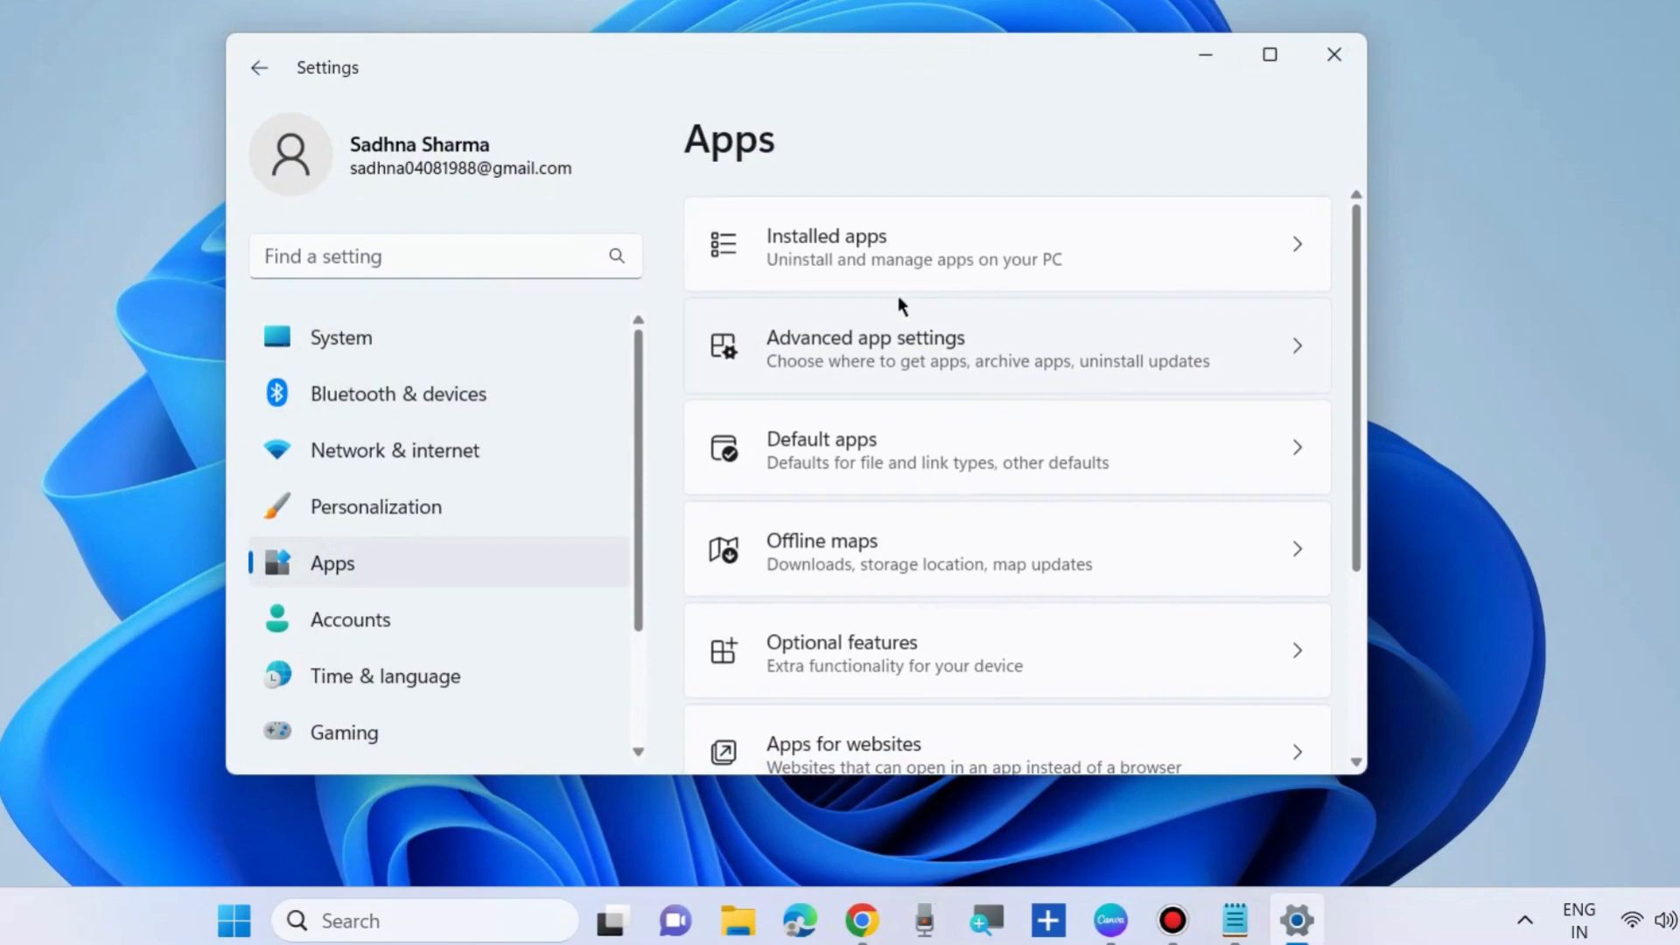
pyautogui.click(911, 244)
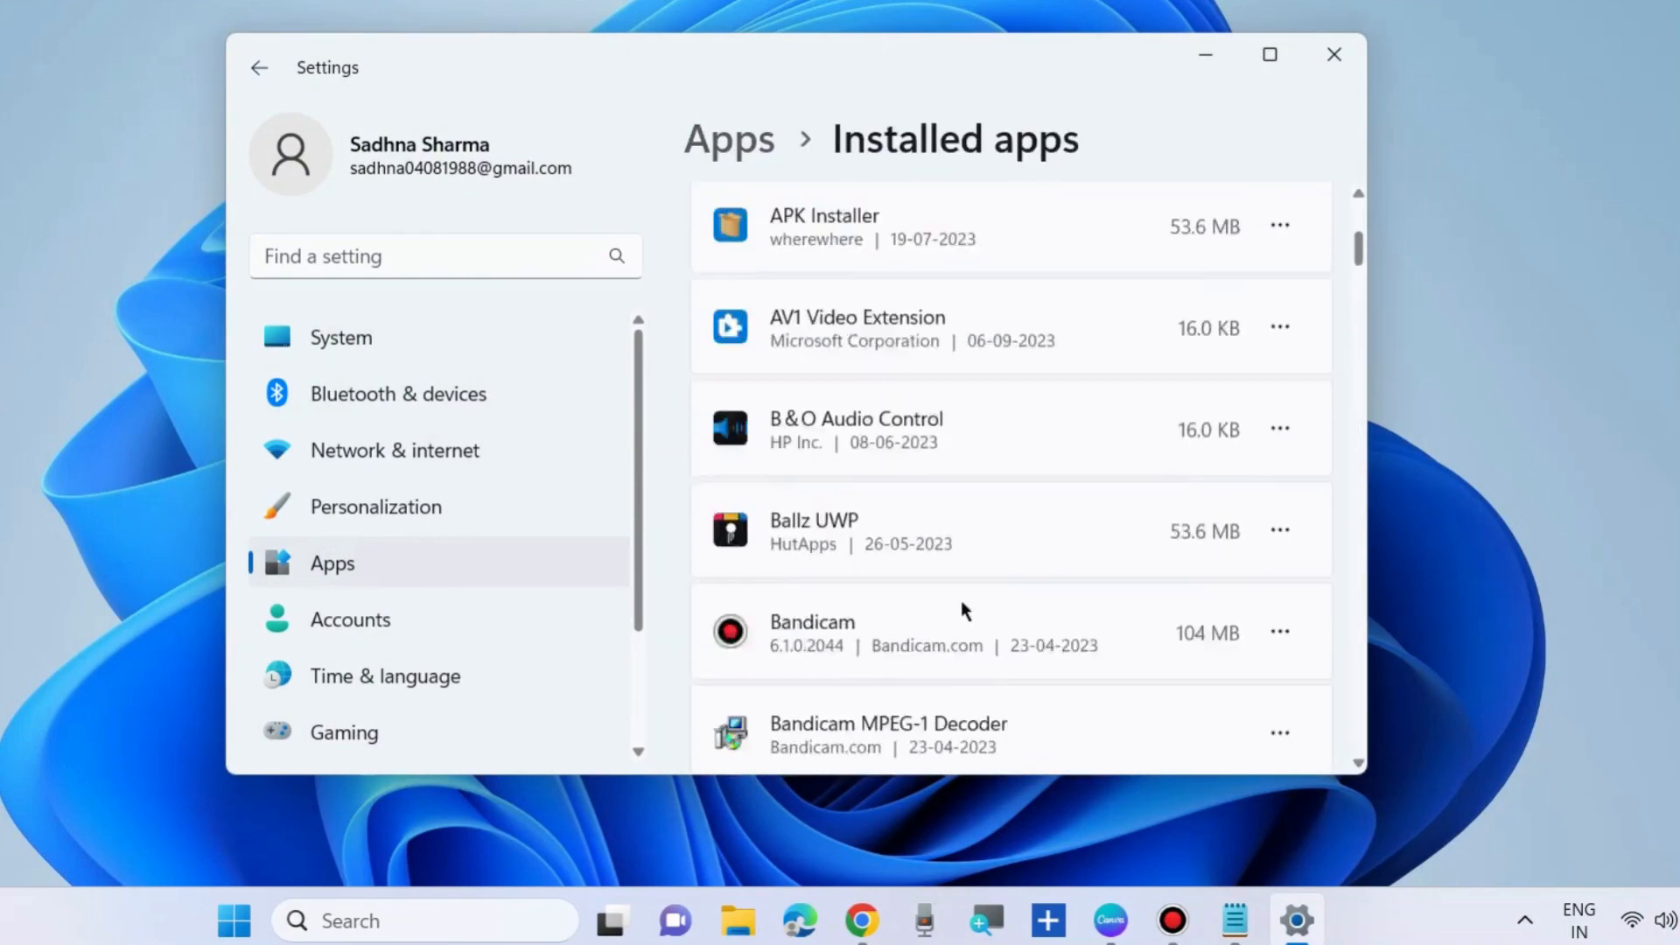
pyautogui.scroll(-3)
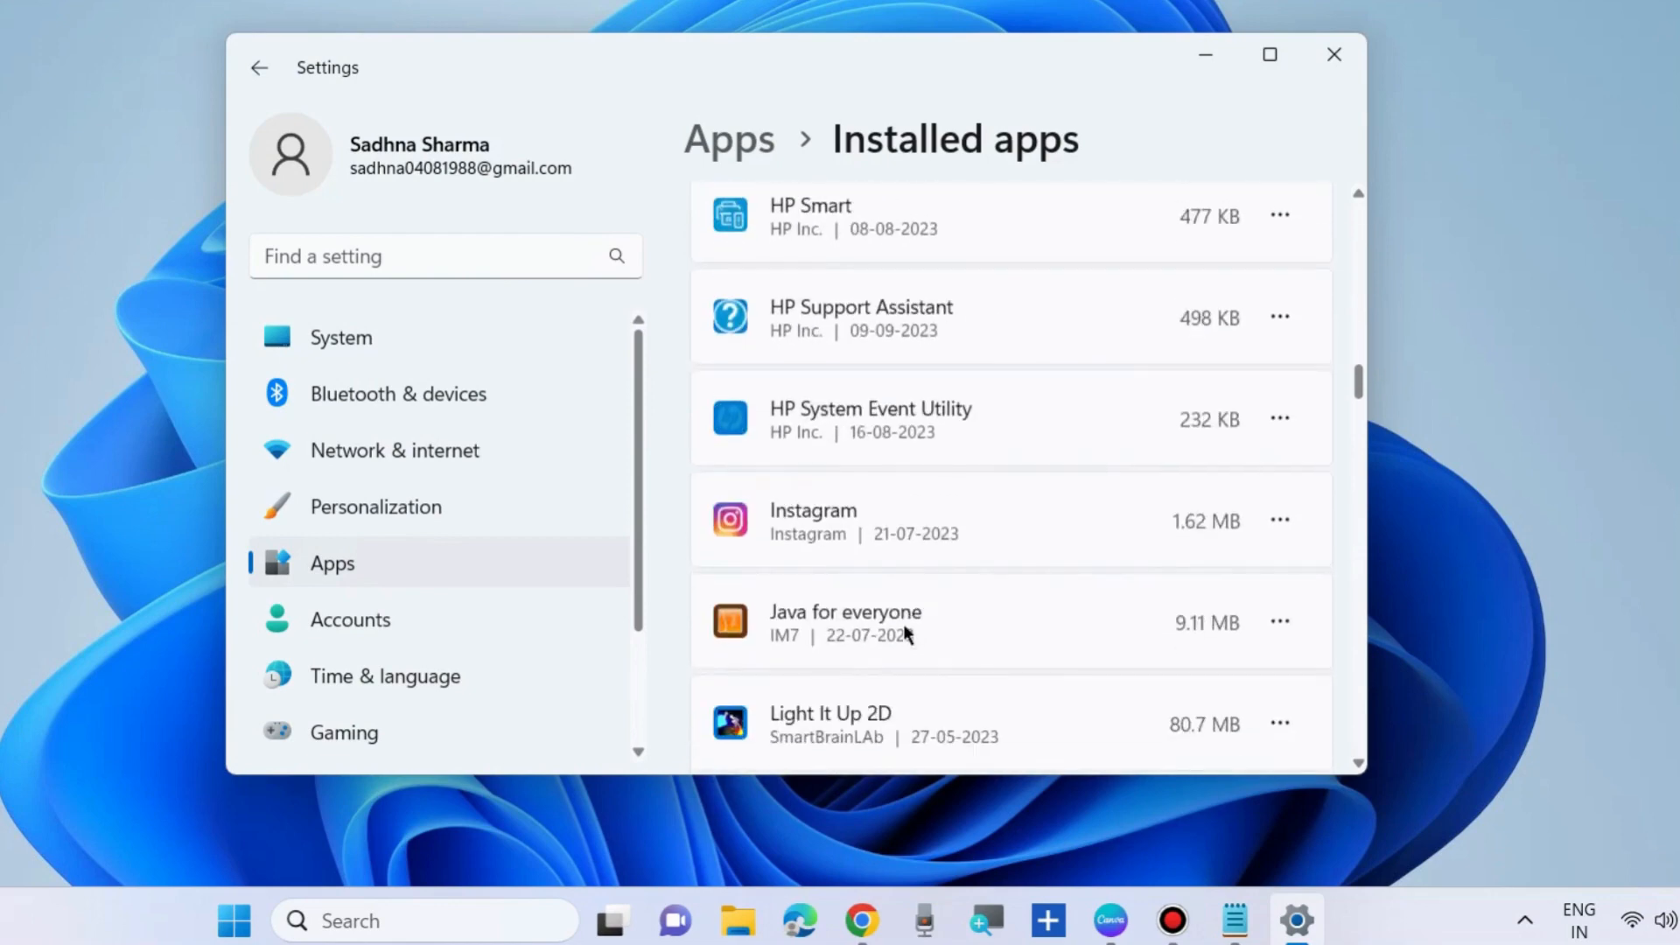
pyautogui.scroll(-3)
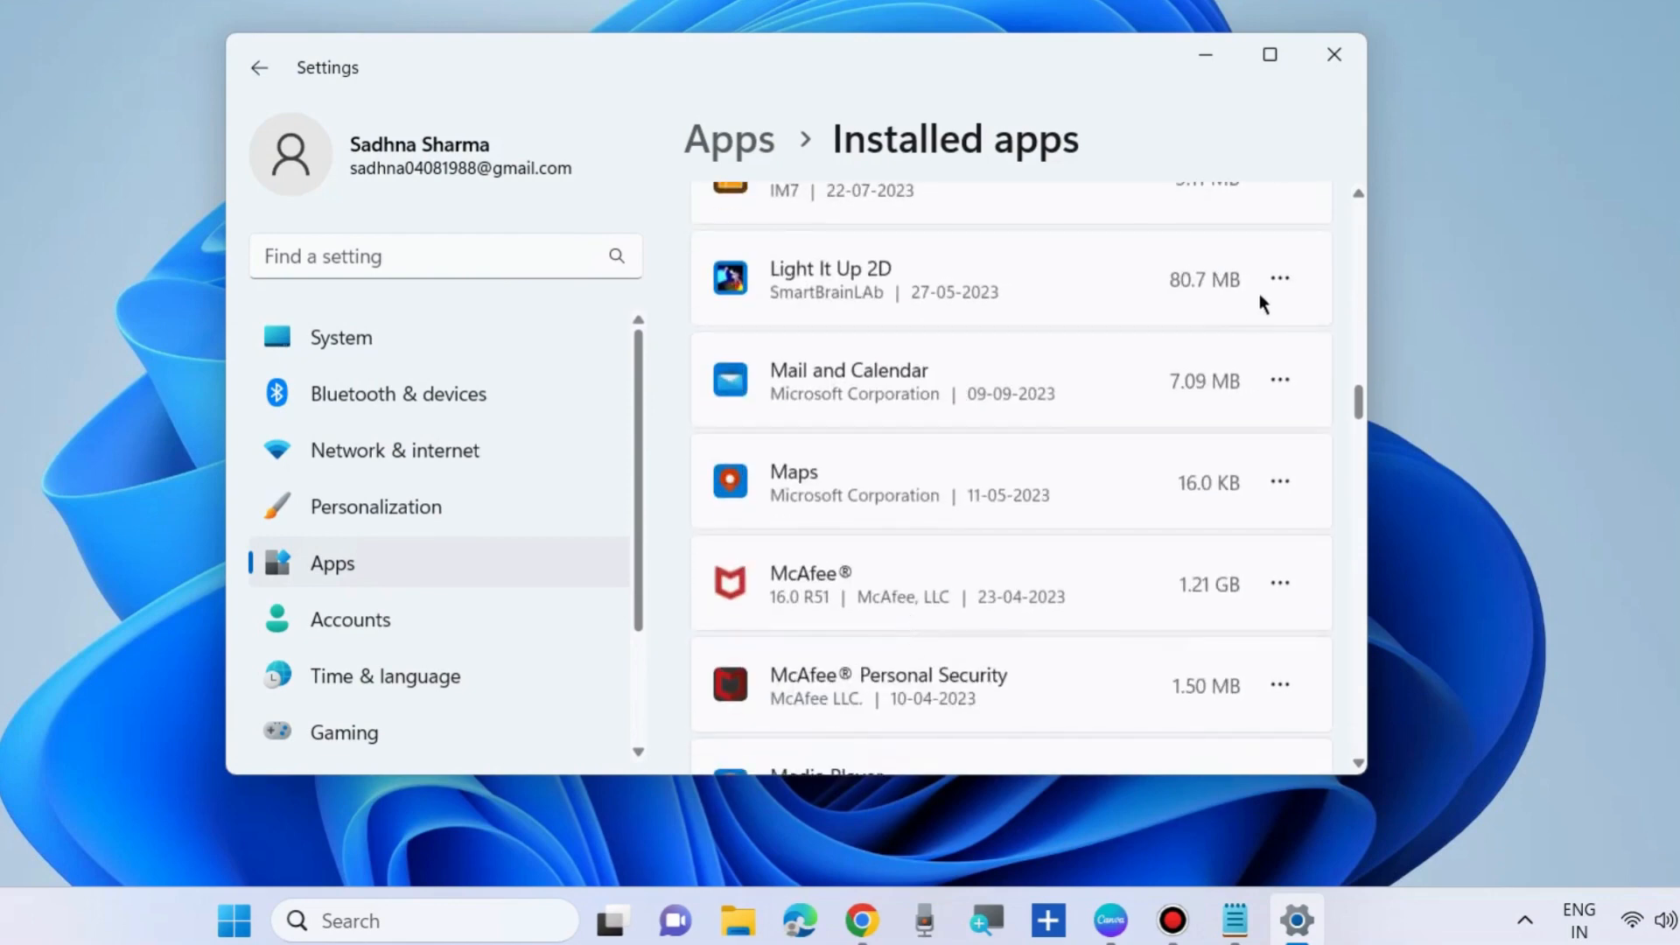
# - Open Light It Up 2D's Advanced options and scroll to its Repair, Reset and Uninstall sections
pyautogui.click(1280, 278)
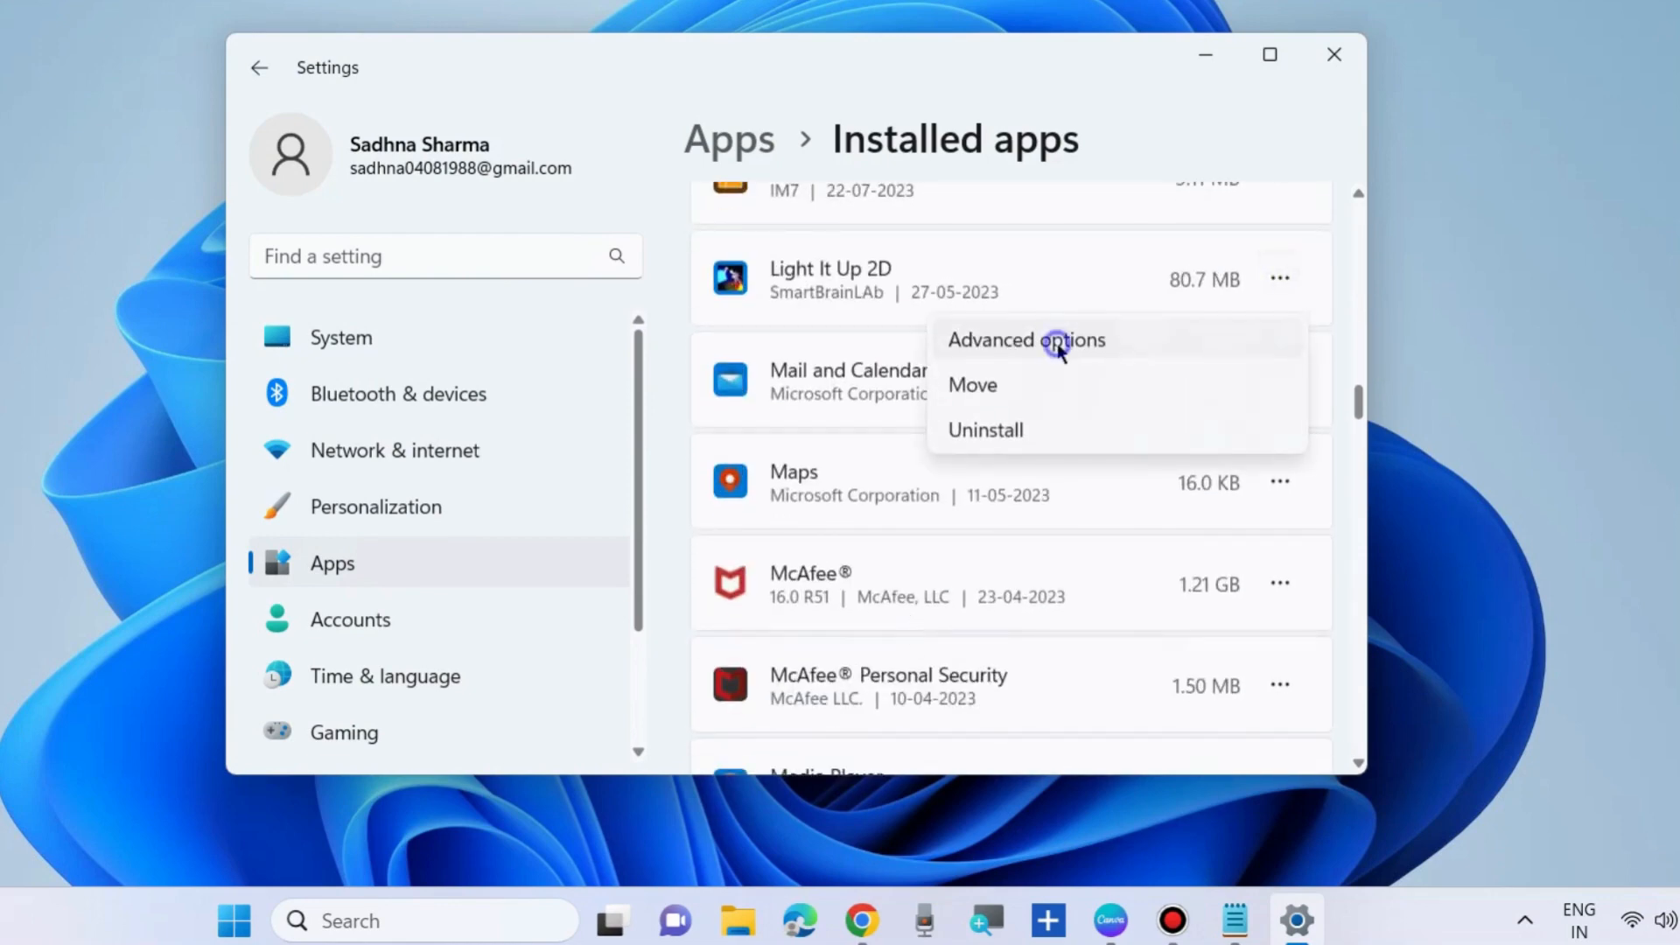
pyautogui.click(1025, 340)
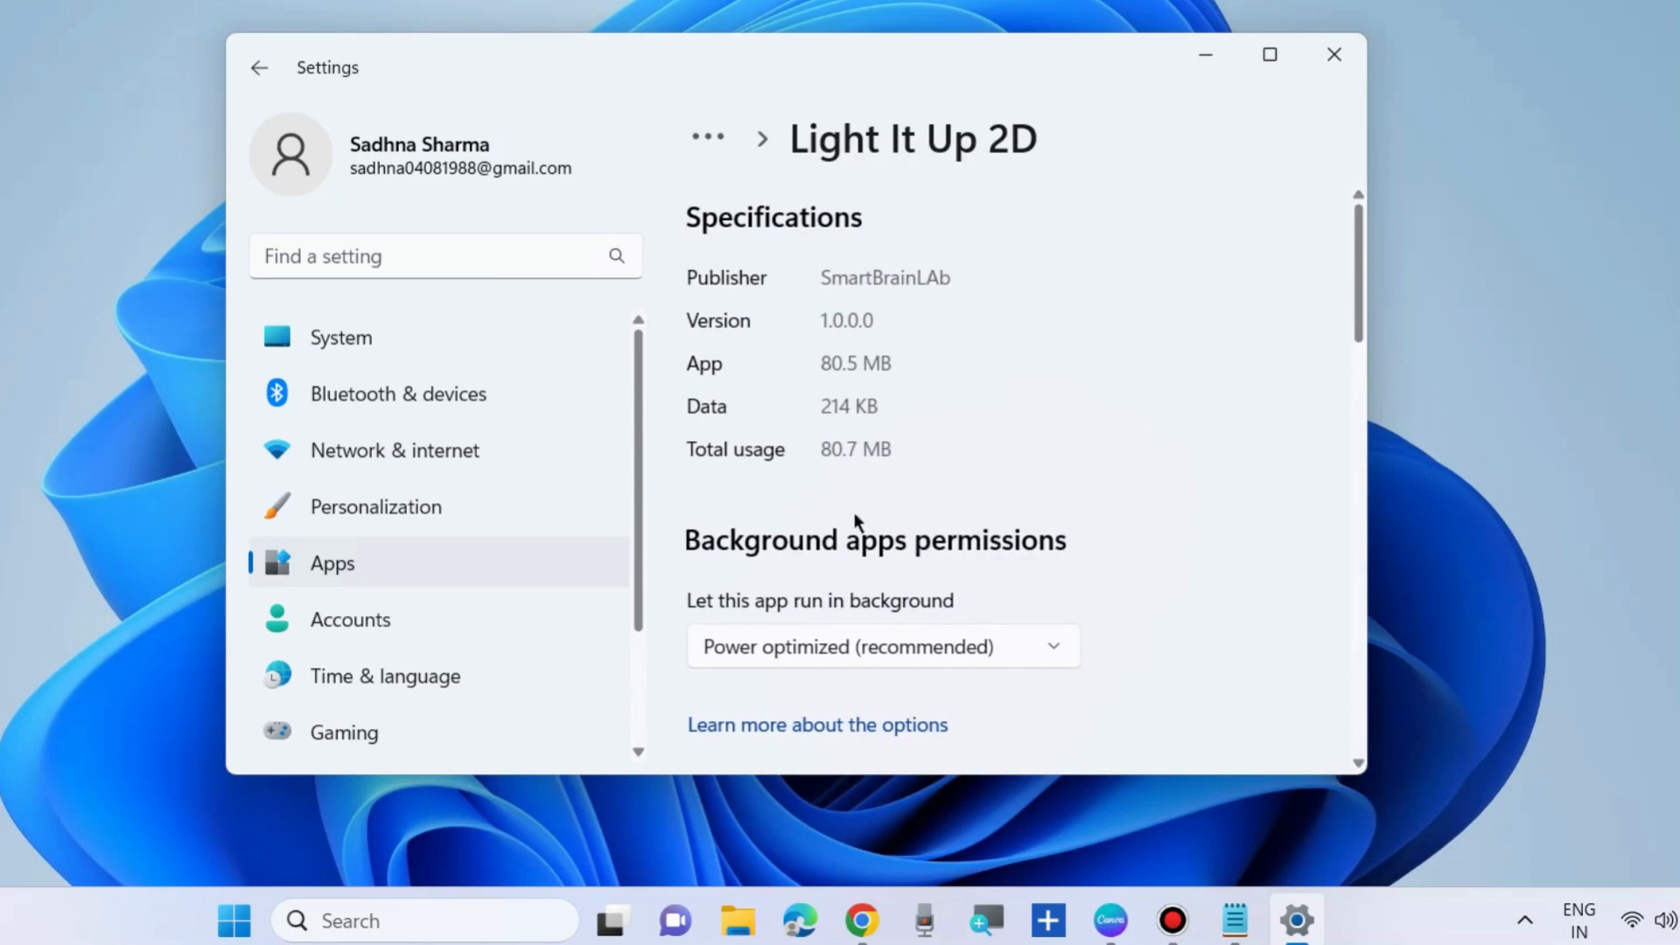
pyautogui.scroll(-3)
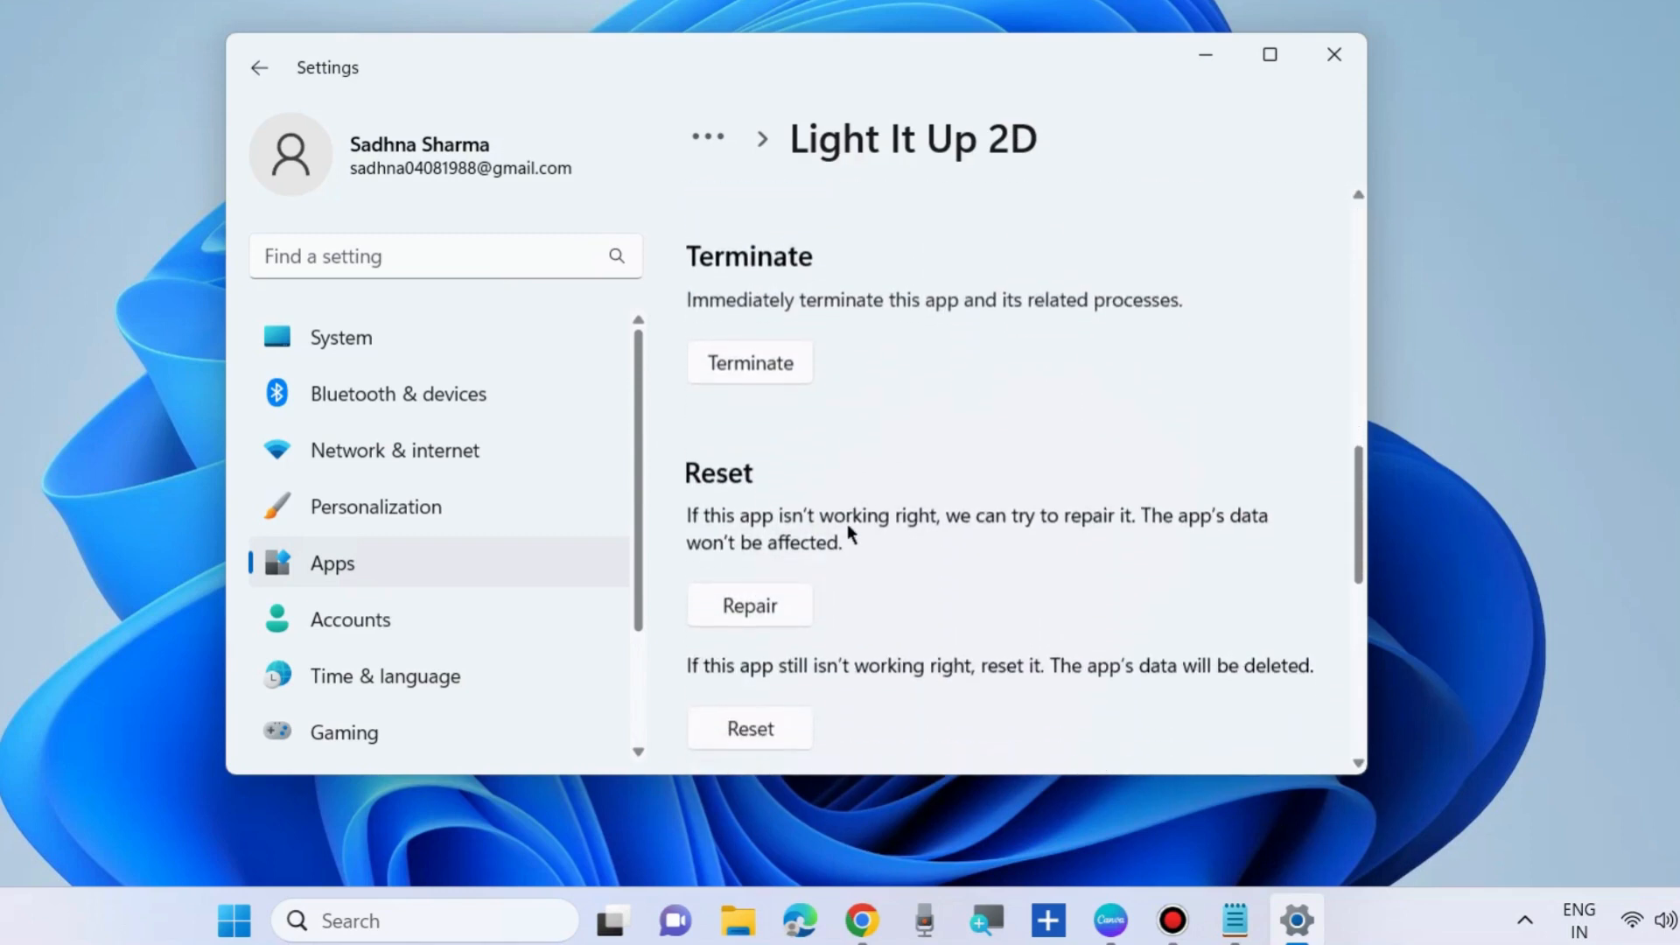
pyautogui.scroll(3)
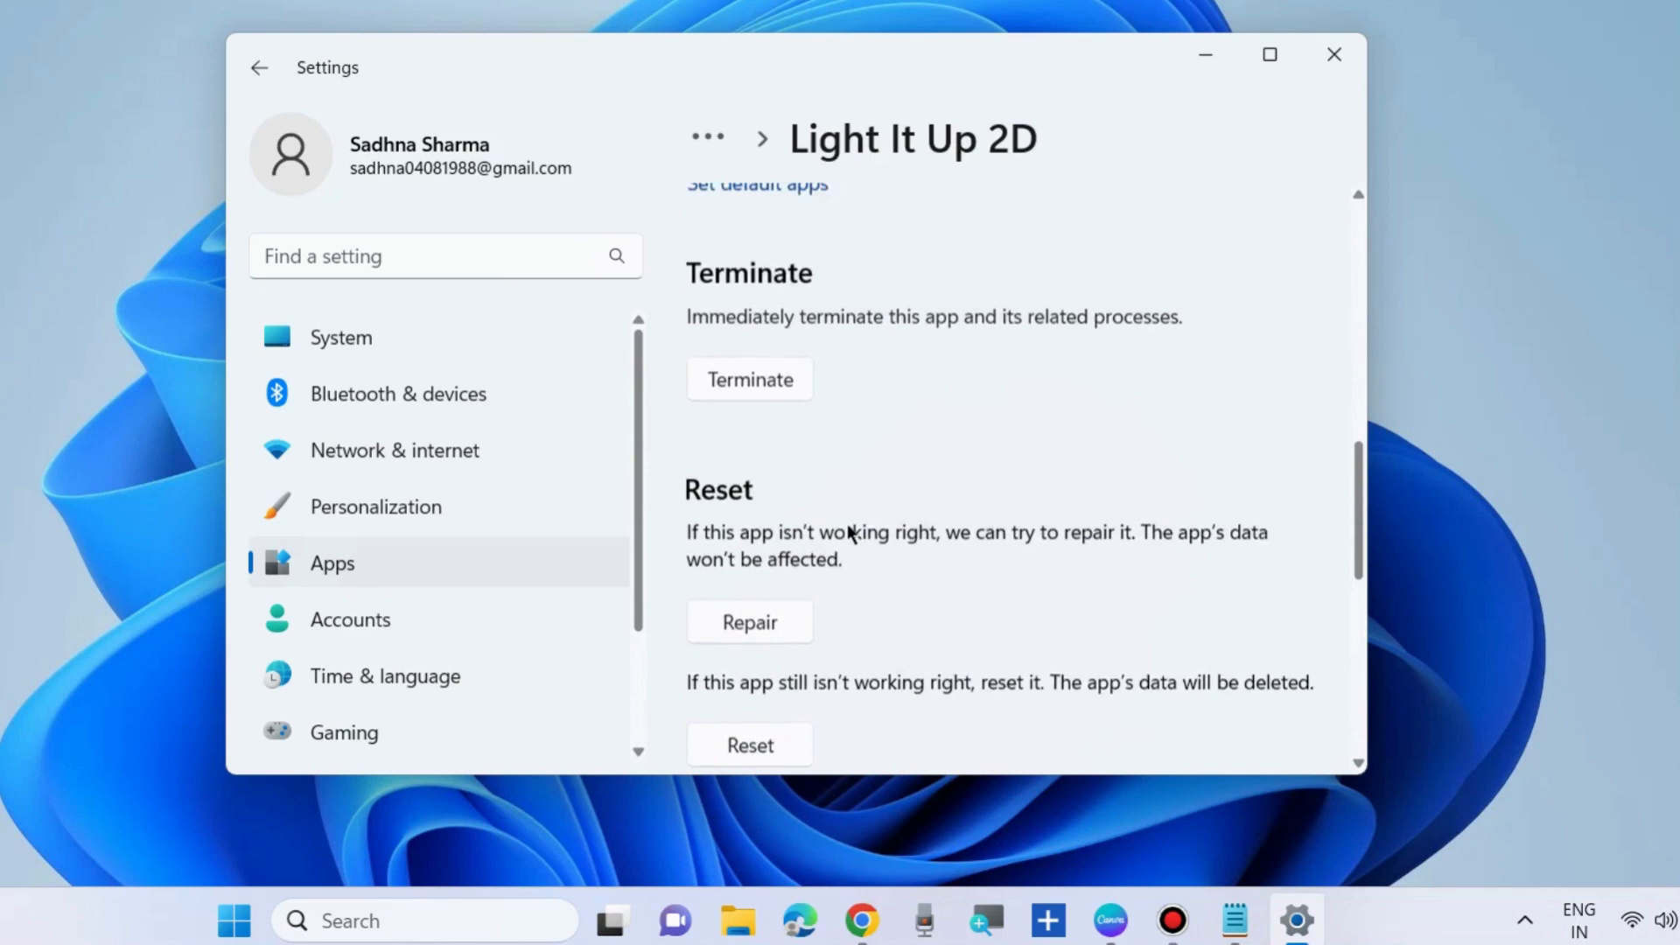
pyautogui.scroll(-3)
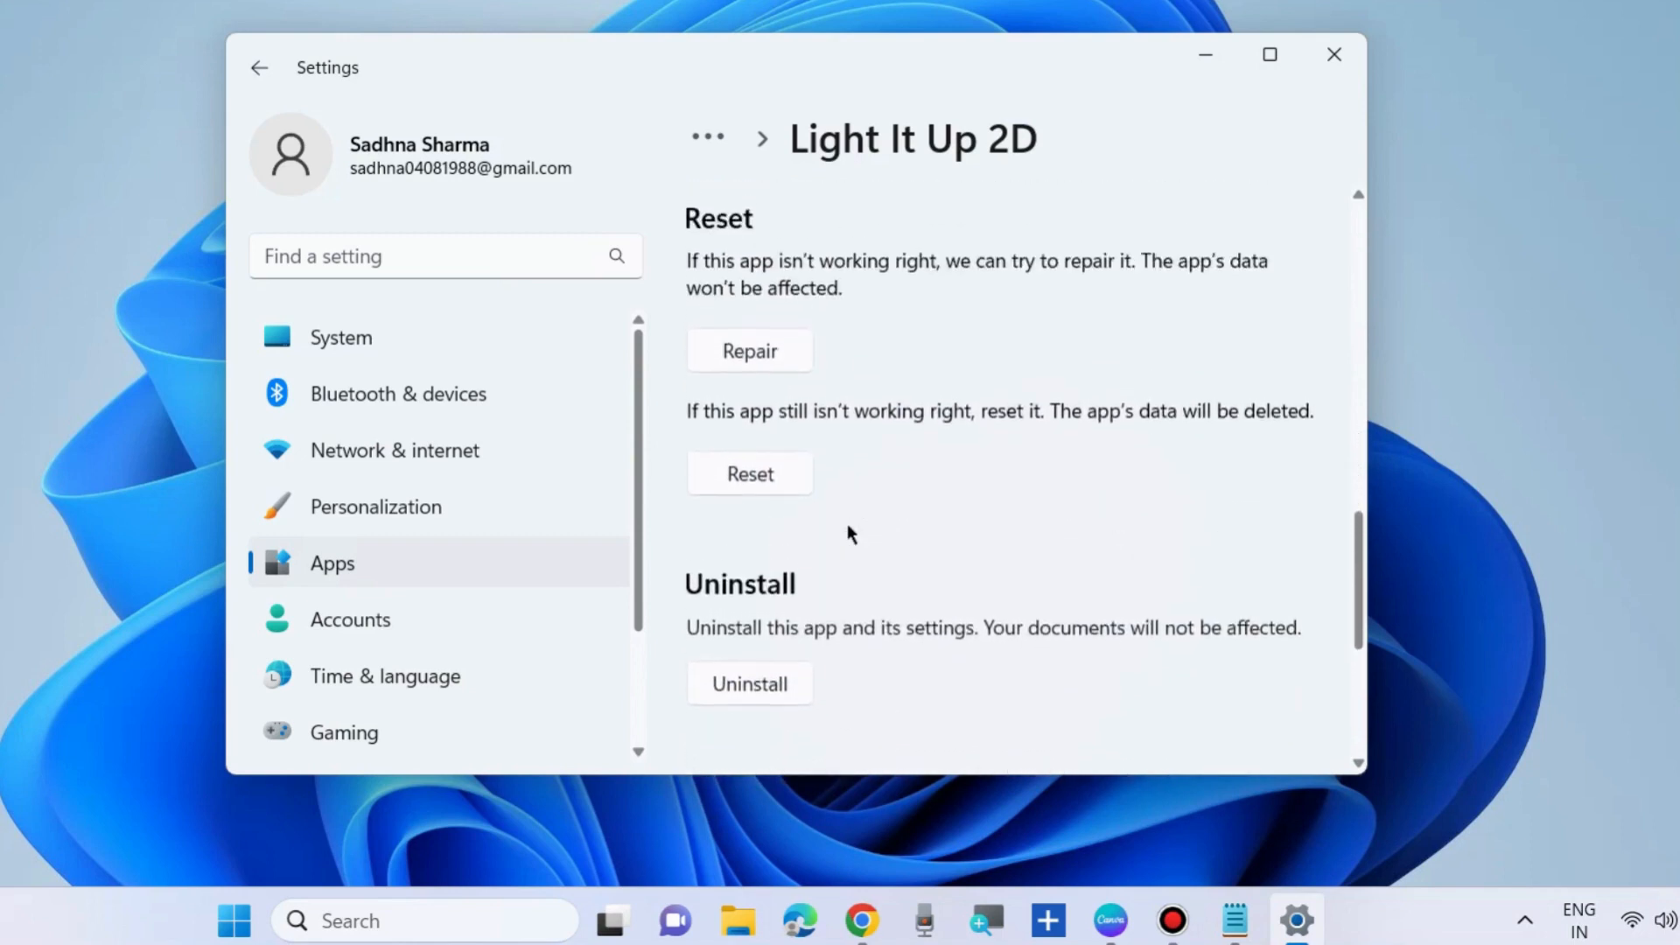
pyautogui.scroll(3)
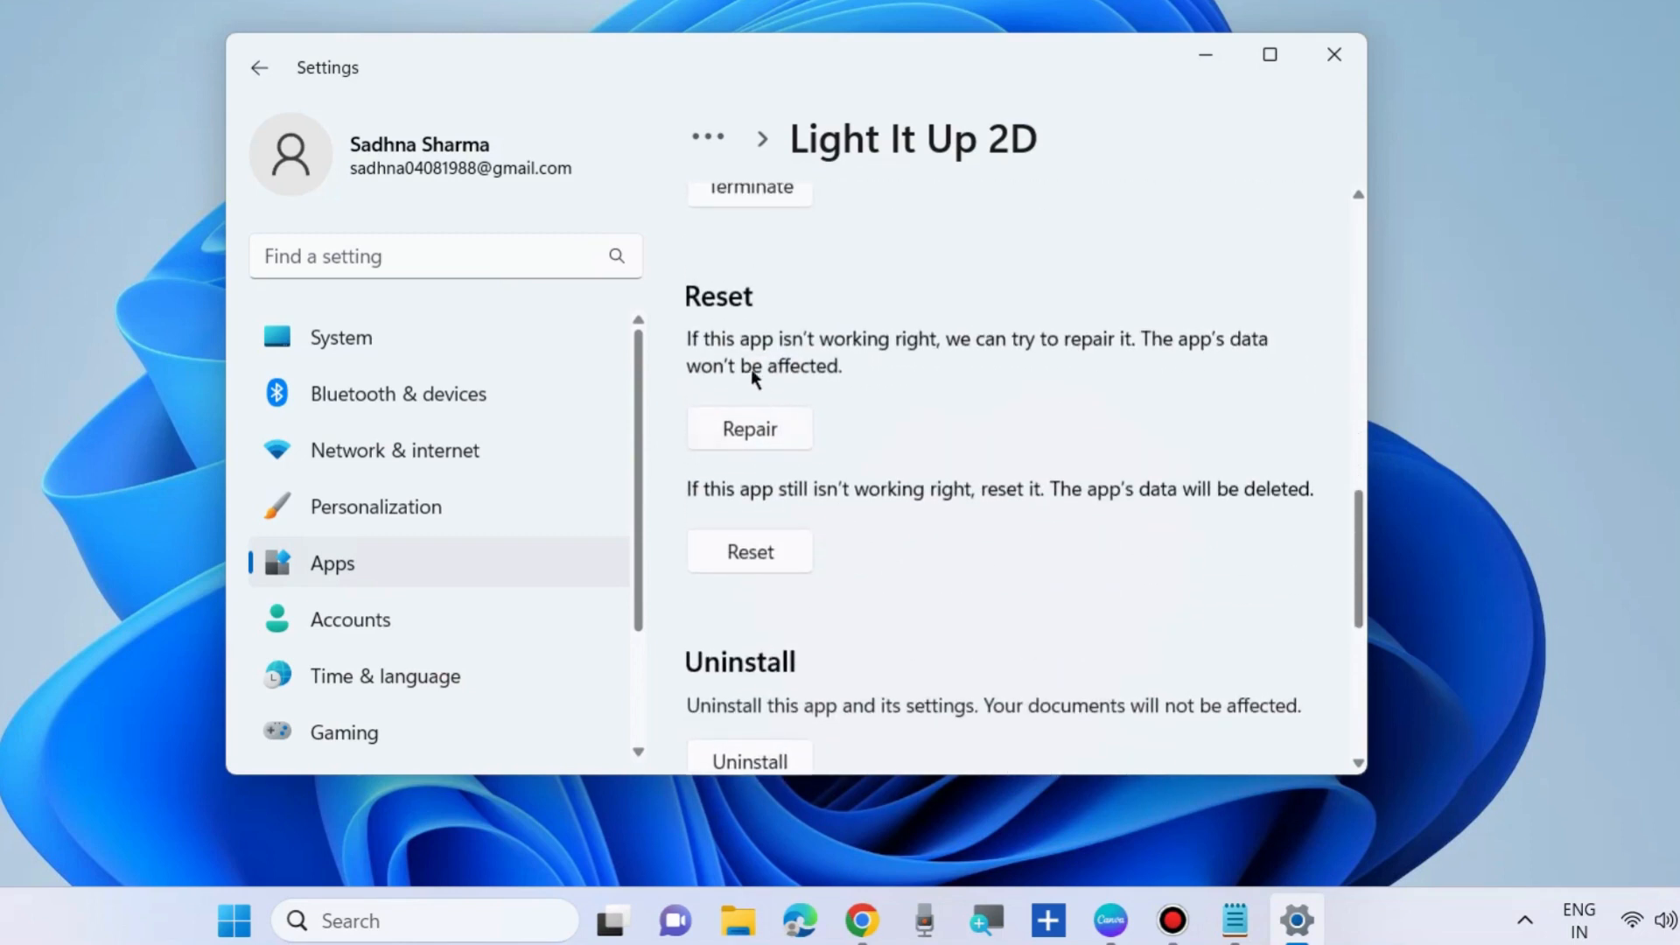
pyautogui.moveTo(766, 441)
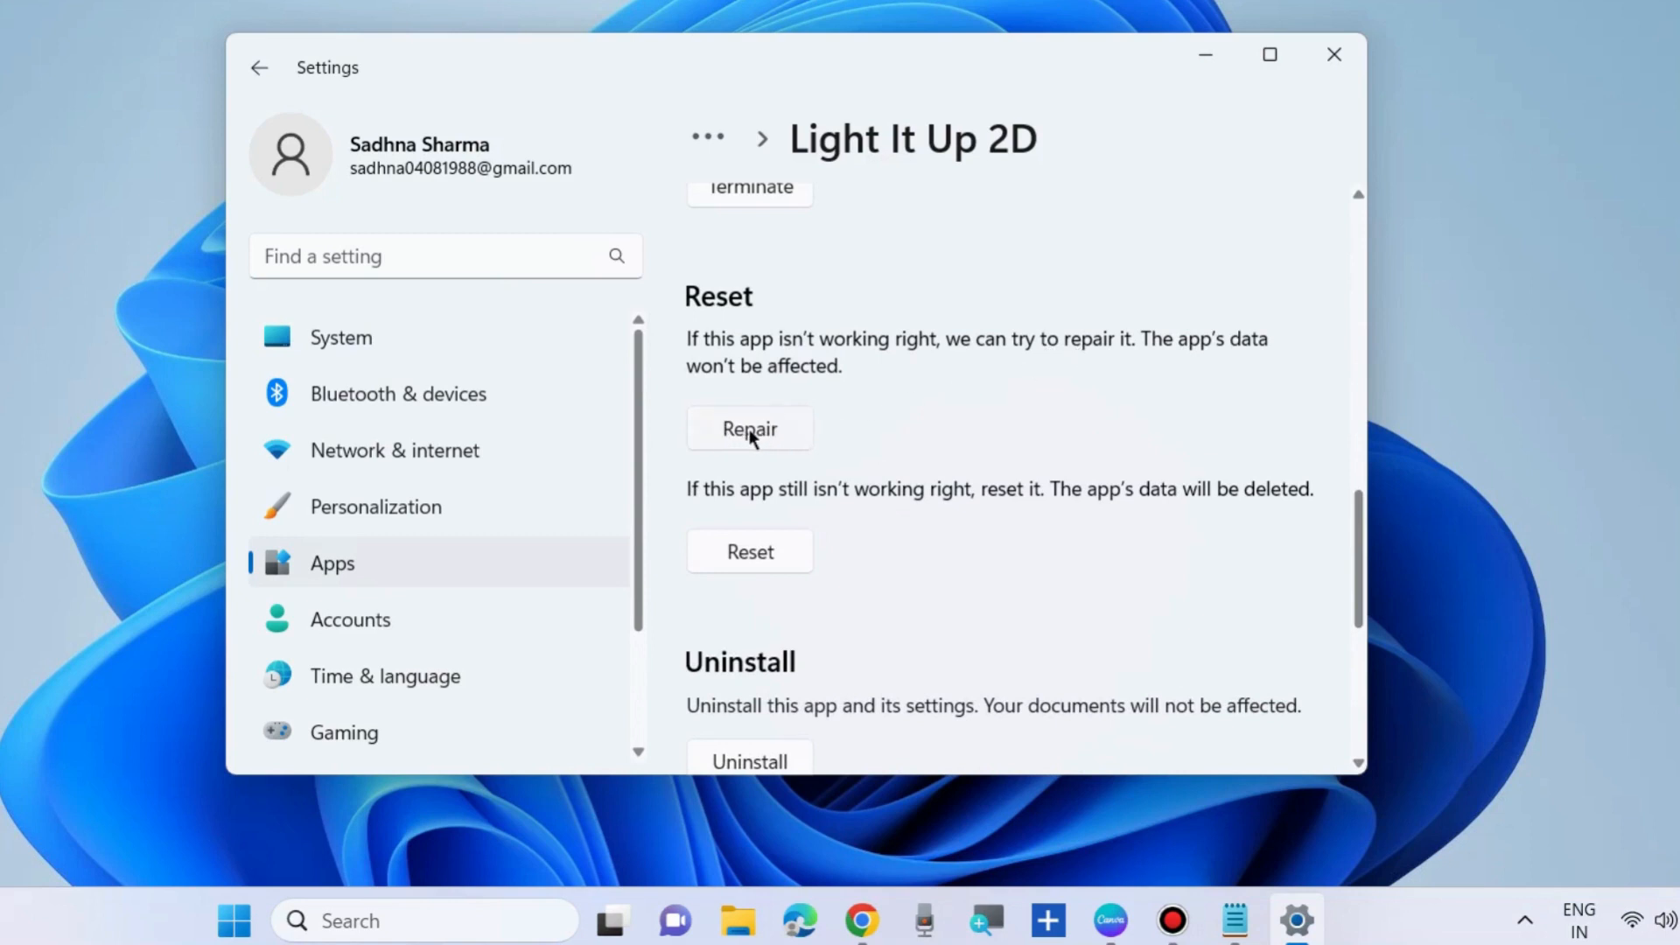
pyautogui.moveTo(874, 510)
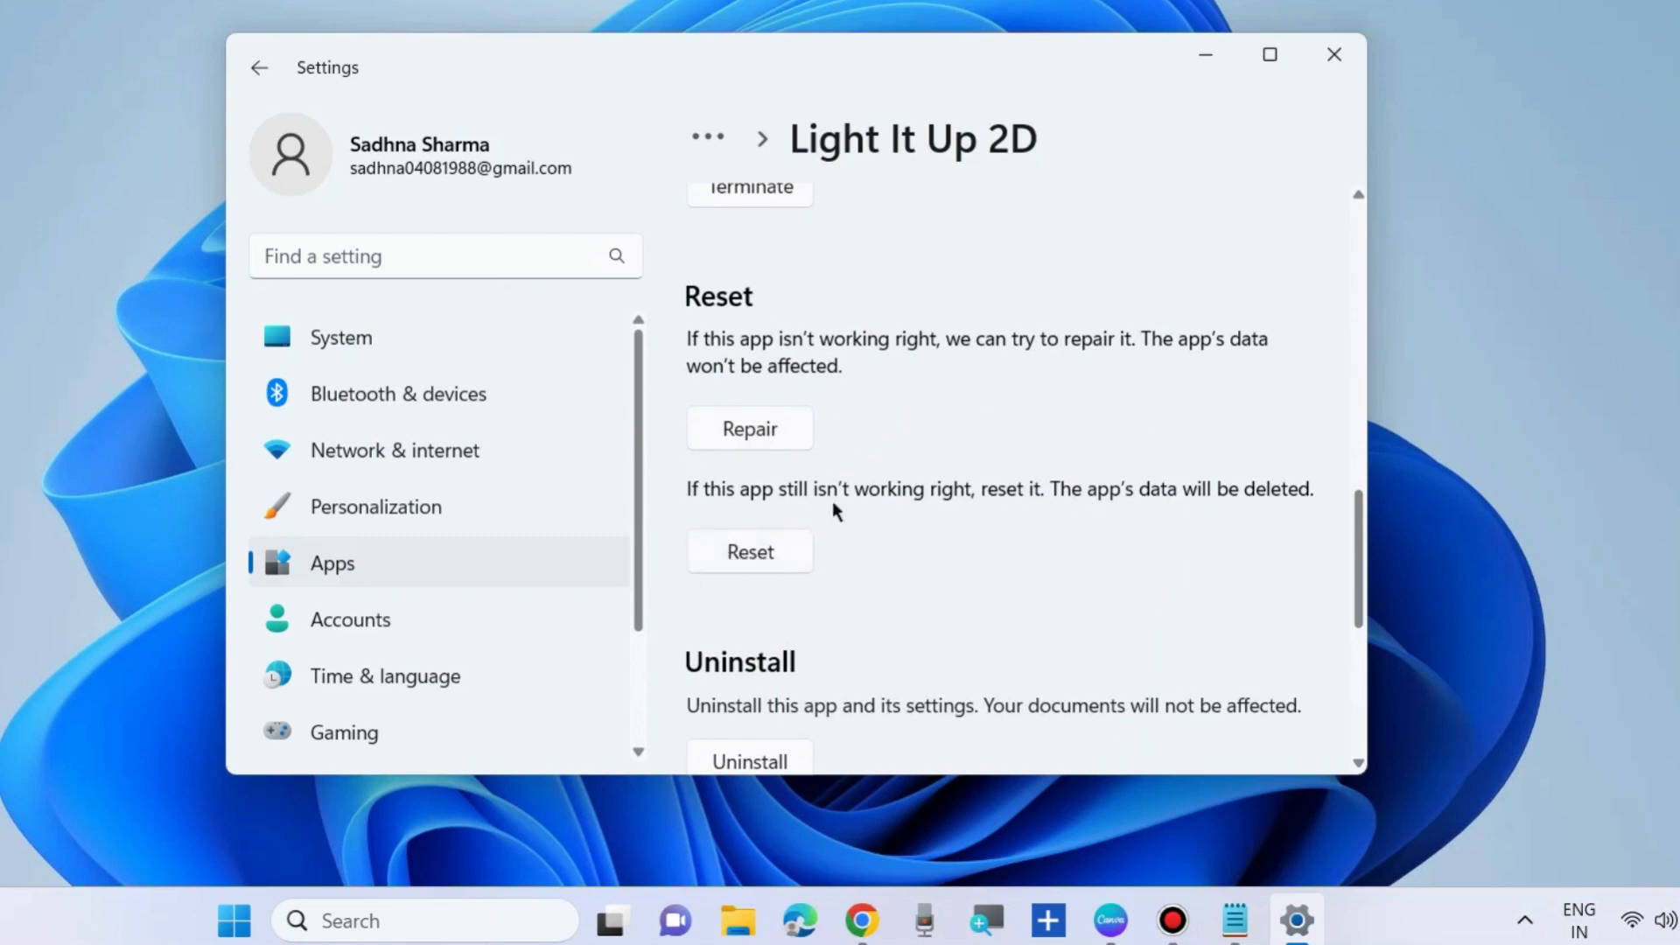
pyautogui.scroll(-3)
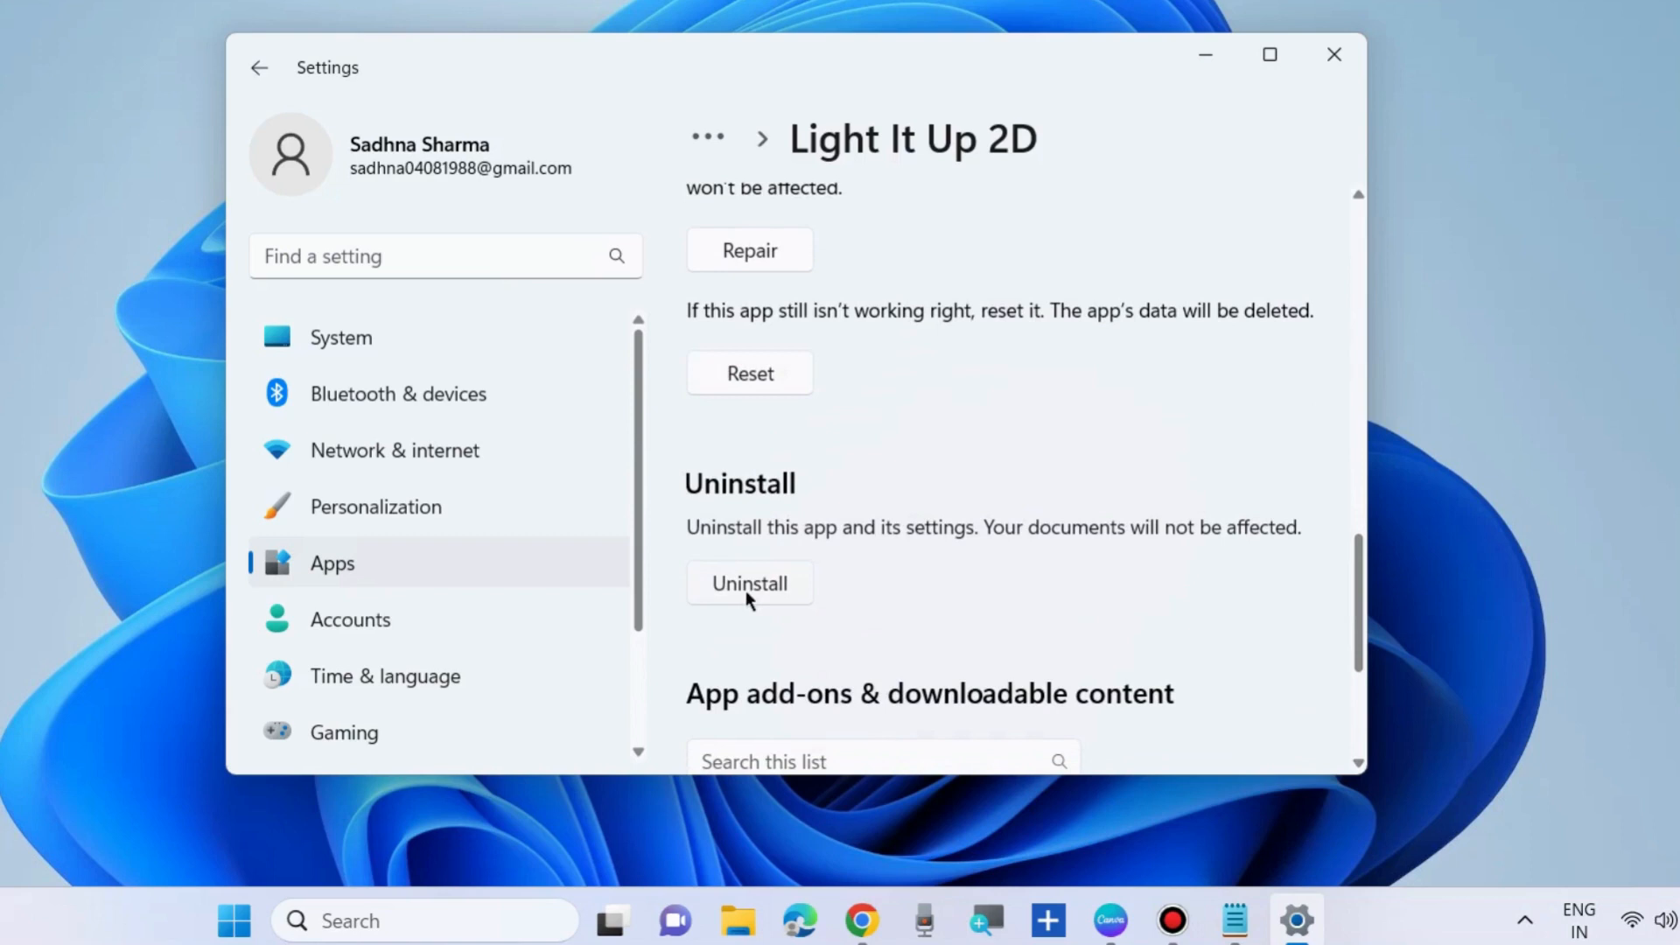
pyautogui.moveTo(672, 527)
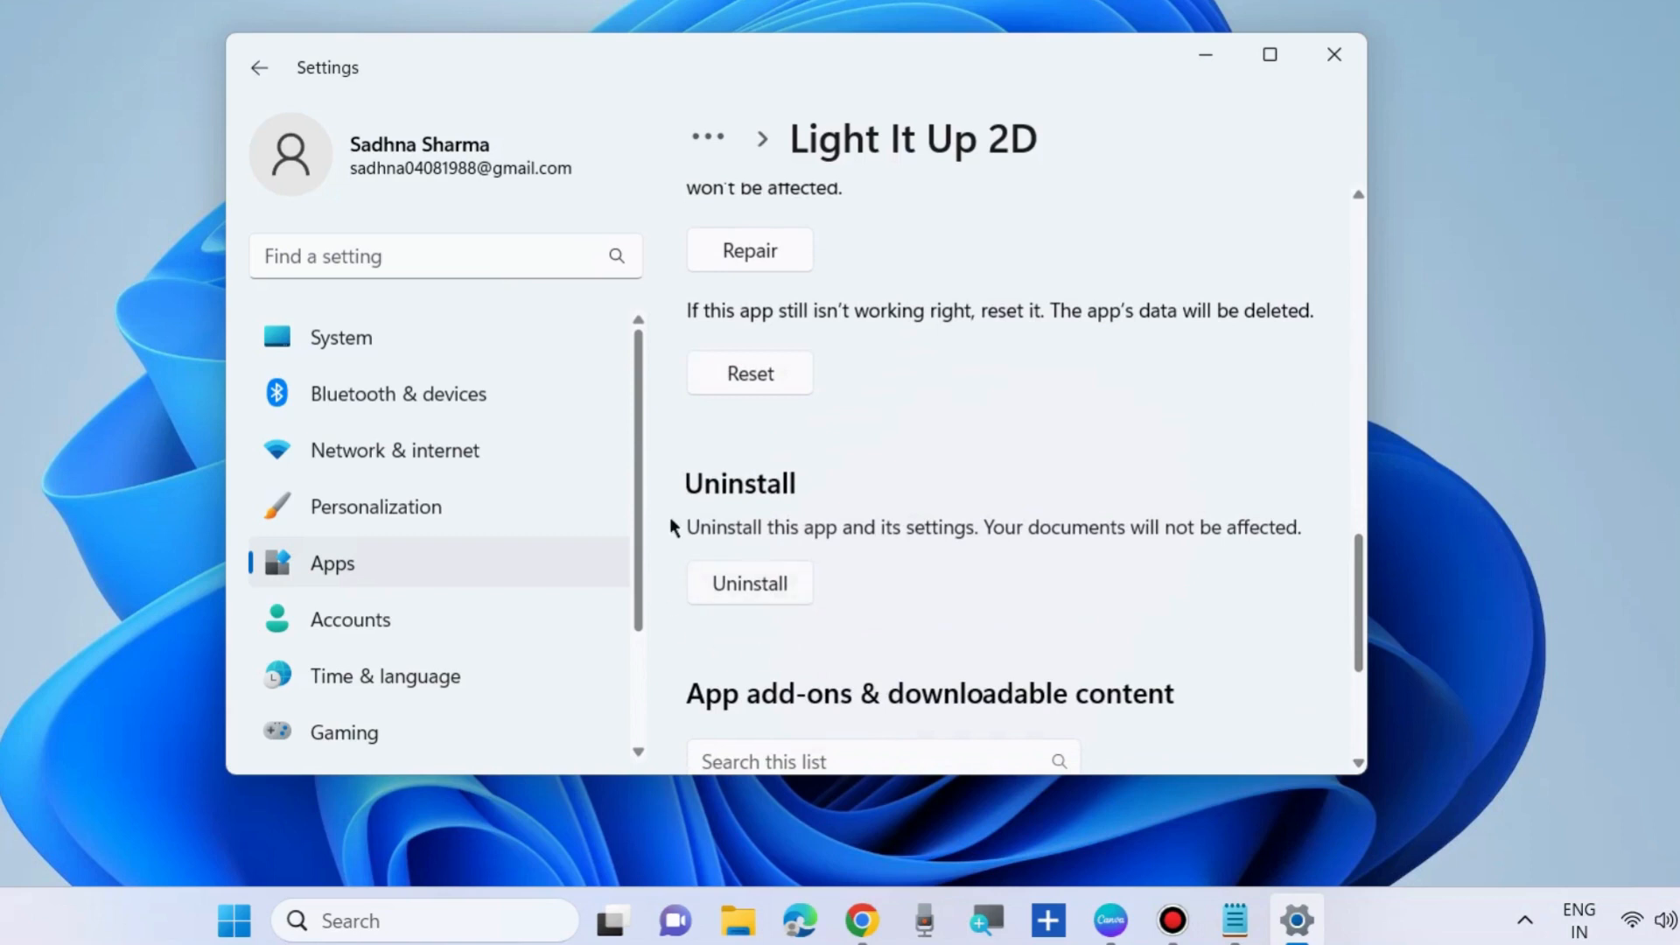
pyautogui.moveTo(743, 492)
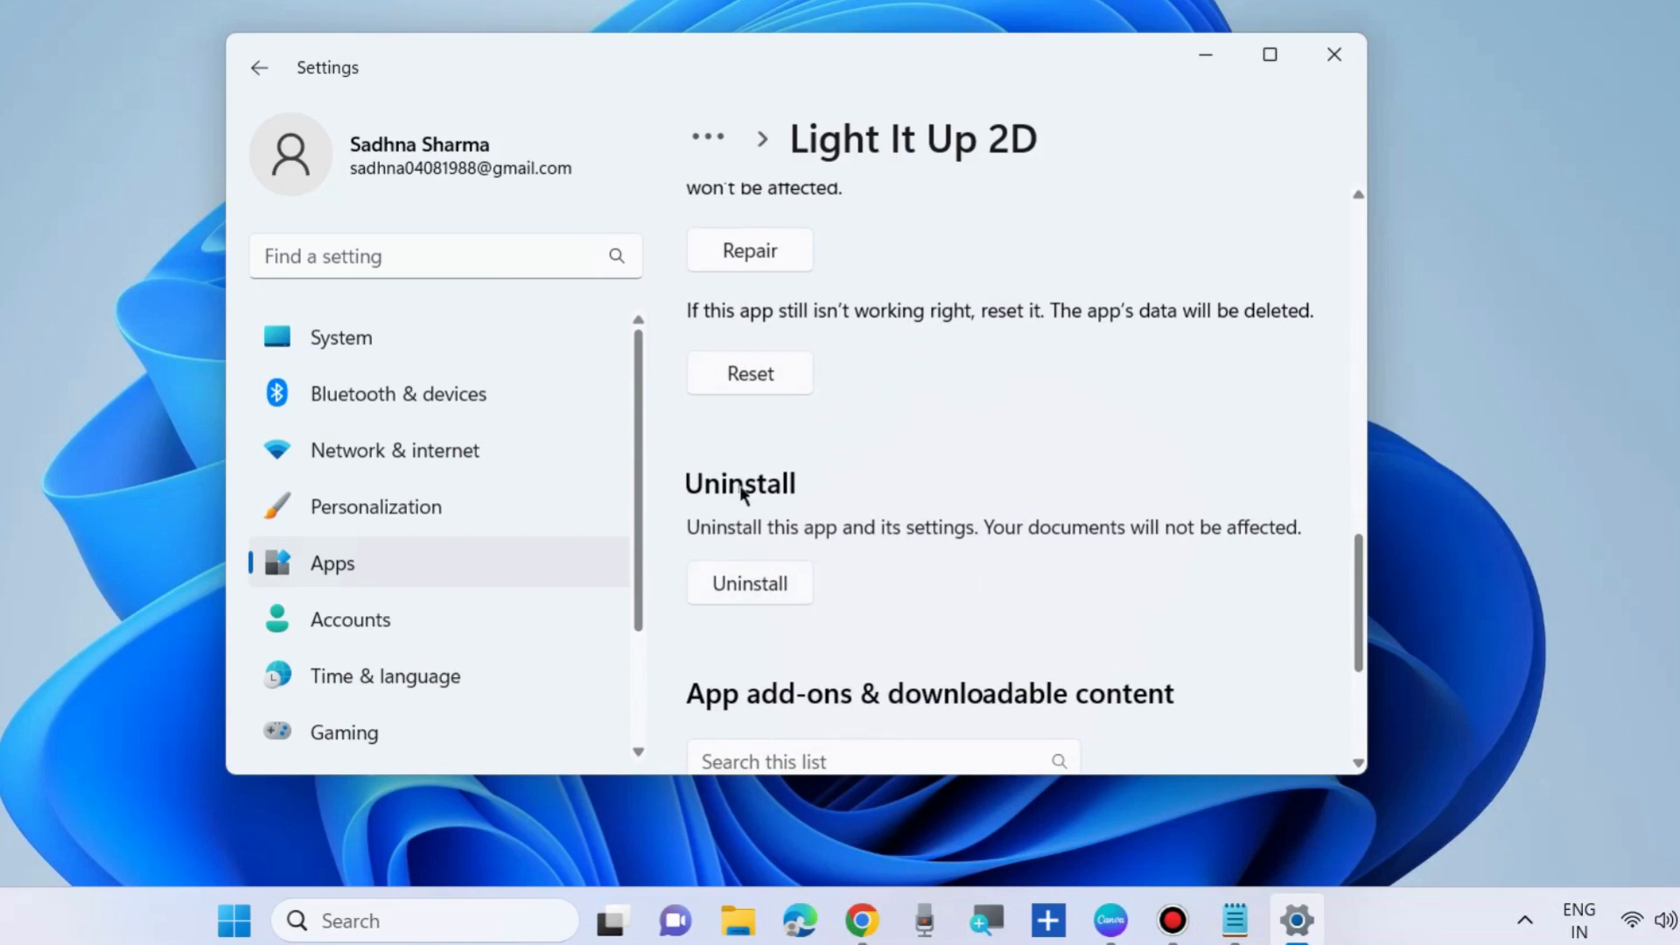
pyautogui.moveTo(1342, 97)
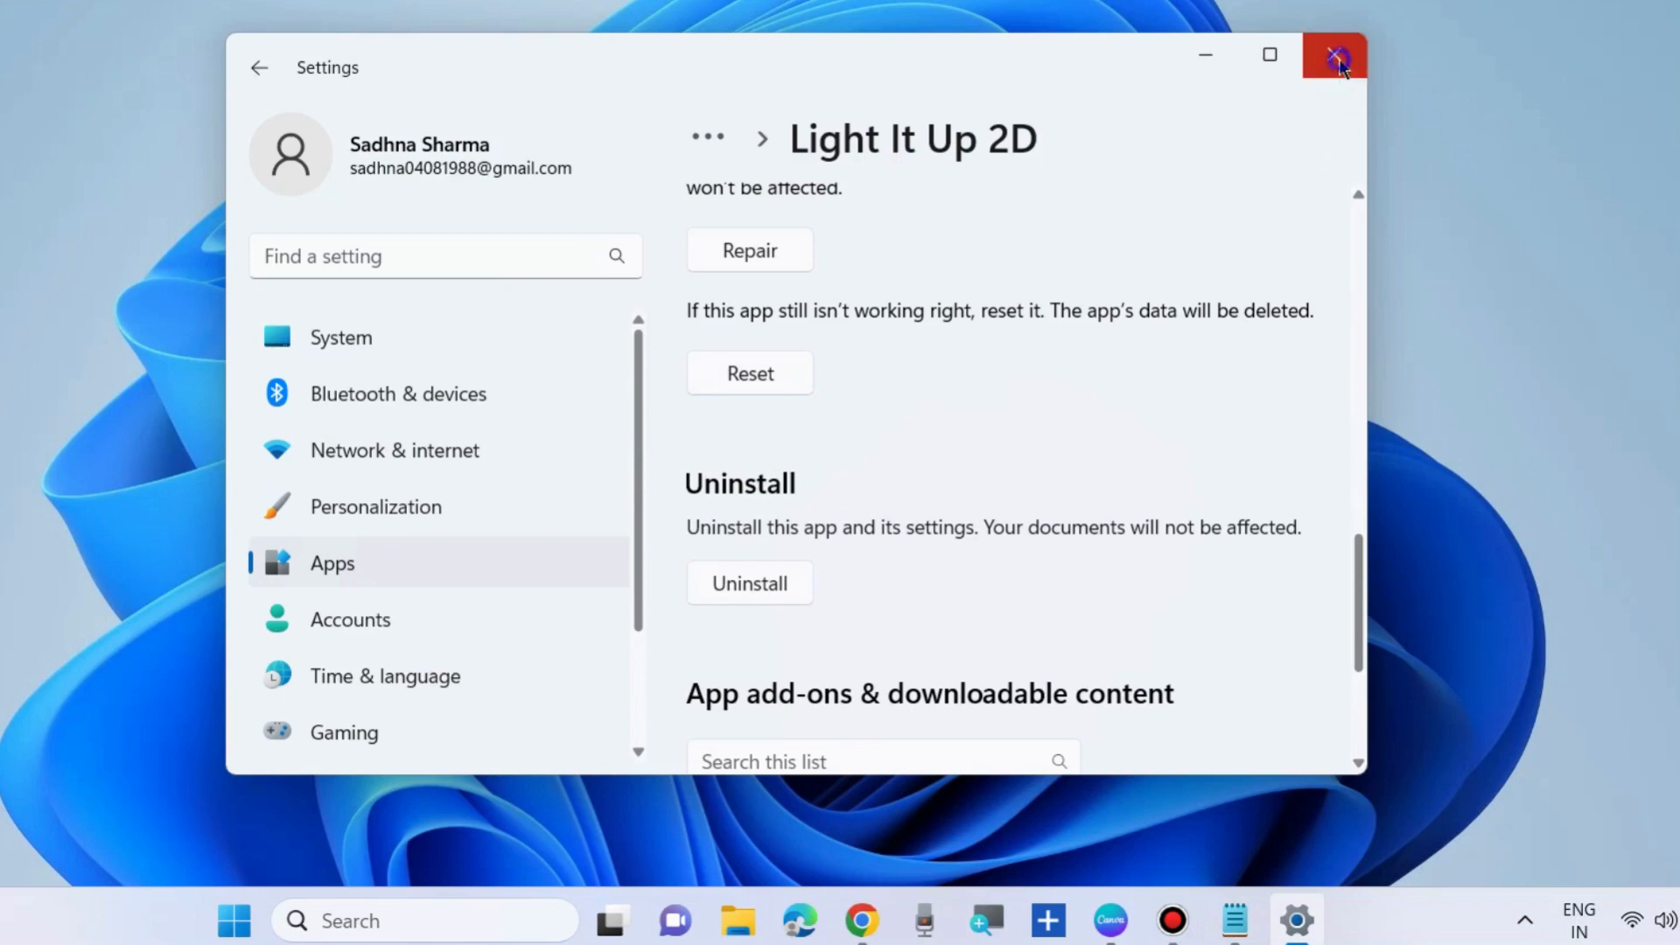
# - Close Settings and auto-search drivers for the AMD PSP 10.0 Device under Security devices
pyautogui.click(1333, 56)
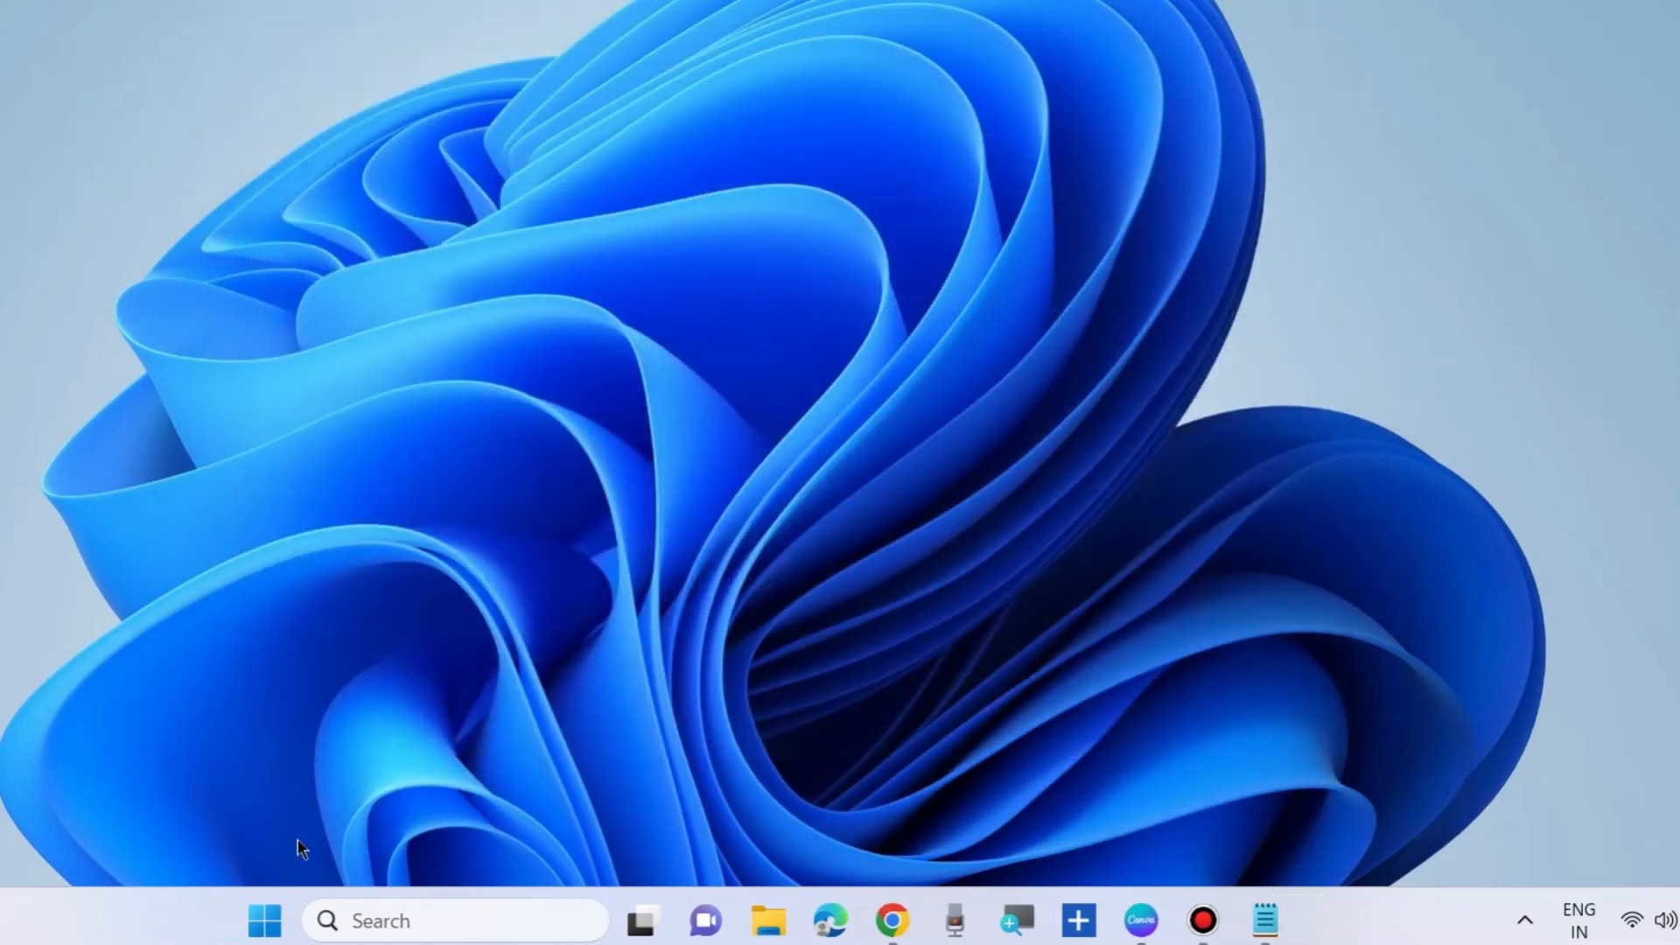
pyautogui.rightClick(265, 919)
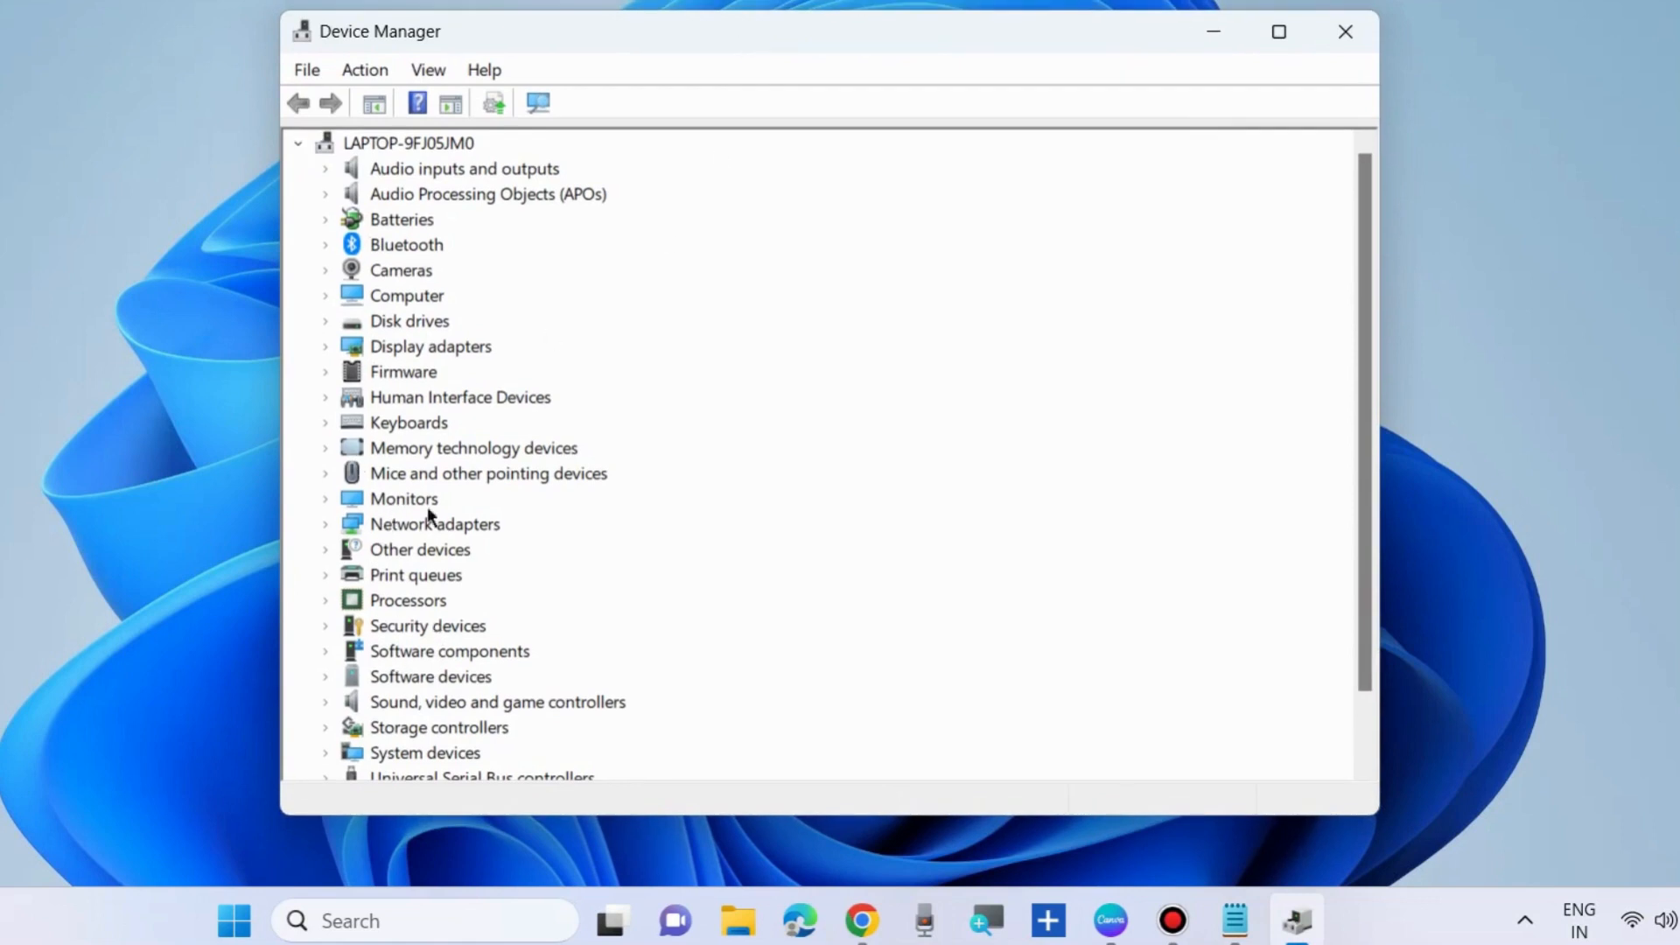
pyautogui.moveTo(348, 638)
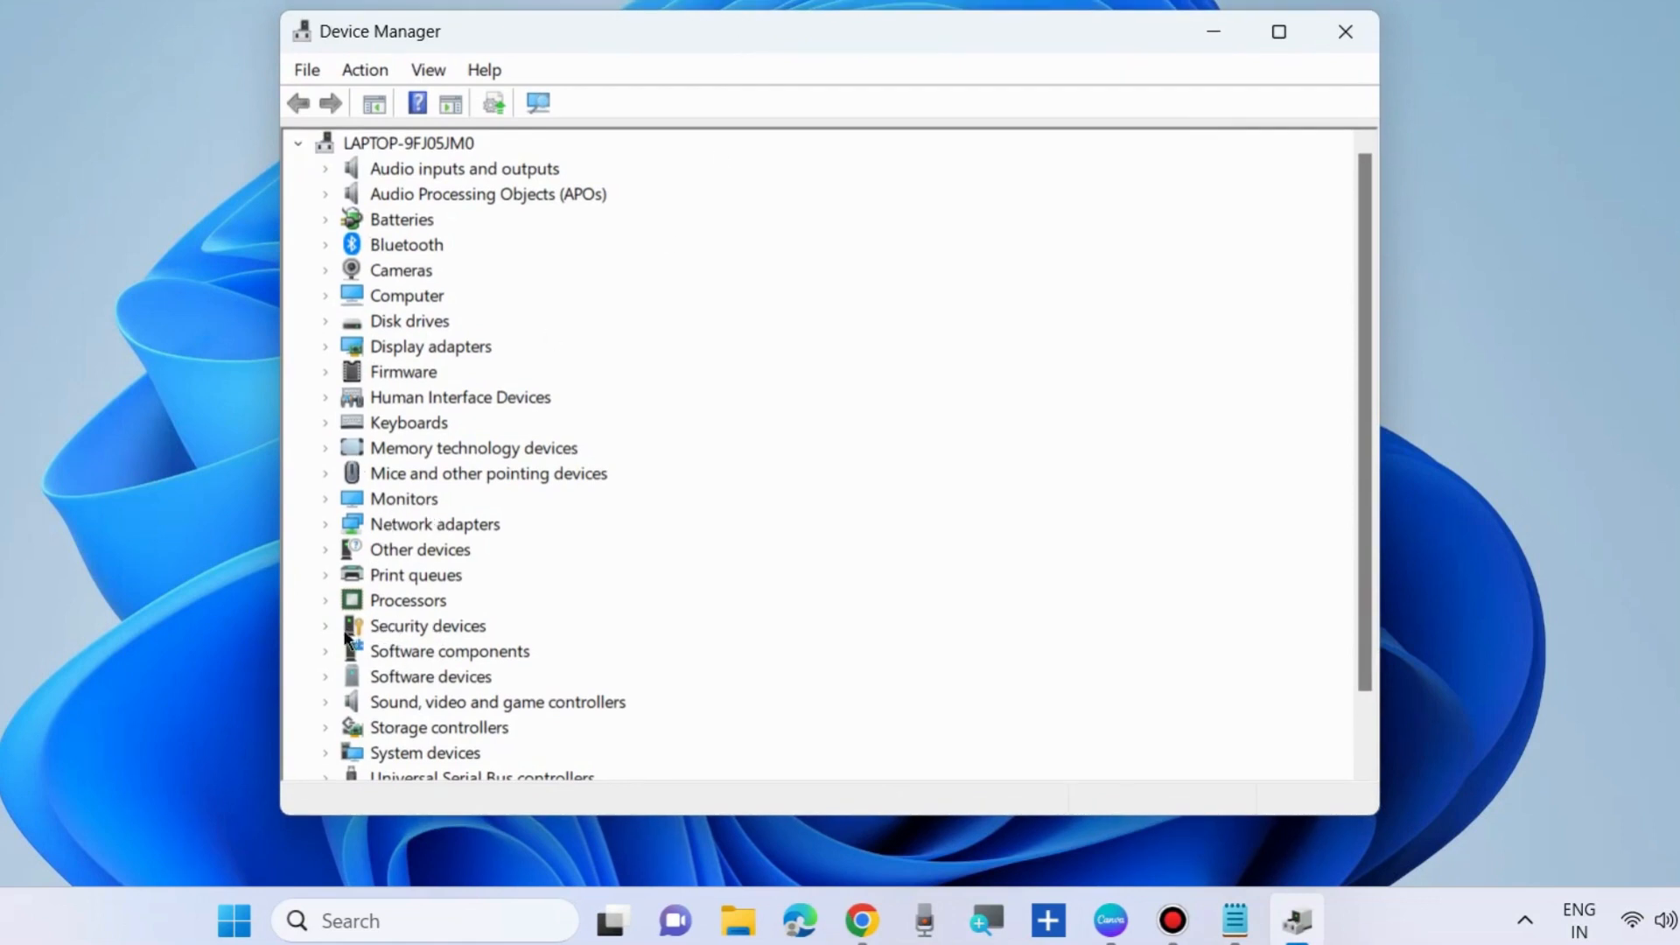
pyautogui.click(324, 626)
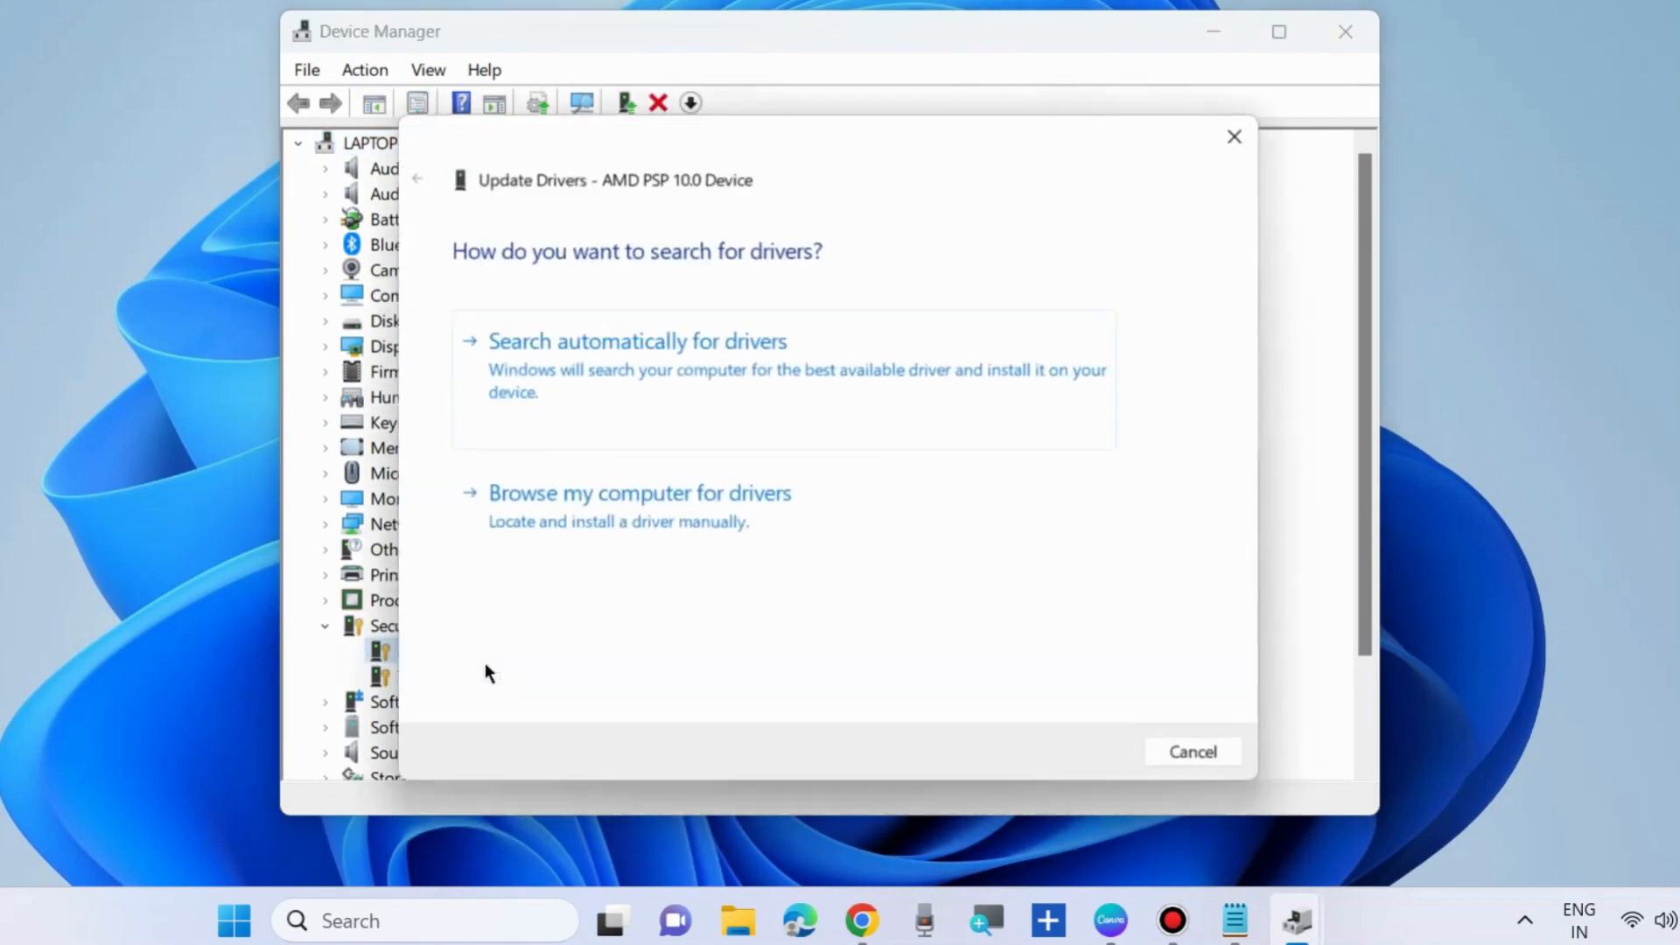
pyautogui.click(638, 341)
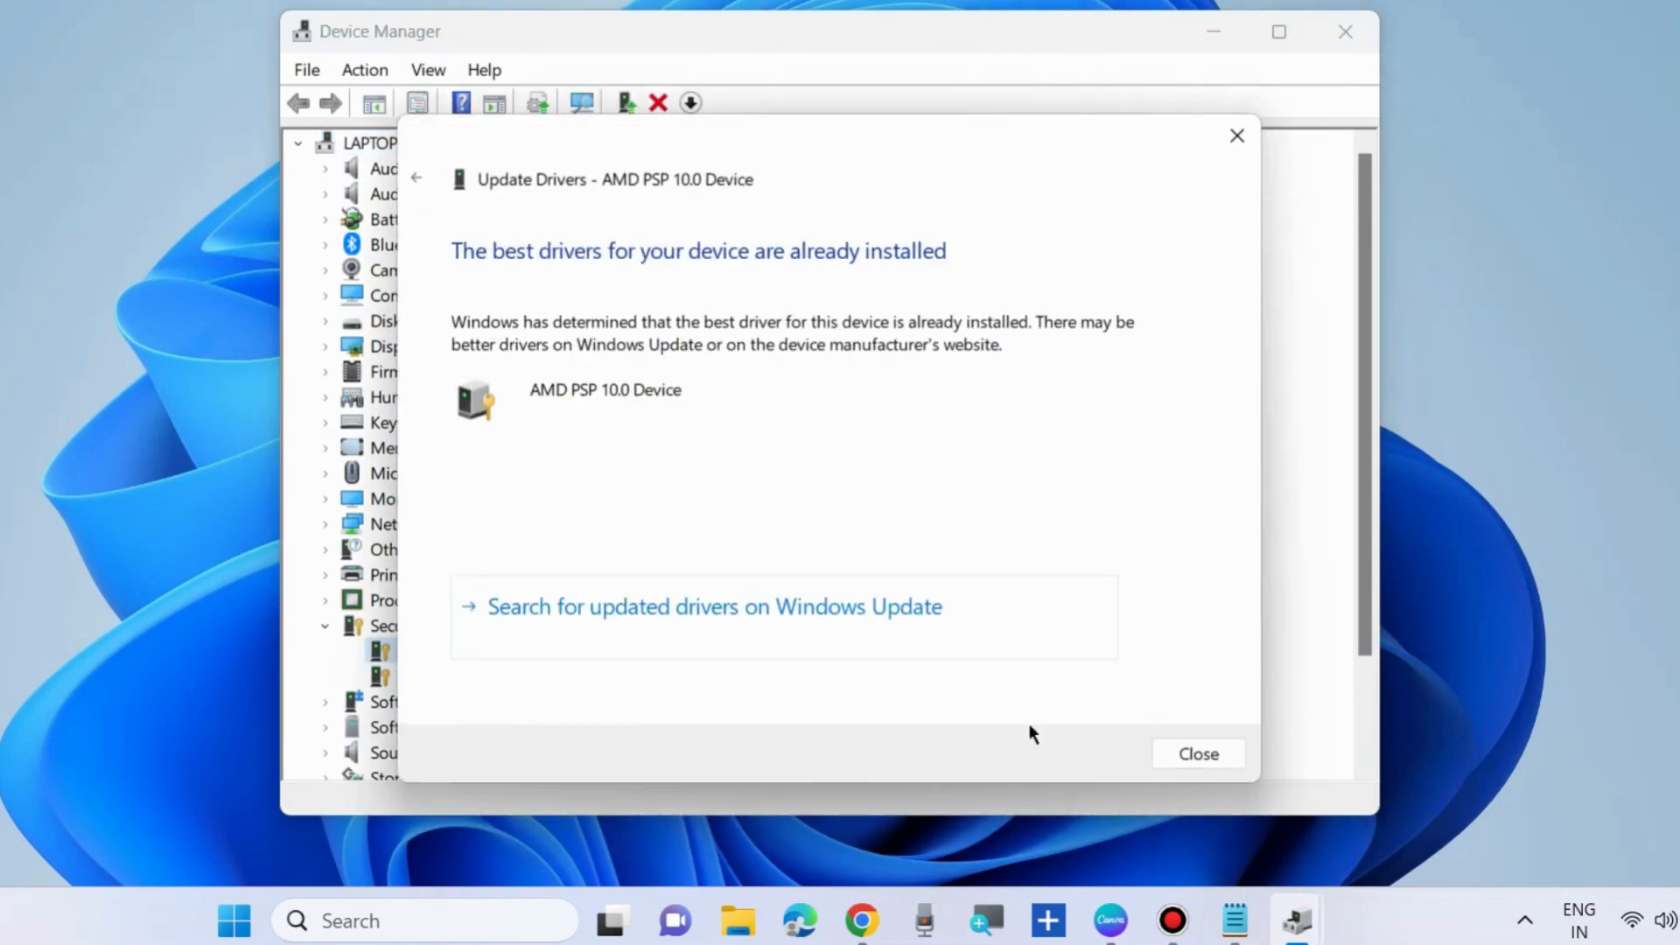
pyautogui.click(1197, 753)
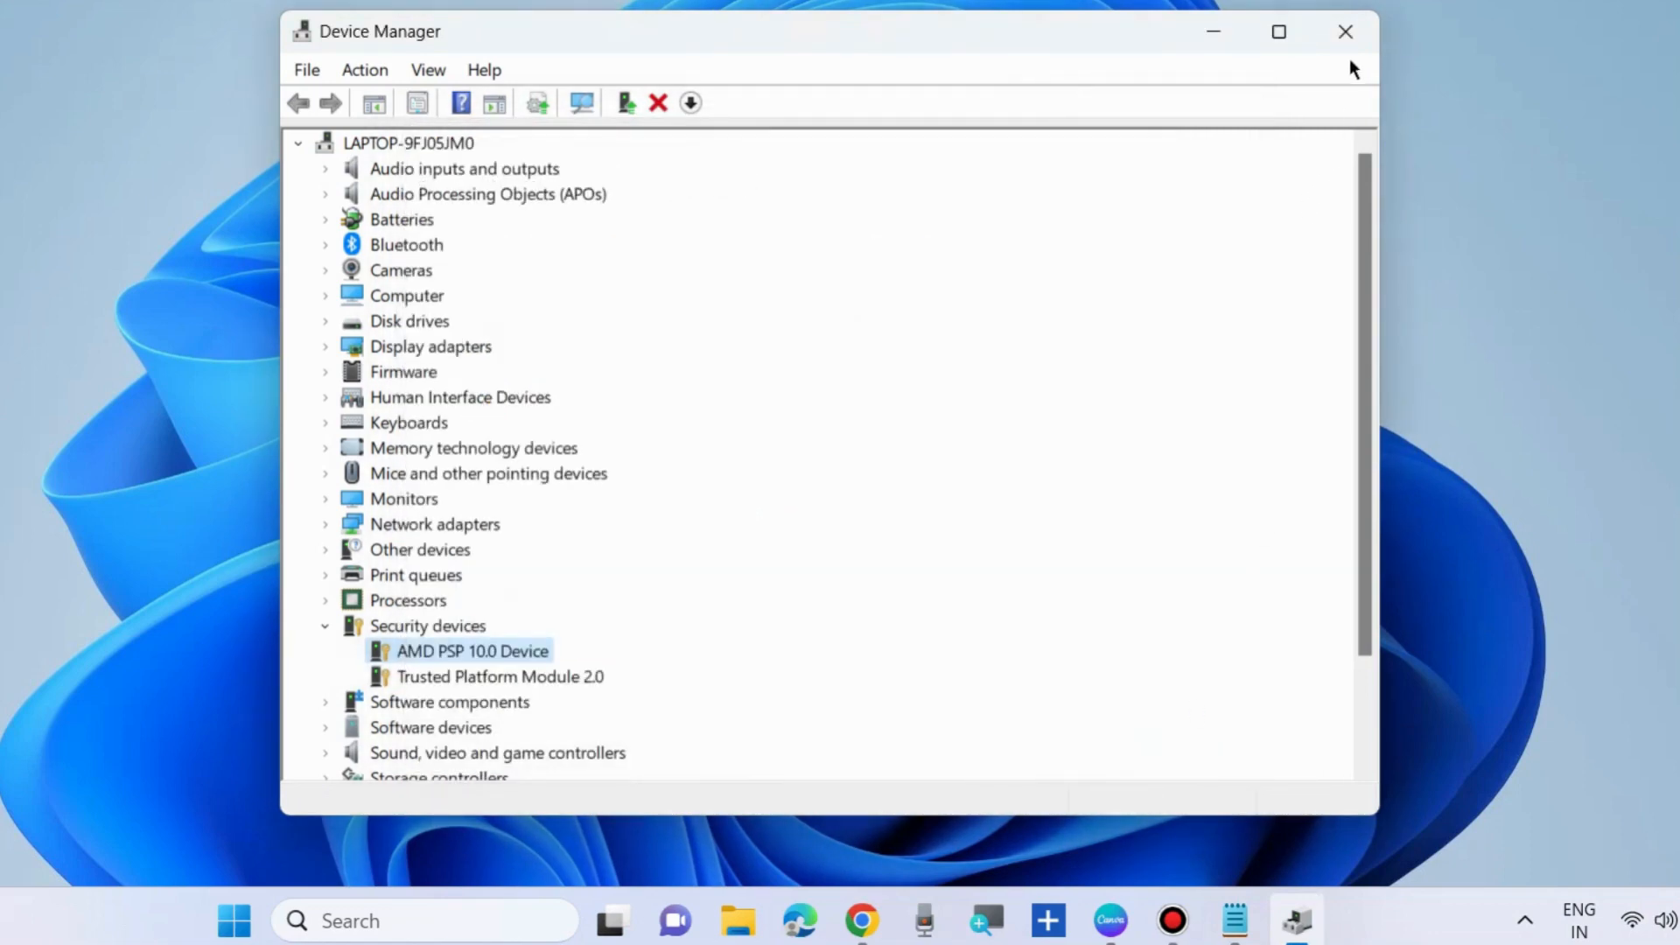
# - Close Device Manager, open Settings > Accounts > Family, start Add someone, then cancel
pyautogui.click(1345, 32)
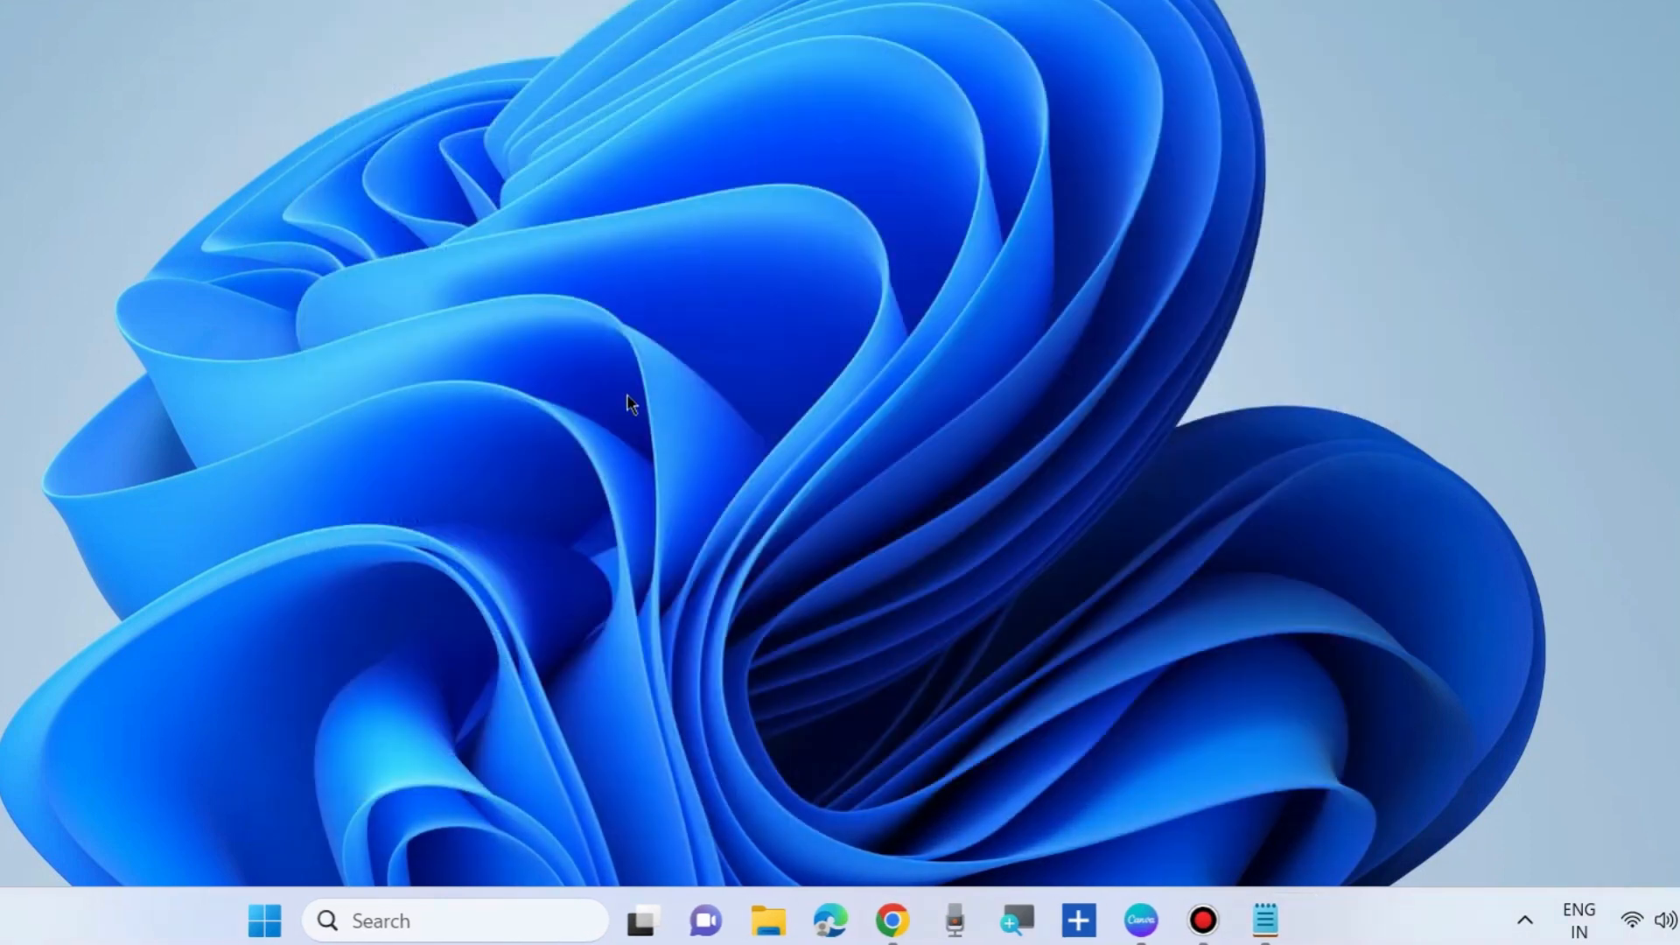
pyautogui.rightClick(264, 919)
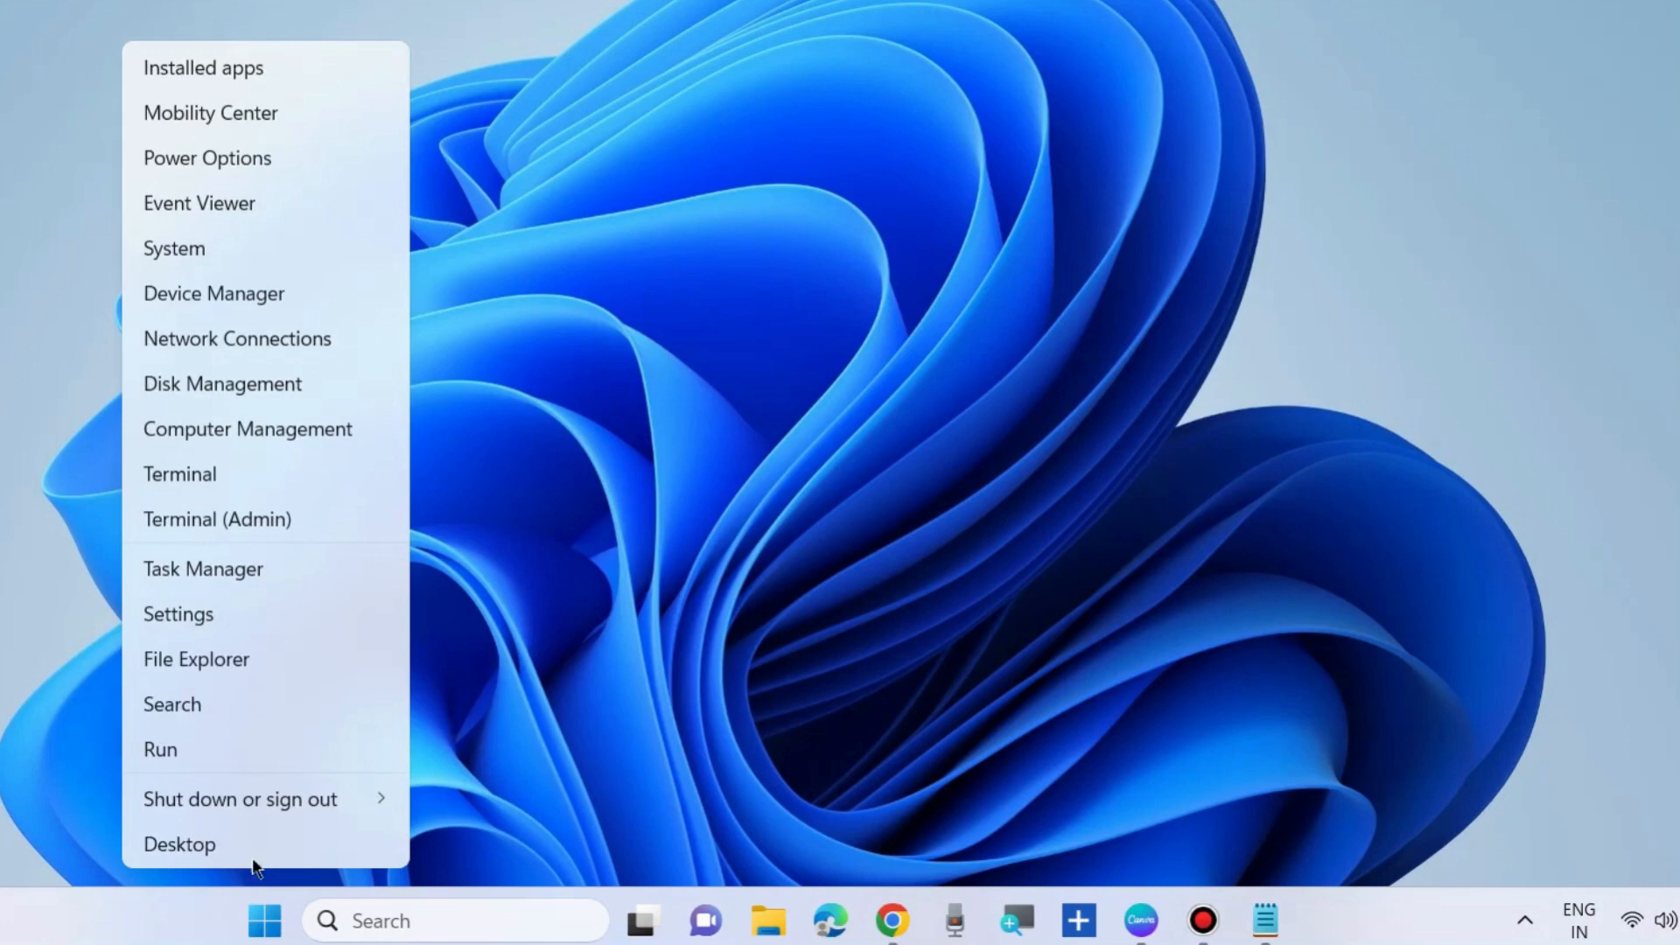
pyautogui.click(177, 614)
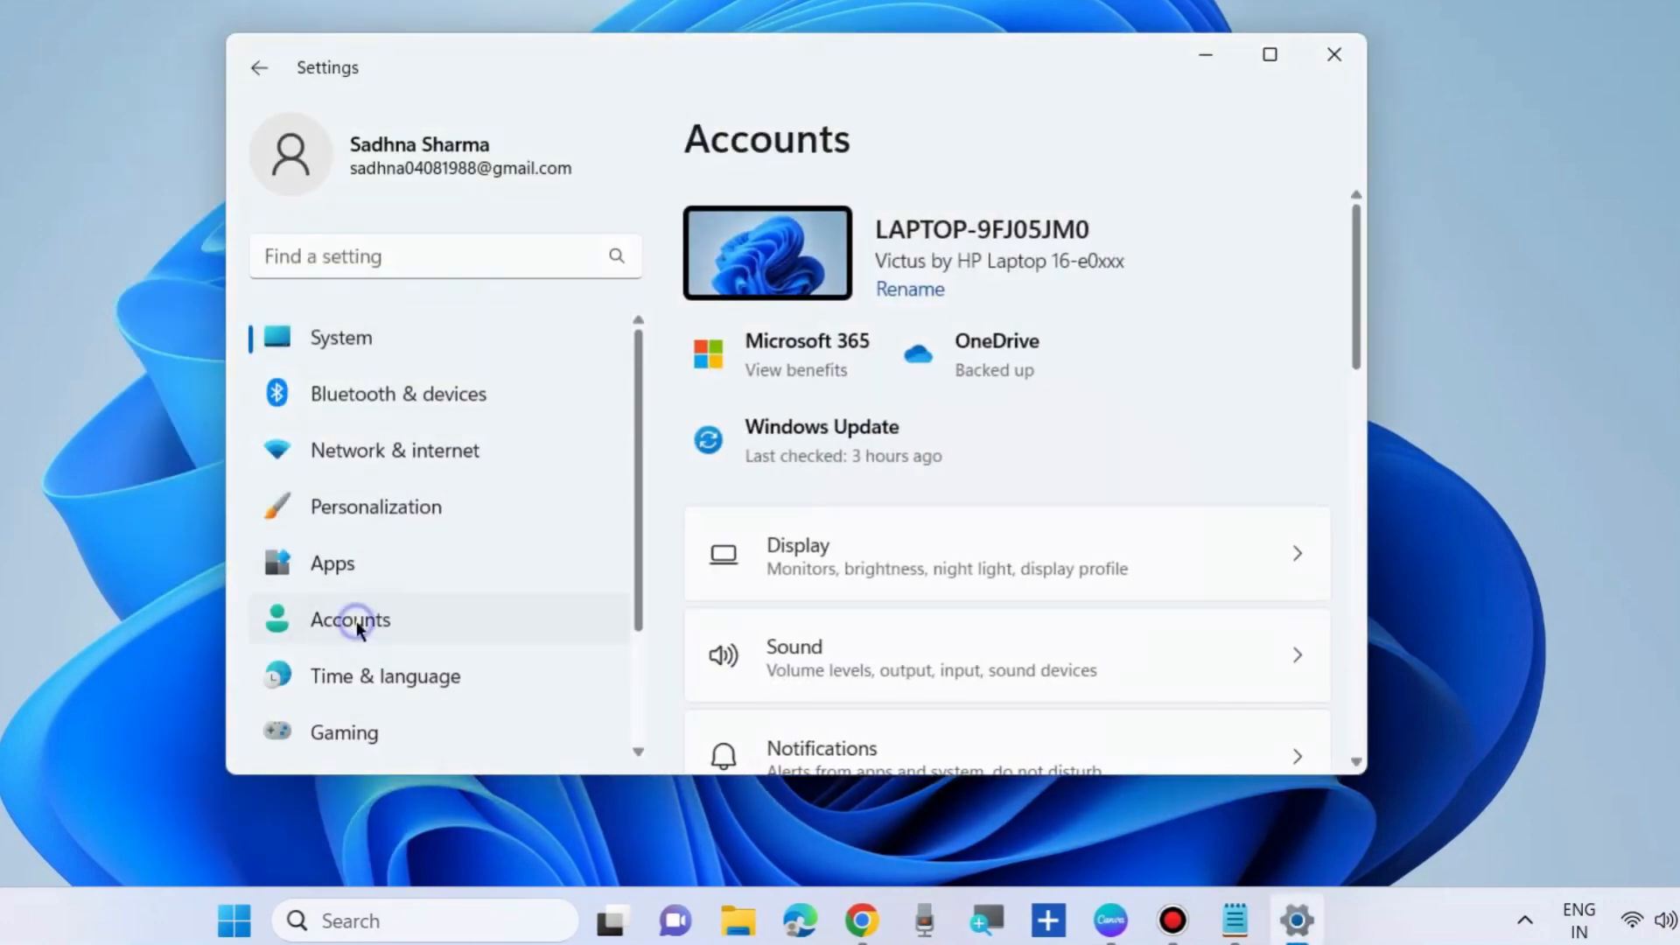
pyautogui.scroll(-3)
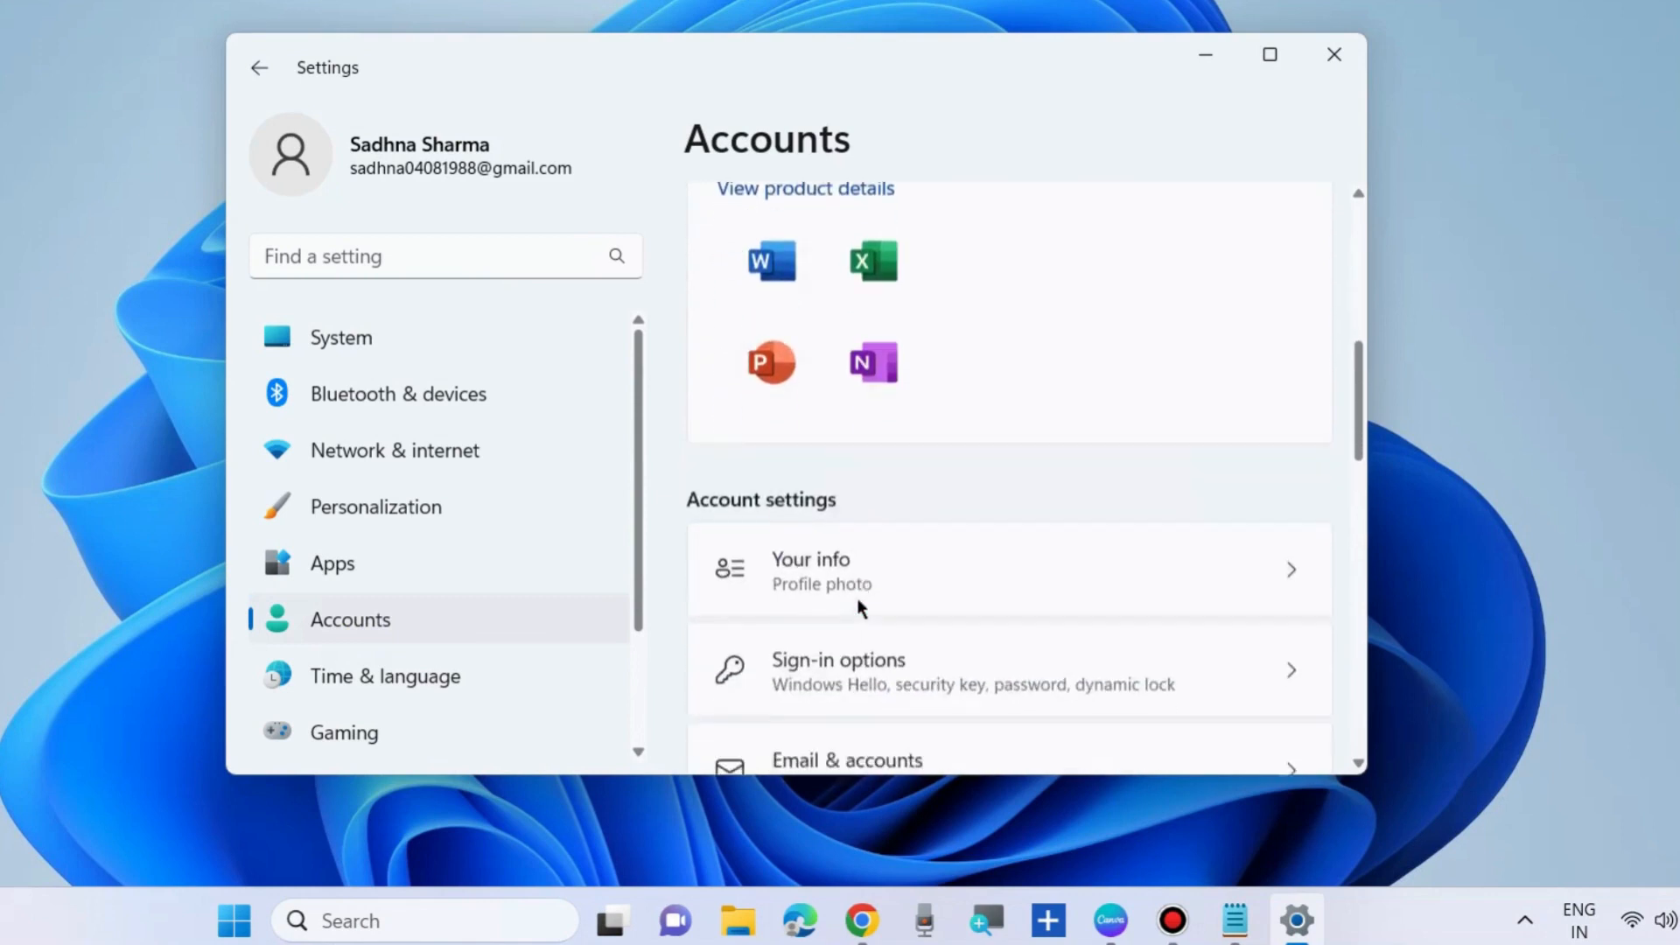
pyautogui.scroll(-3)
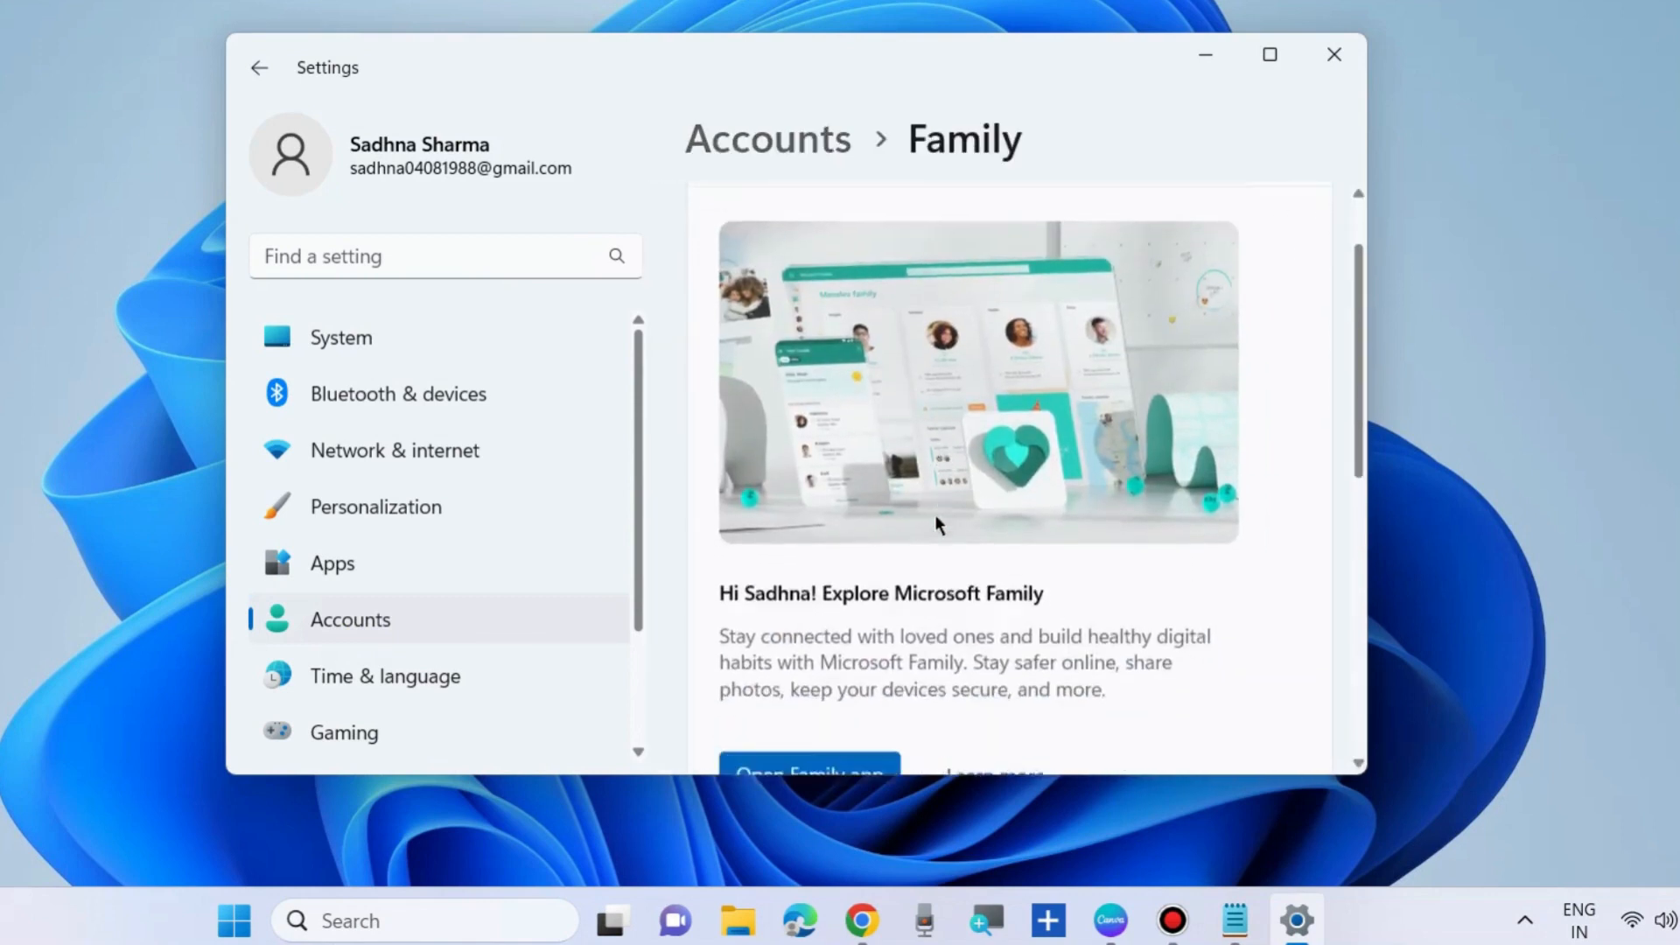
pyautogui.scroll(-3)
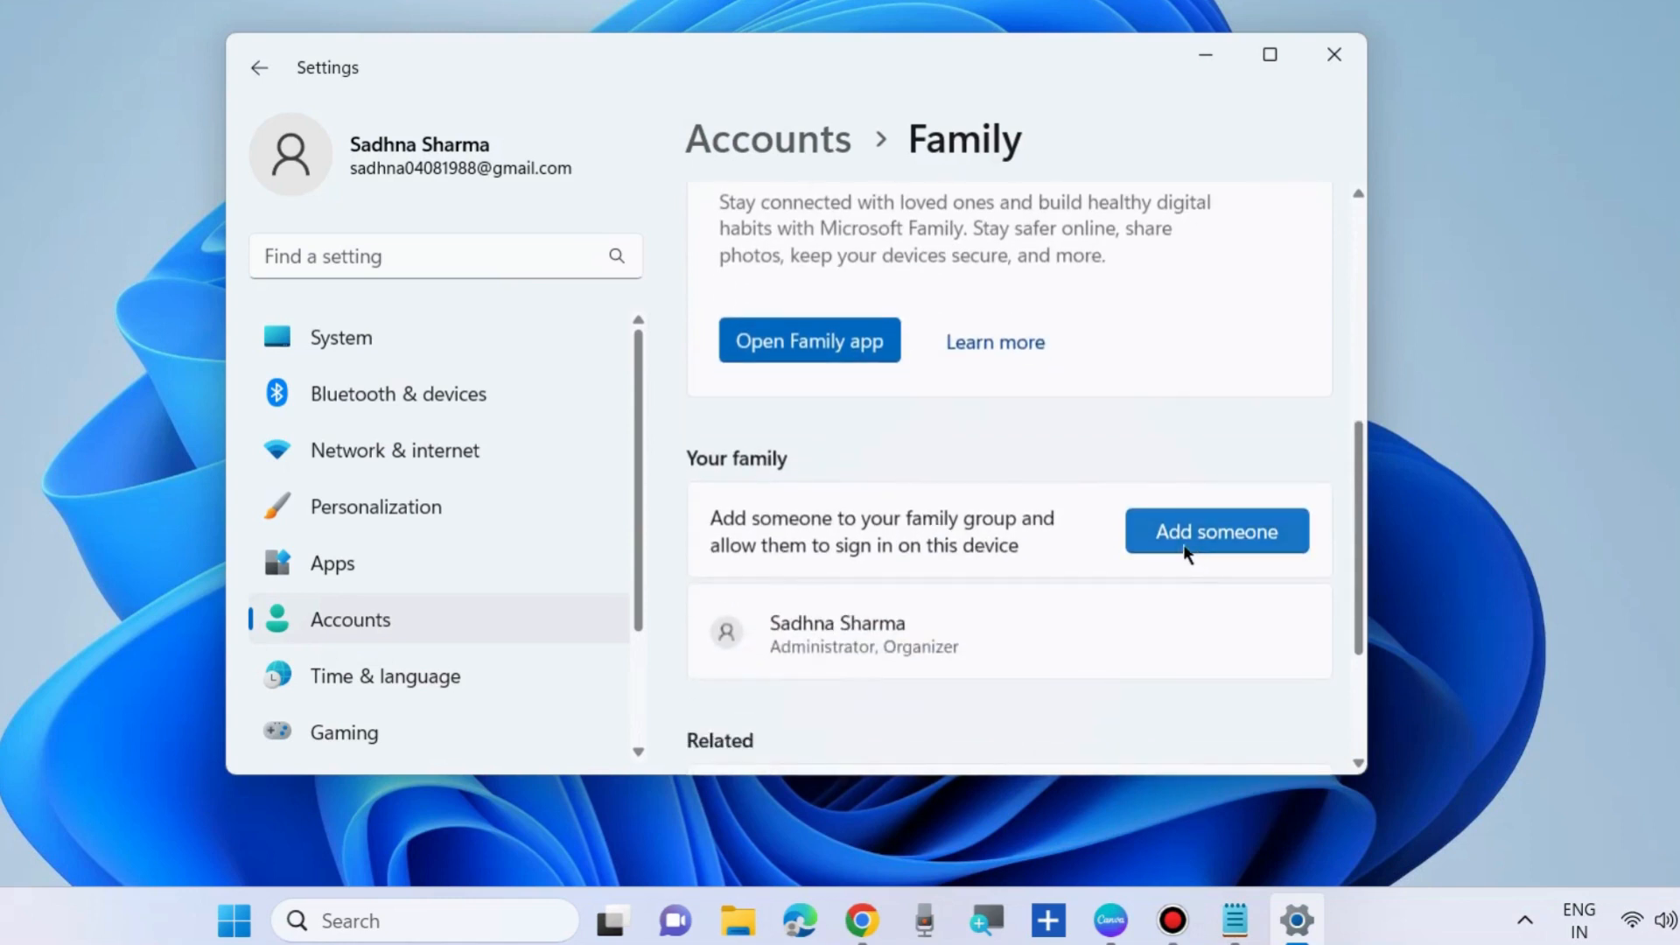
pyautogui.click(1216, 530)
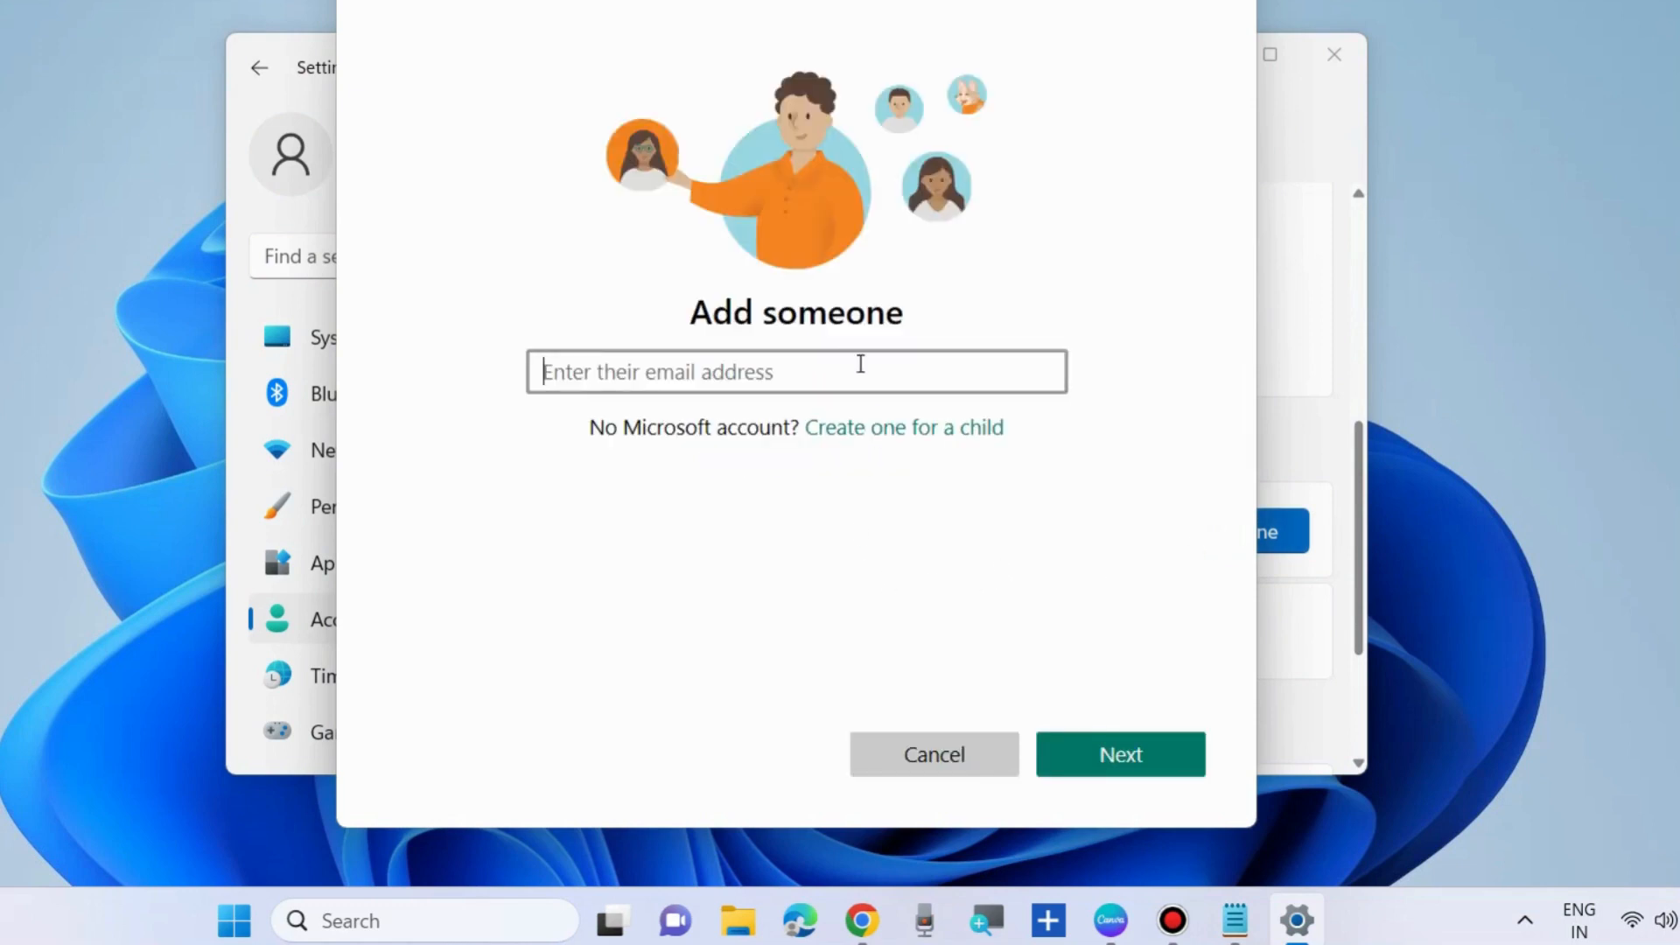
pyautogui.moveTo(769, 449)
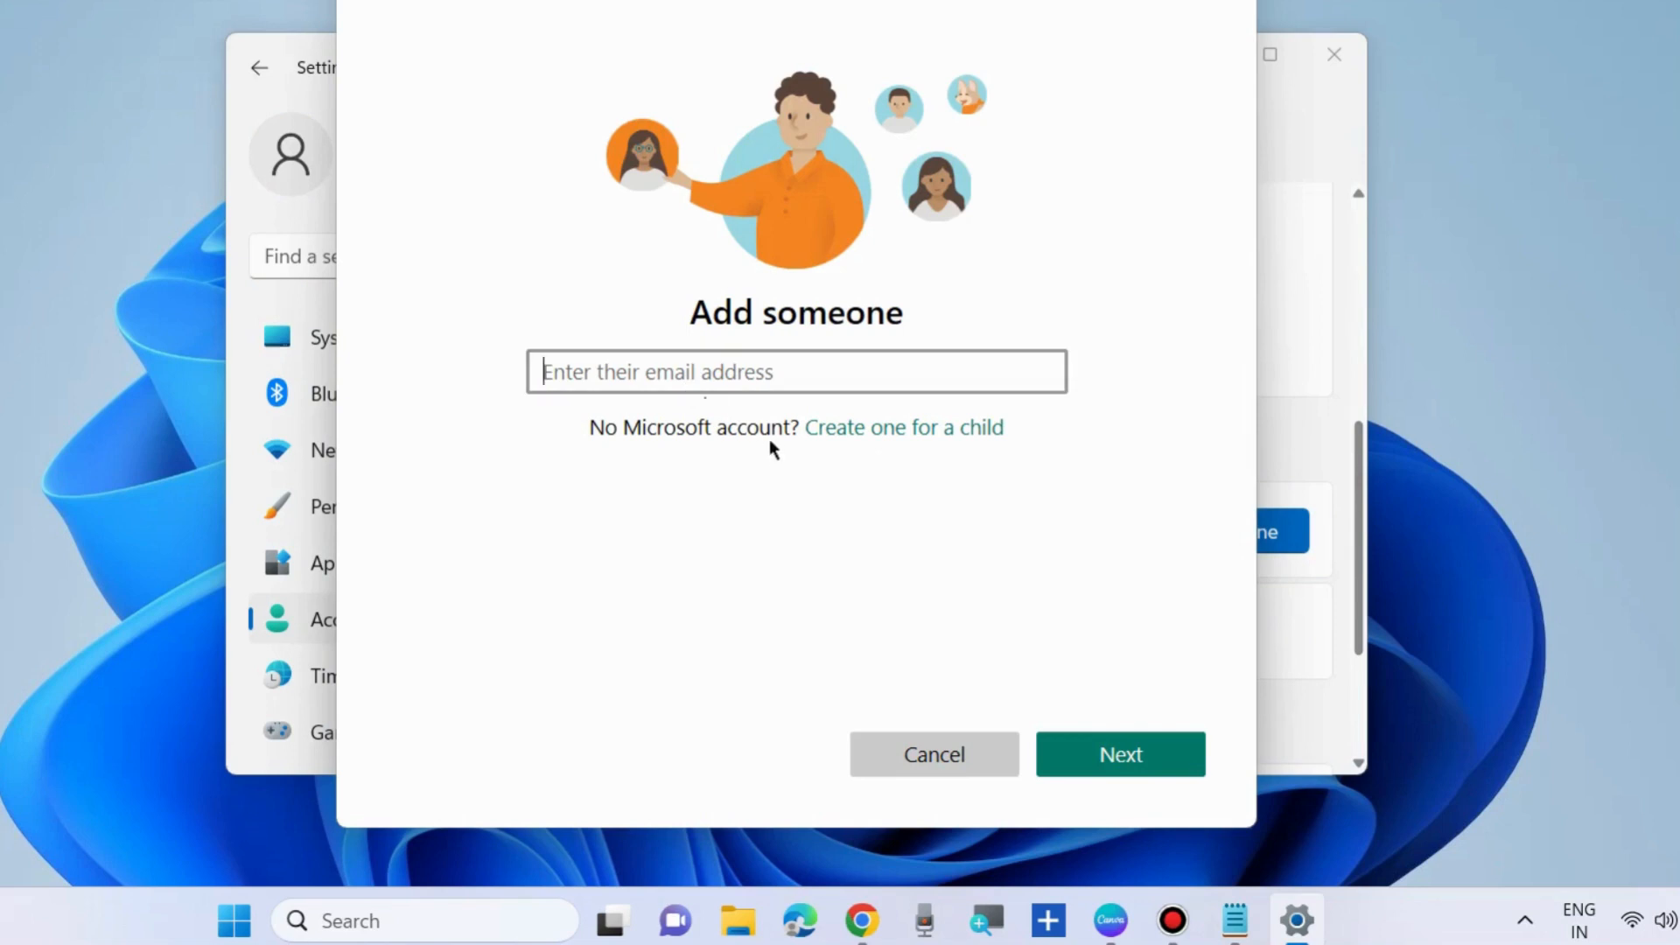
pyautogui.moveTo(924, 635)
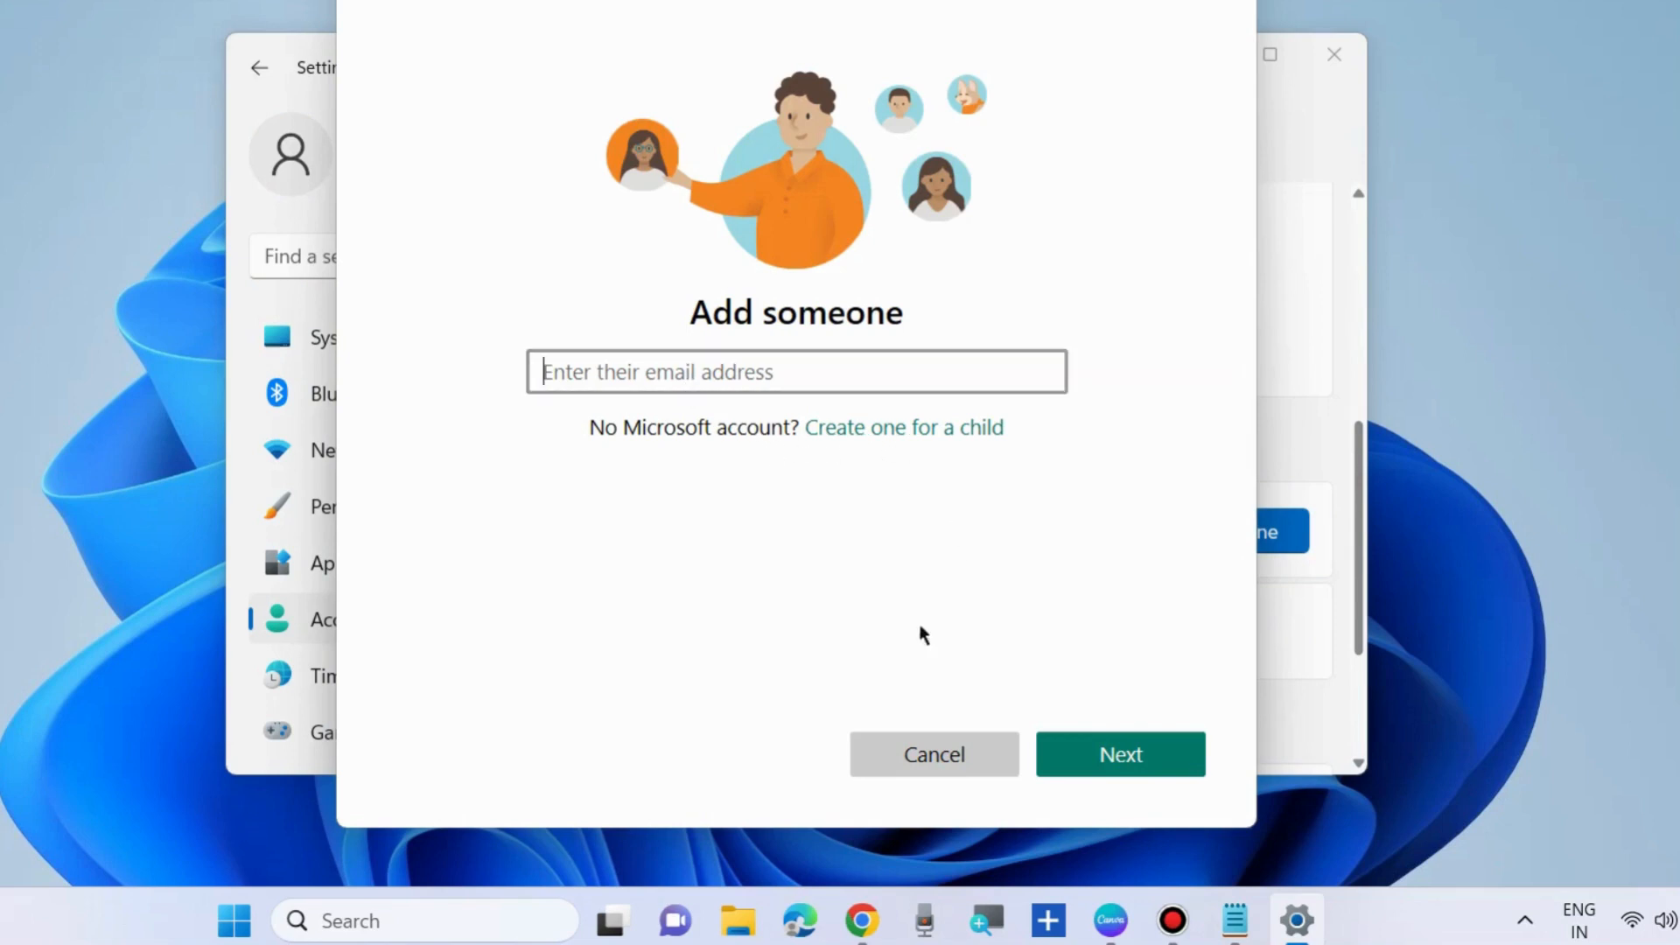
pyautogui.moveTo(809, 502)
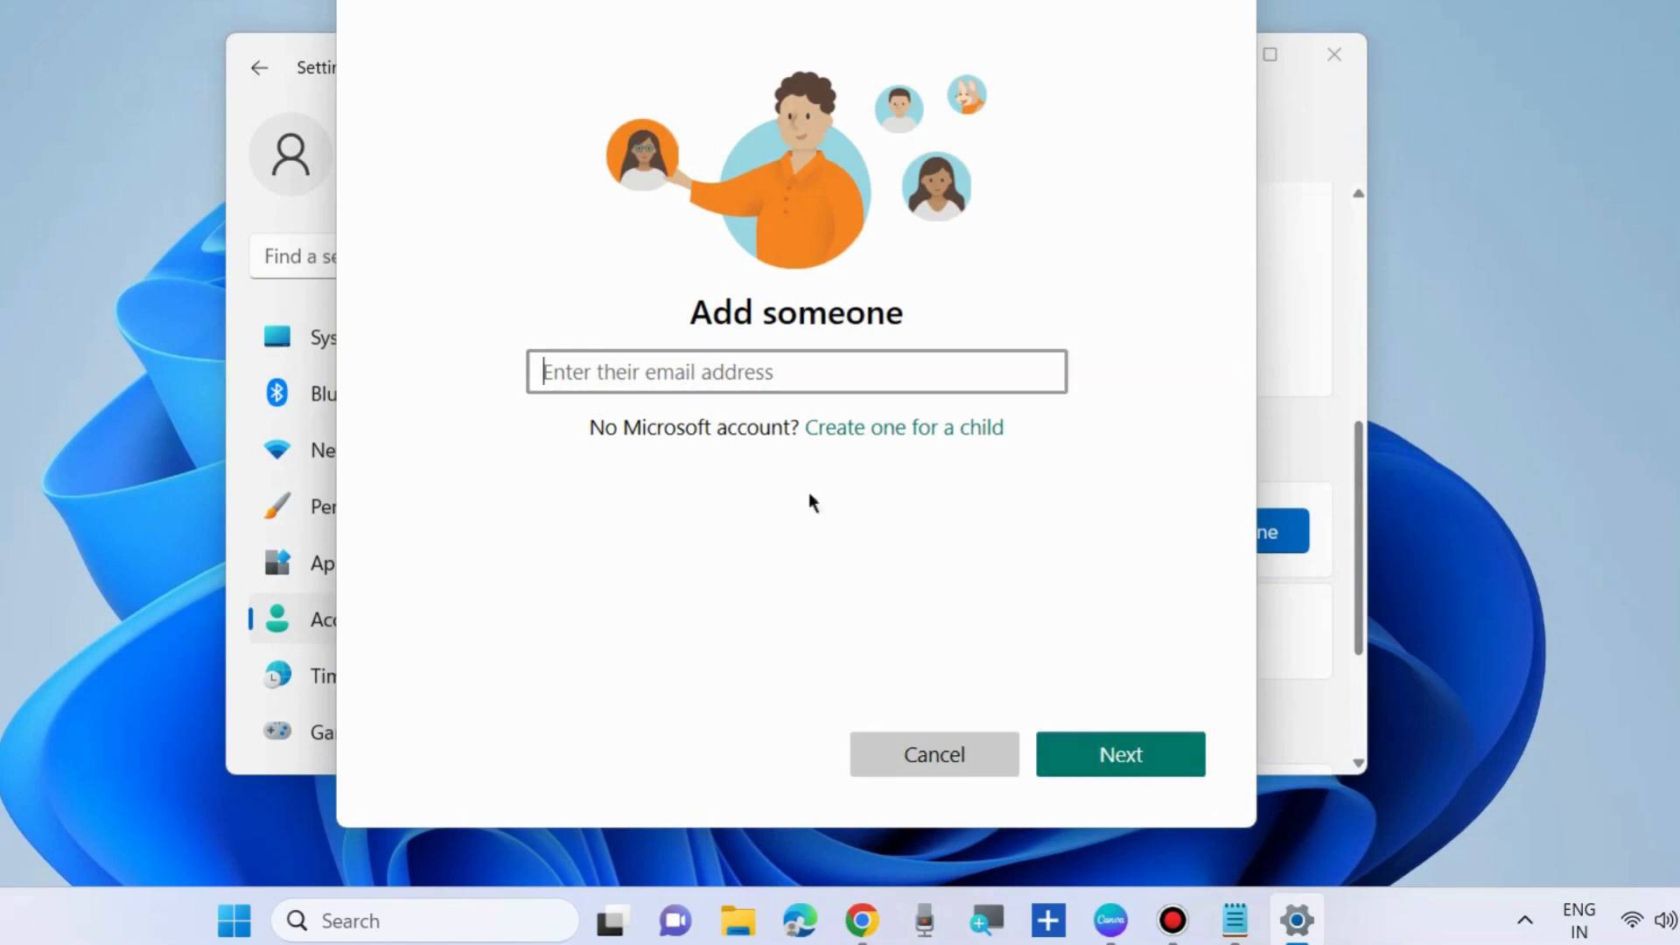
pyautogui.moveTo(812, 661)
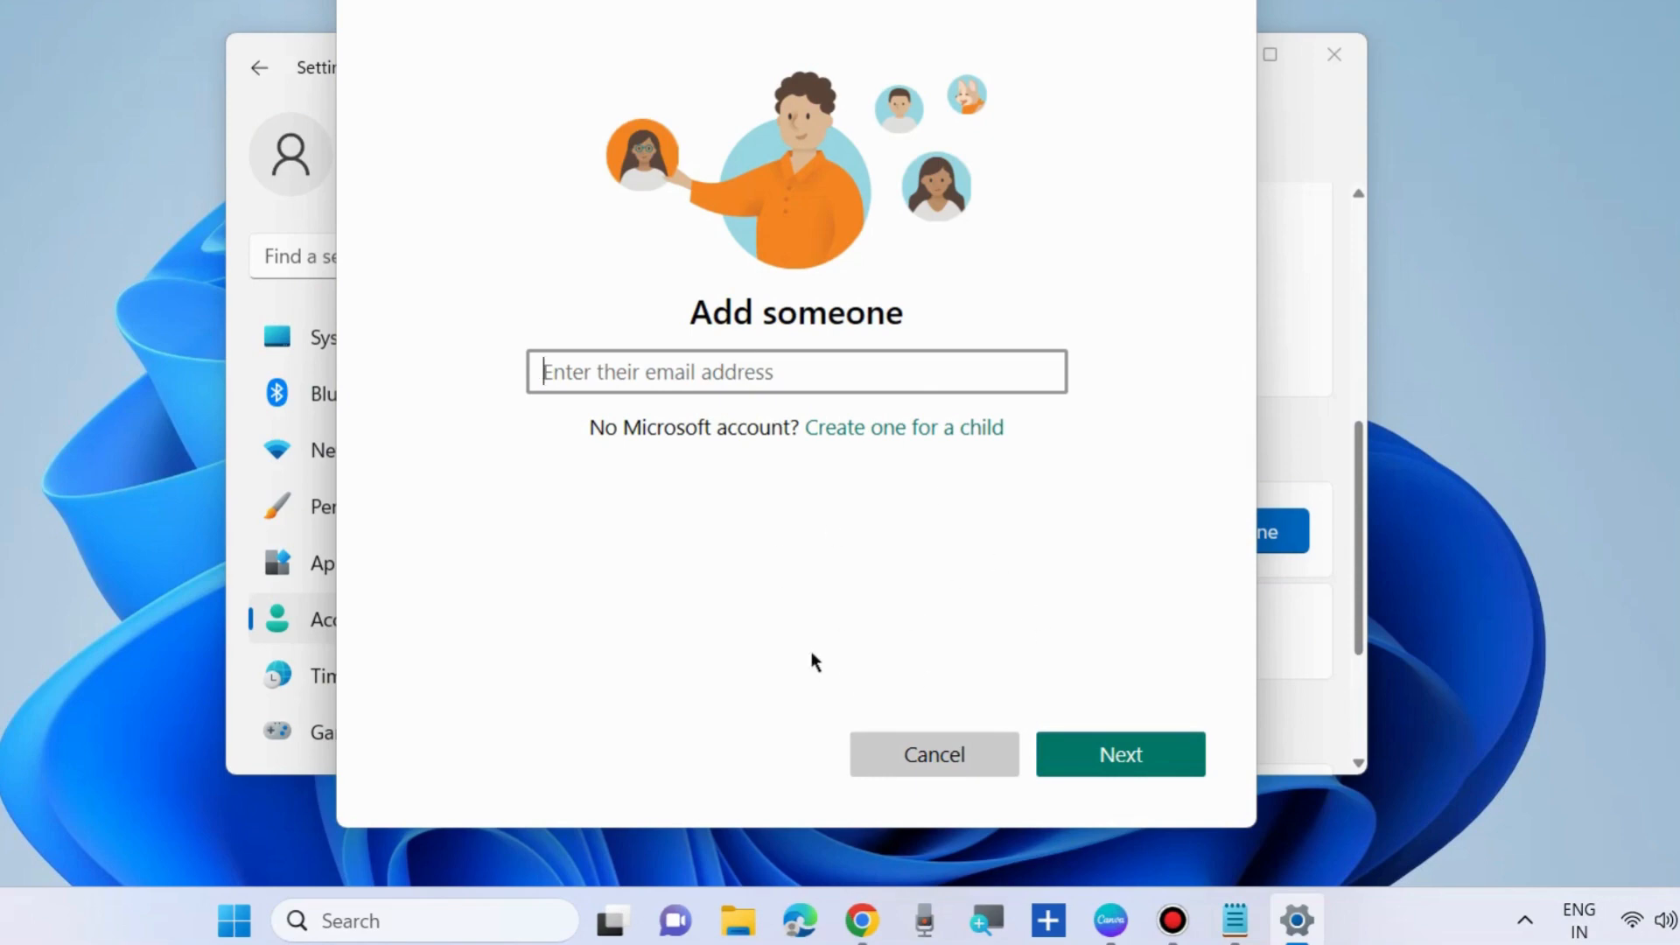
pyautogui.click(934, 754)
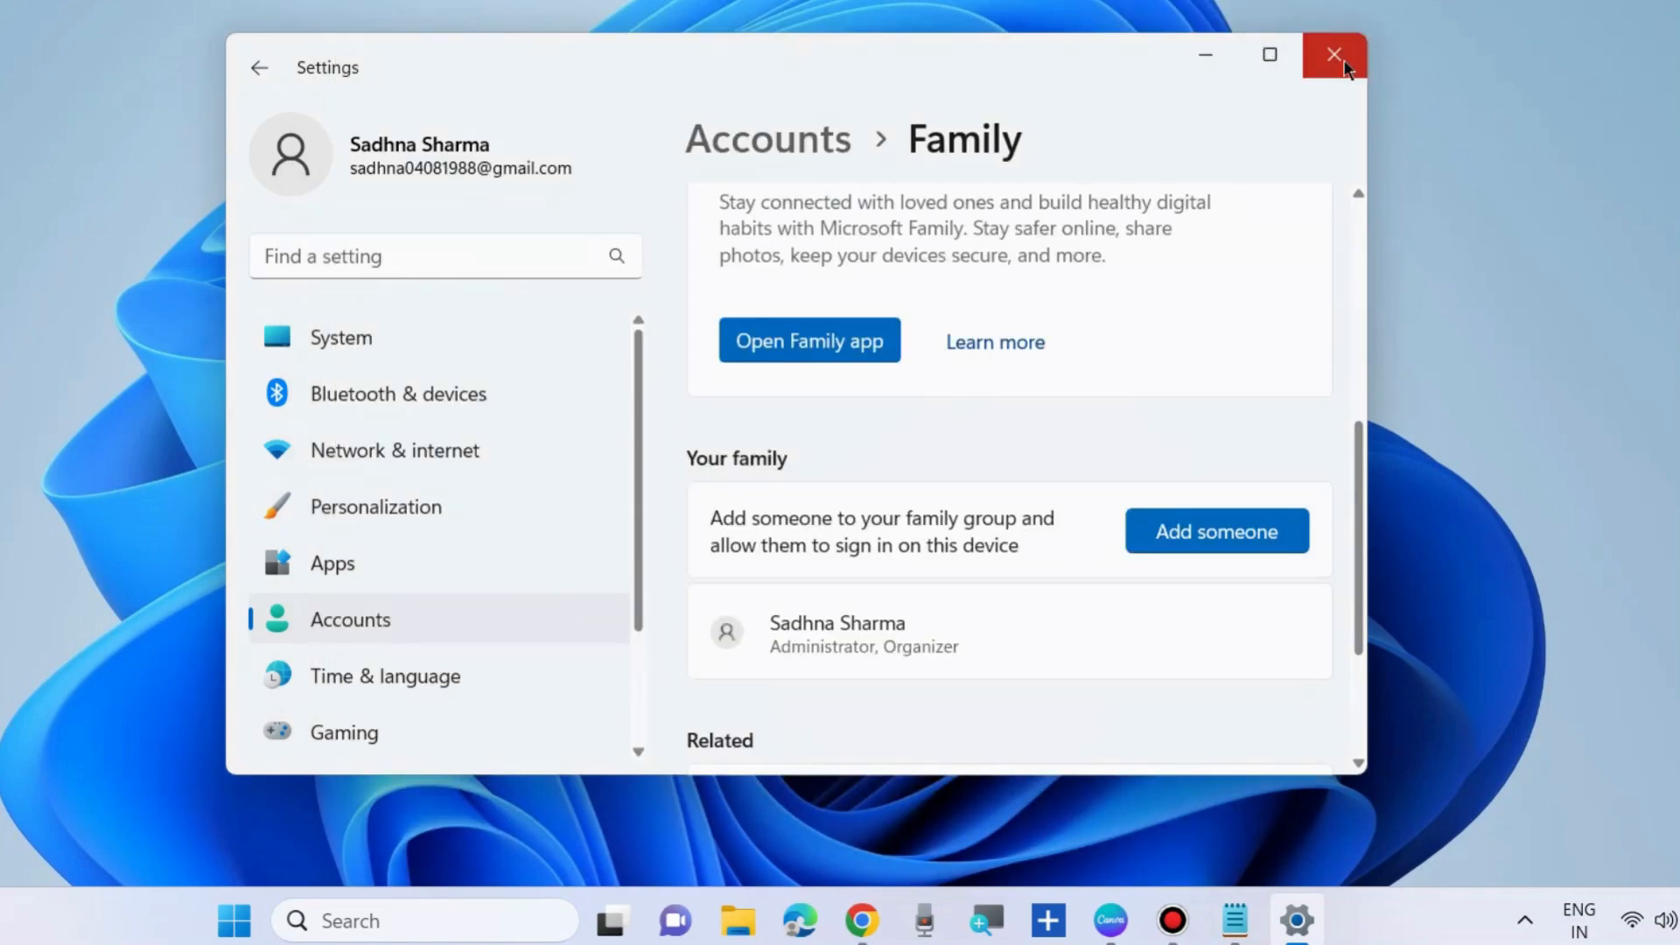
# - Close Settings, launch msconfig, hide Microsoft services, and move to the Startup tab
pyautogui.click(1333, 54)
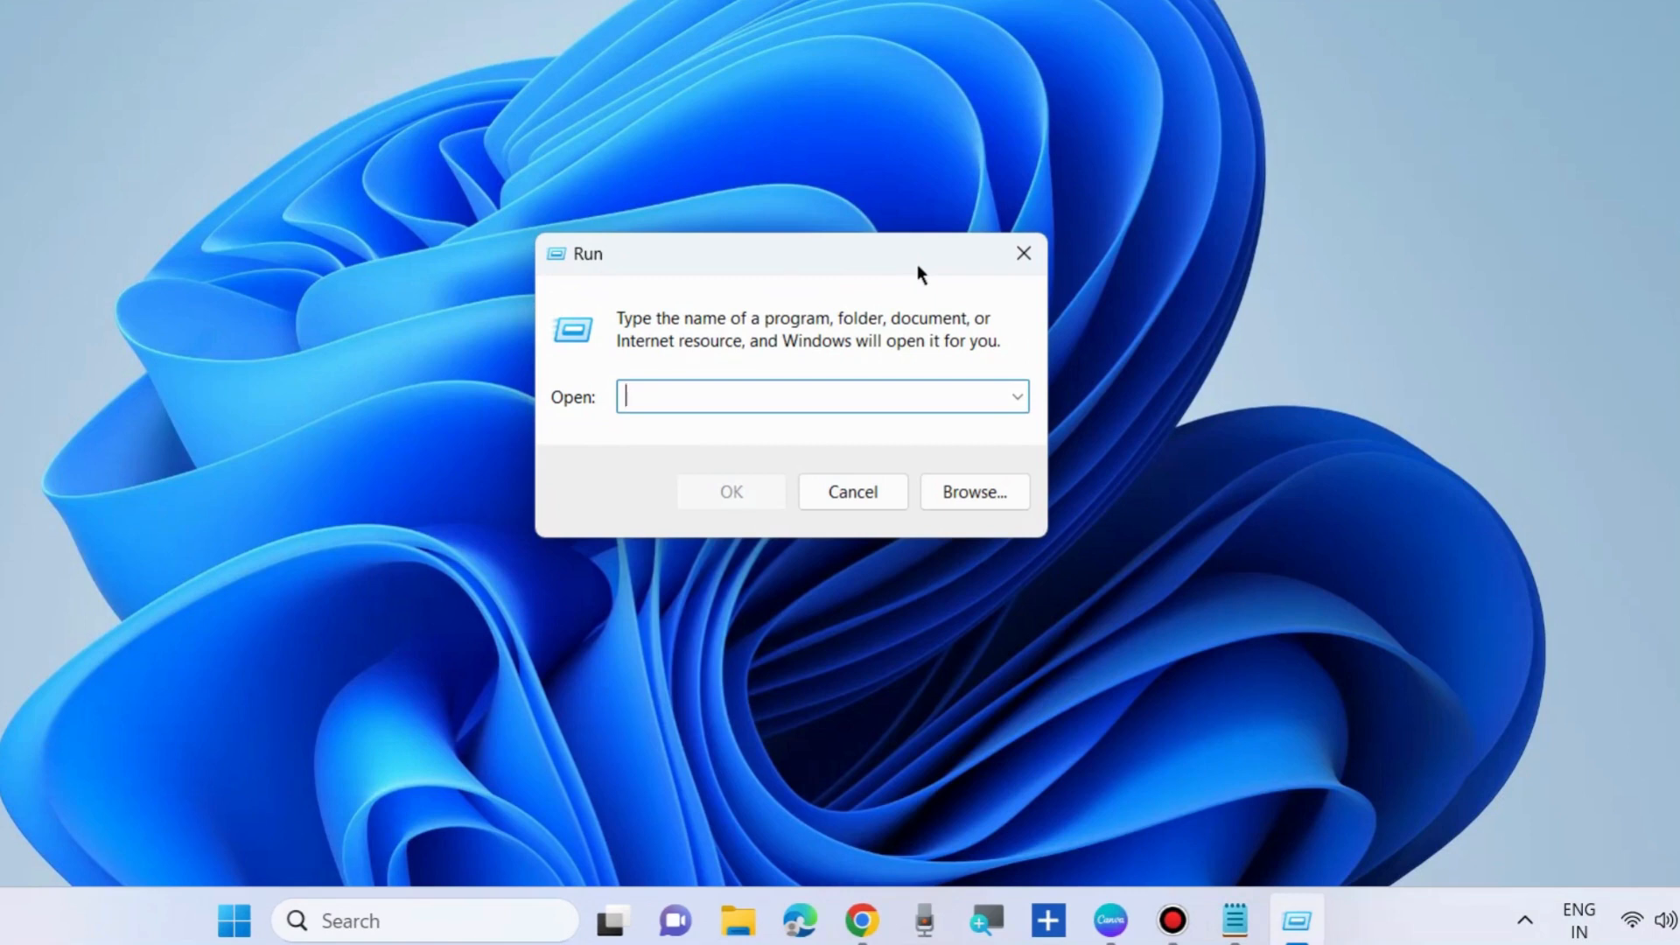
pyautogui.write('msconfi')
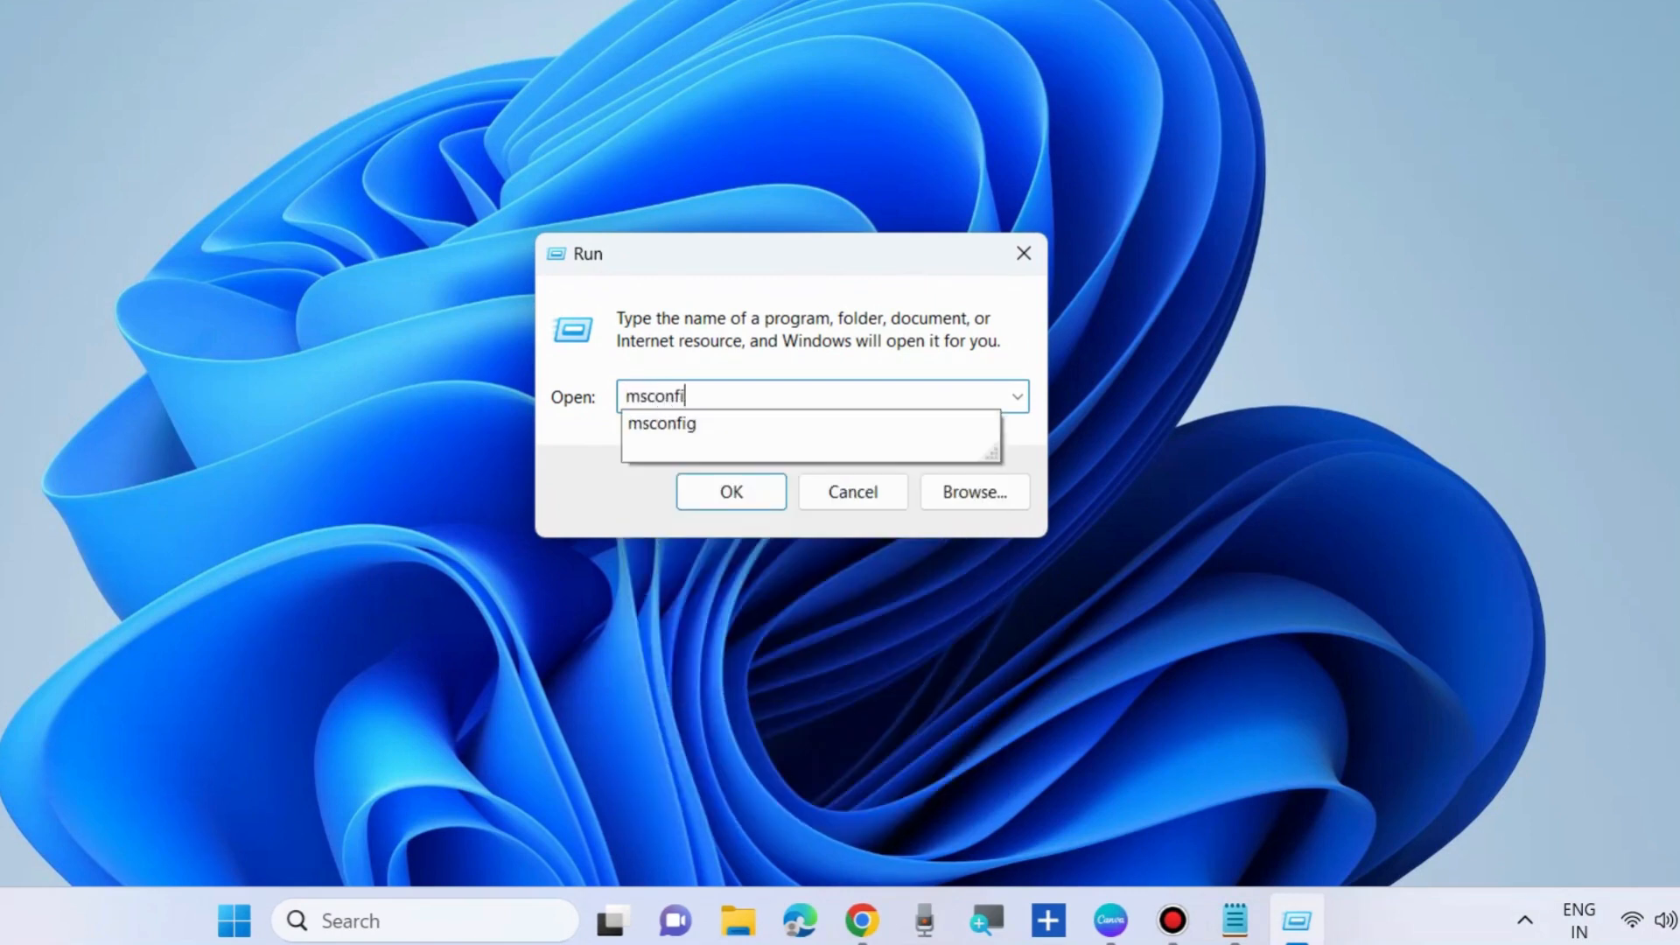
pyautogui.click(730, 491)
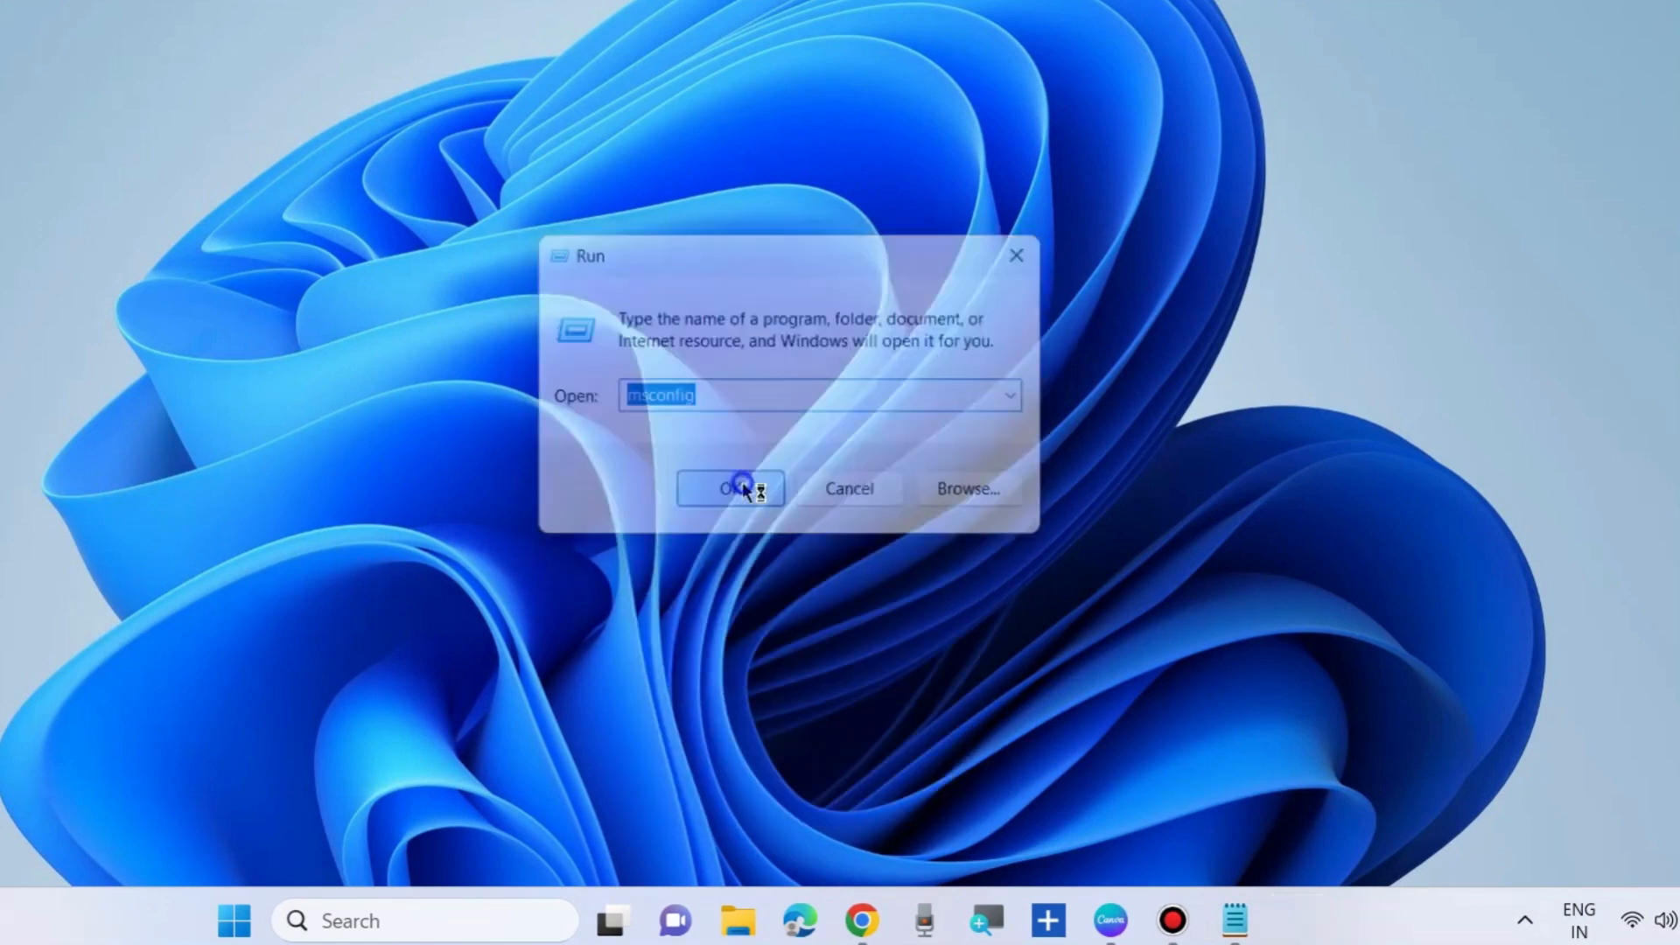
pyautogui.click(729, 488)
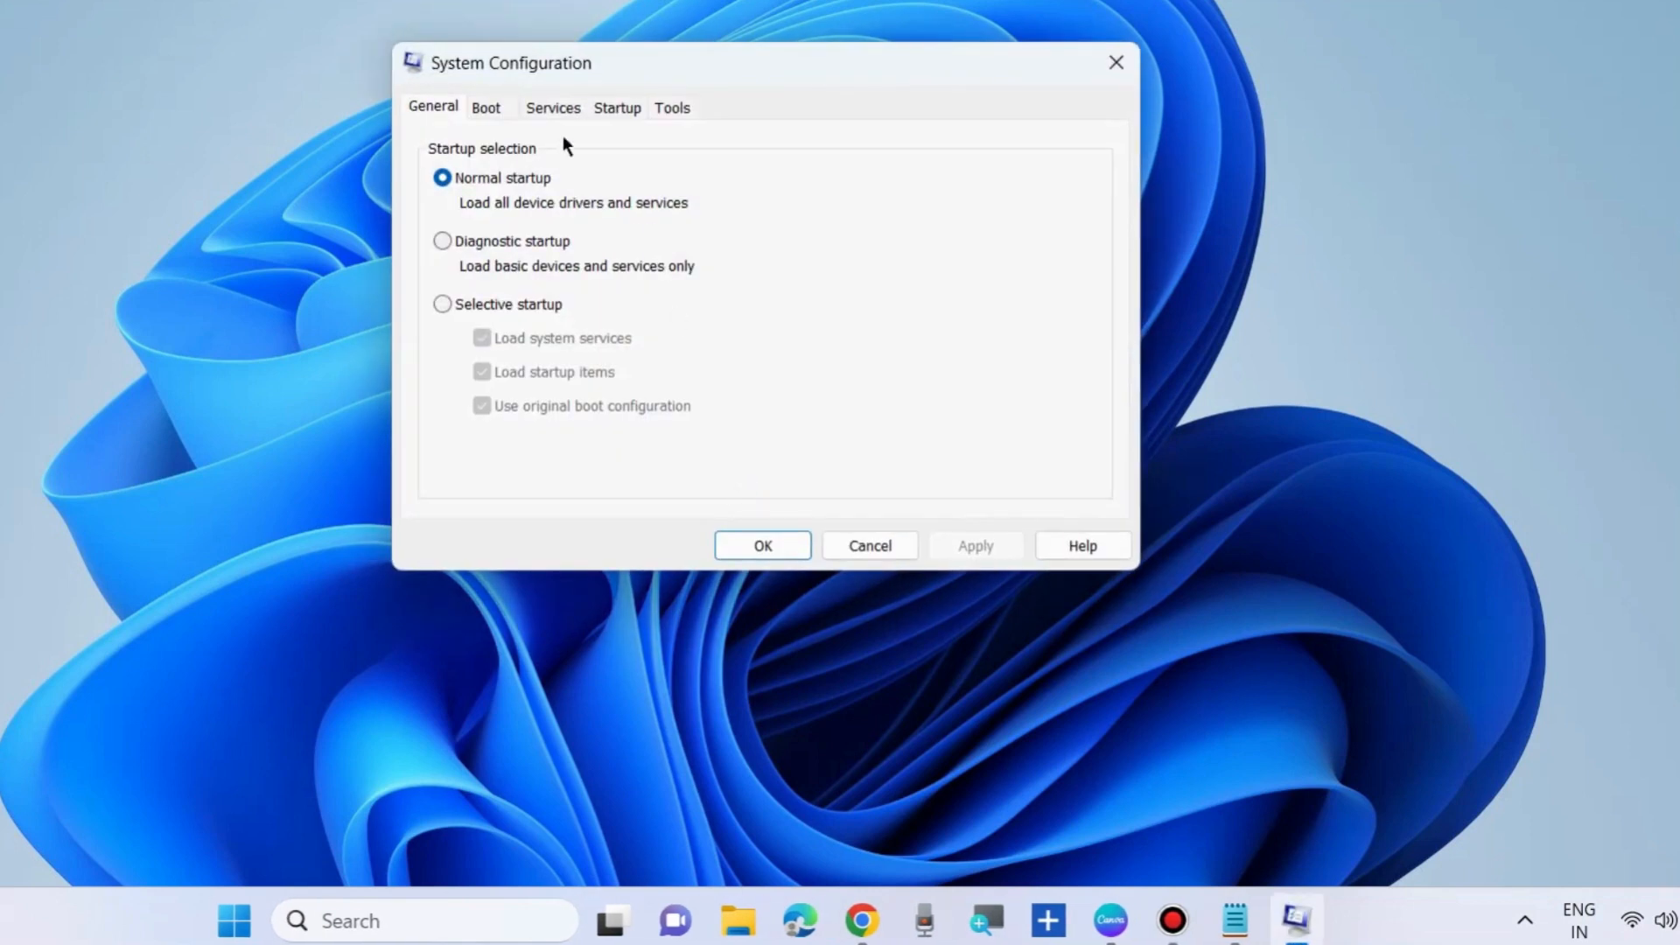
pyautogui.click(552, 107)
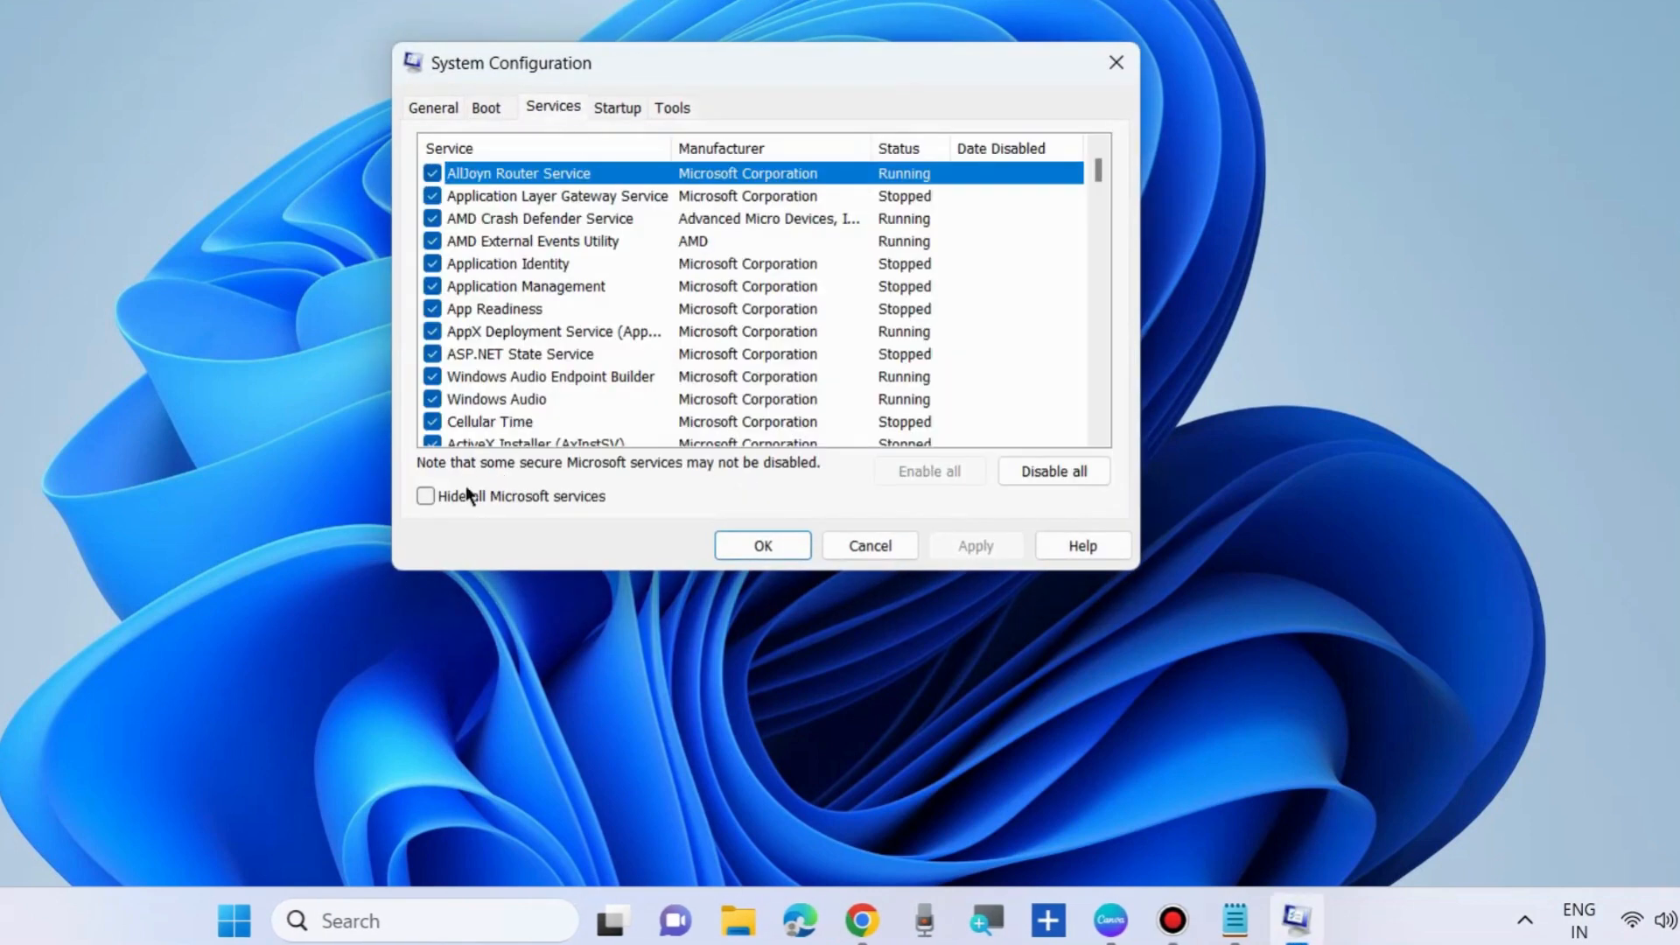
pyautogui.click(425, 495)
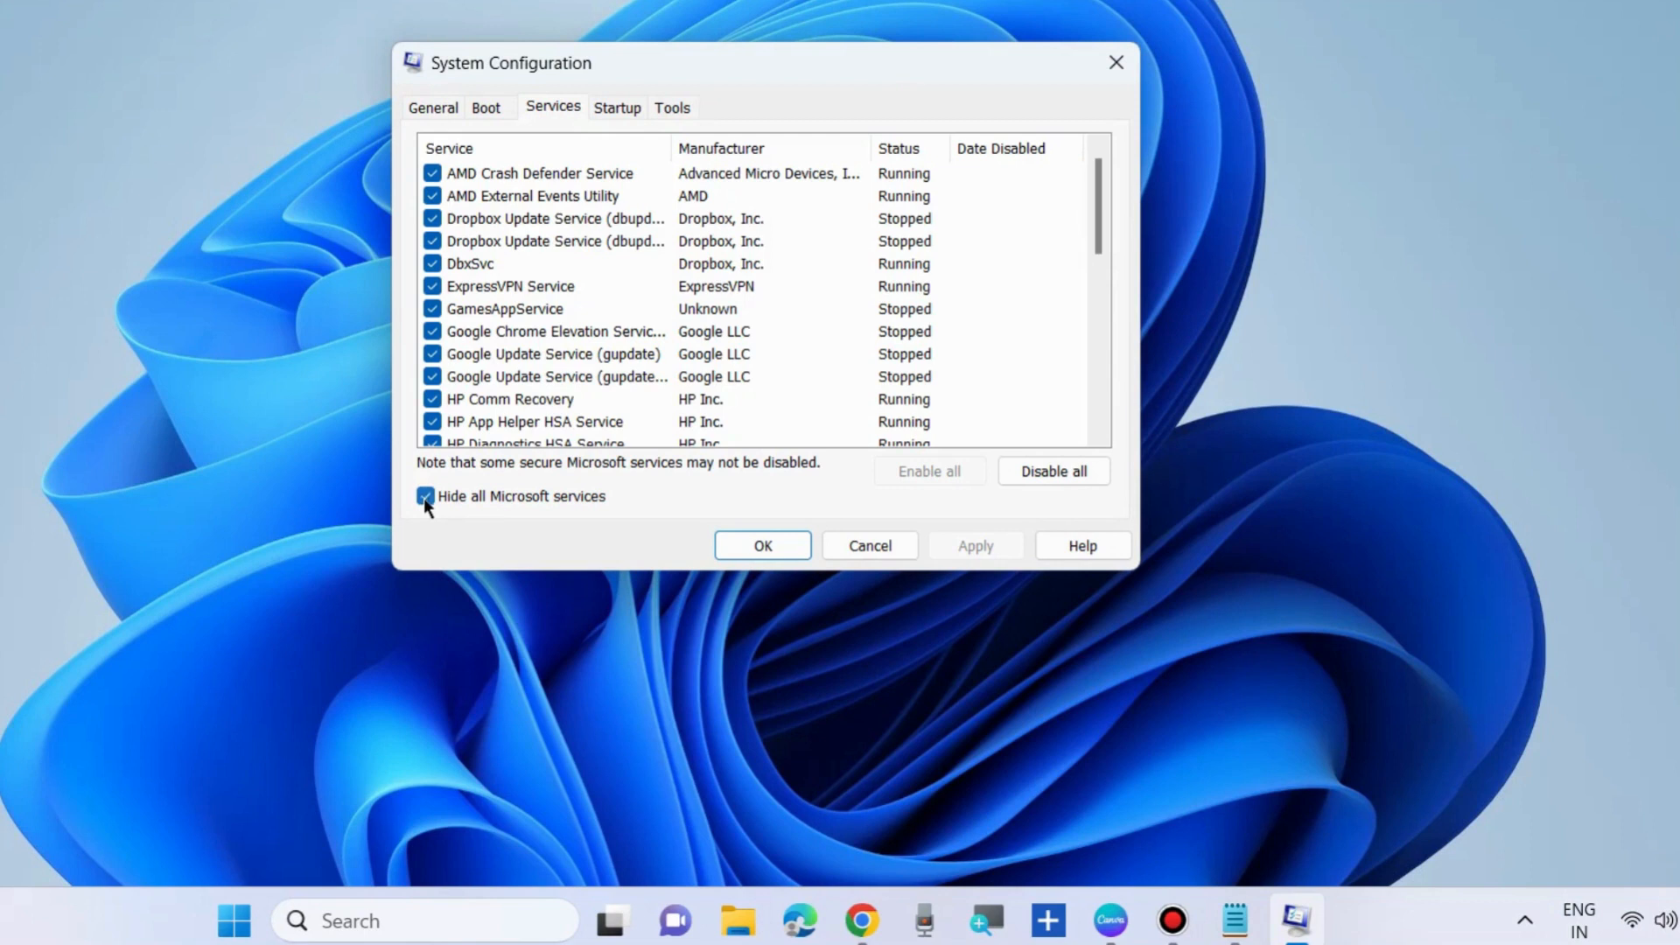
pyautogui.moveTo(1053, 471)
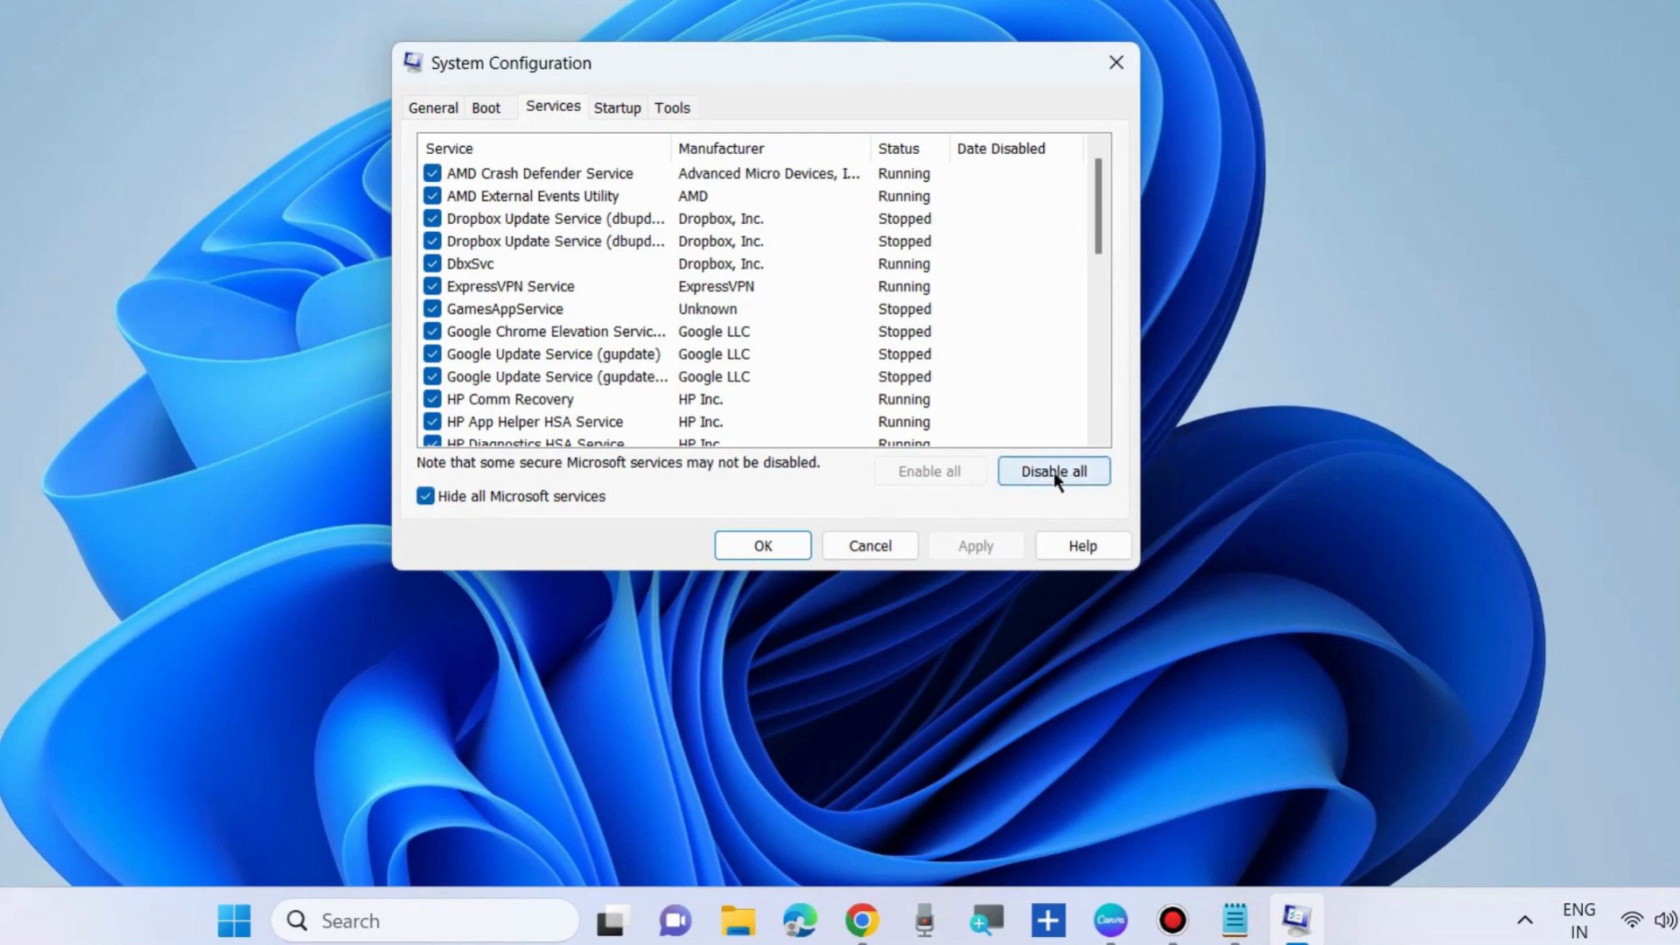
pyautogui.click(616, 107)
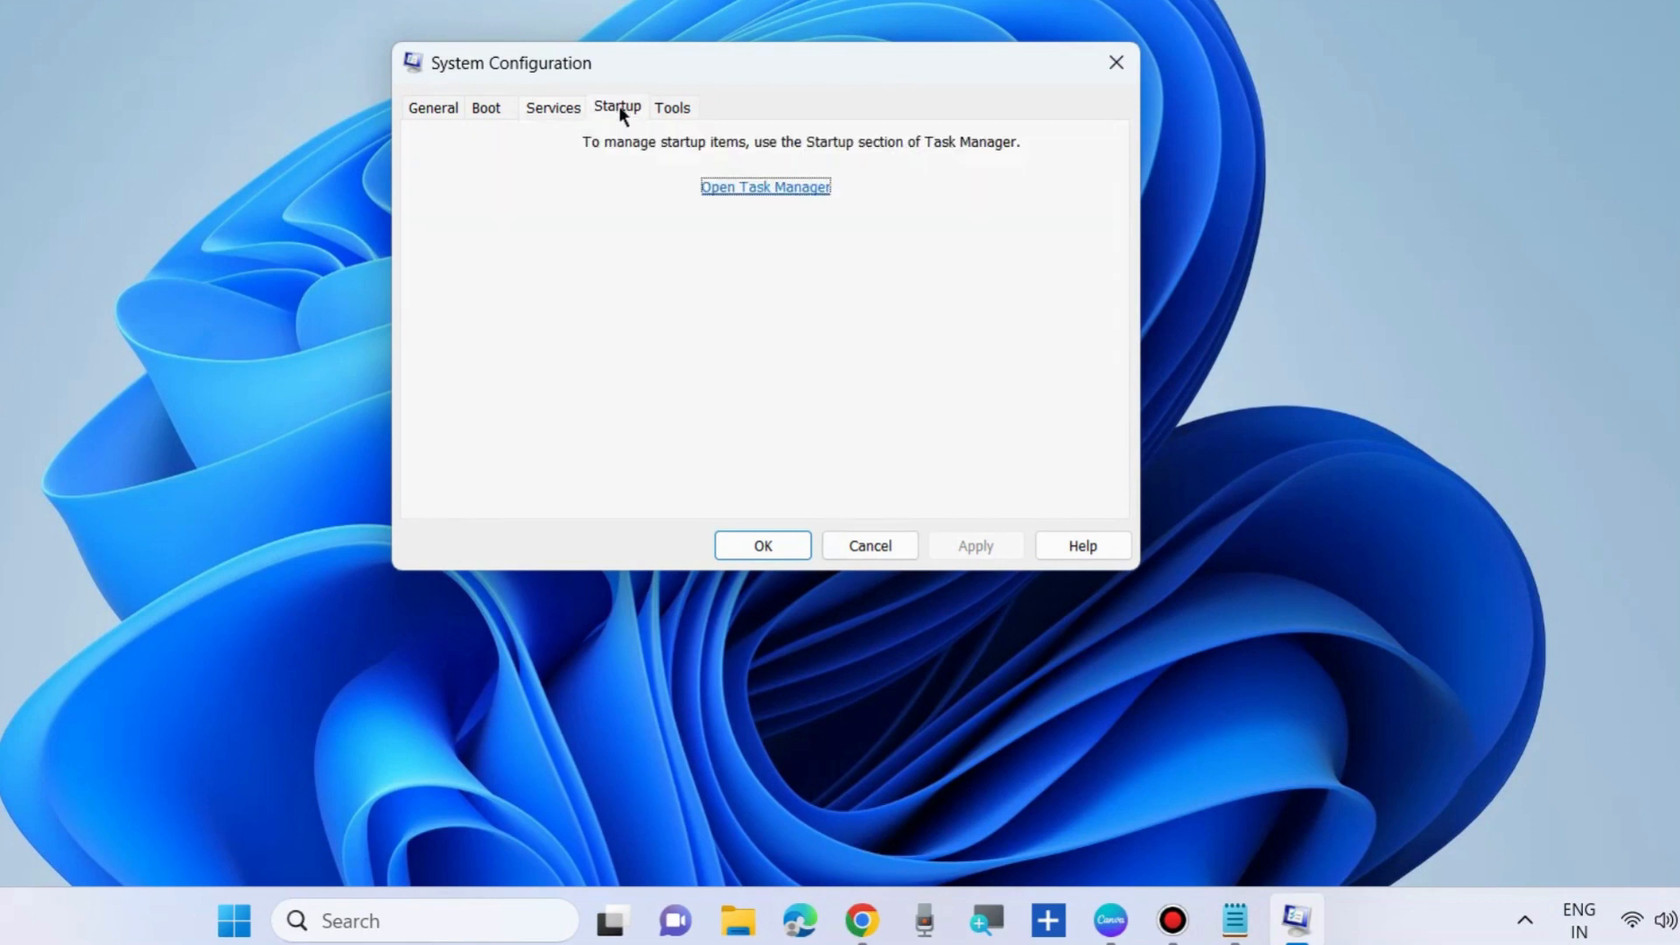
# - Review enabled startup apps such as updater.exe, then close Task Manager and System Configuration
pyautogui.click(764, 187)
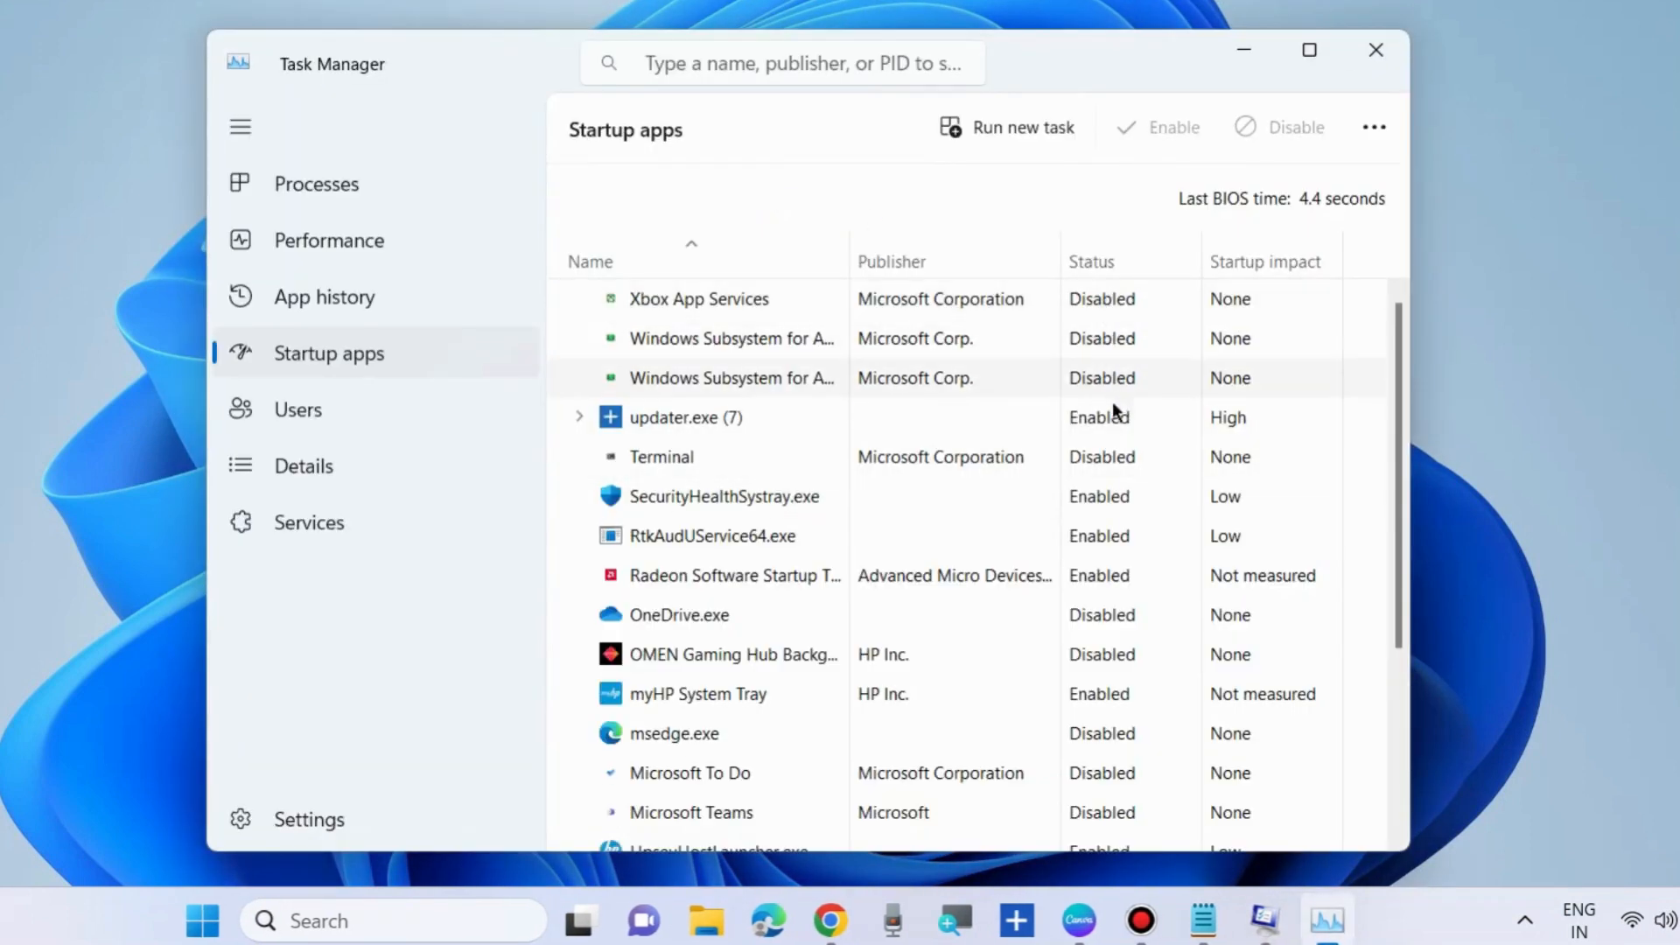
pyautogui.rightClick(686, 416)
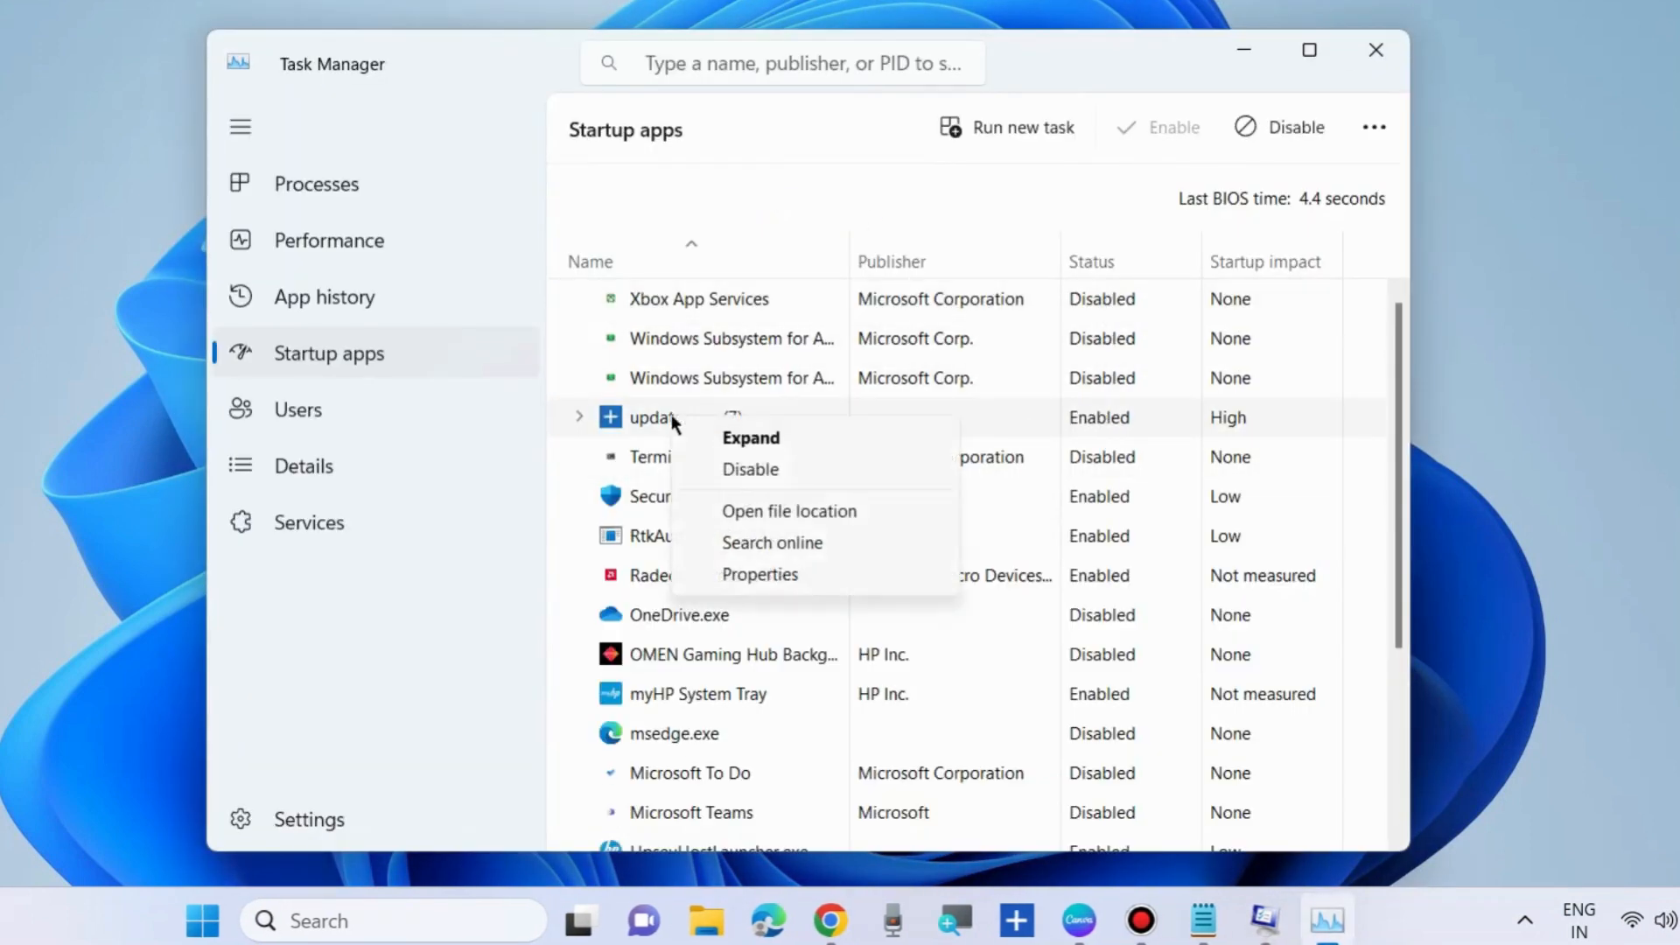
pyautogui.moveTo(766, 473)
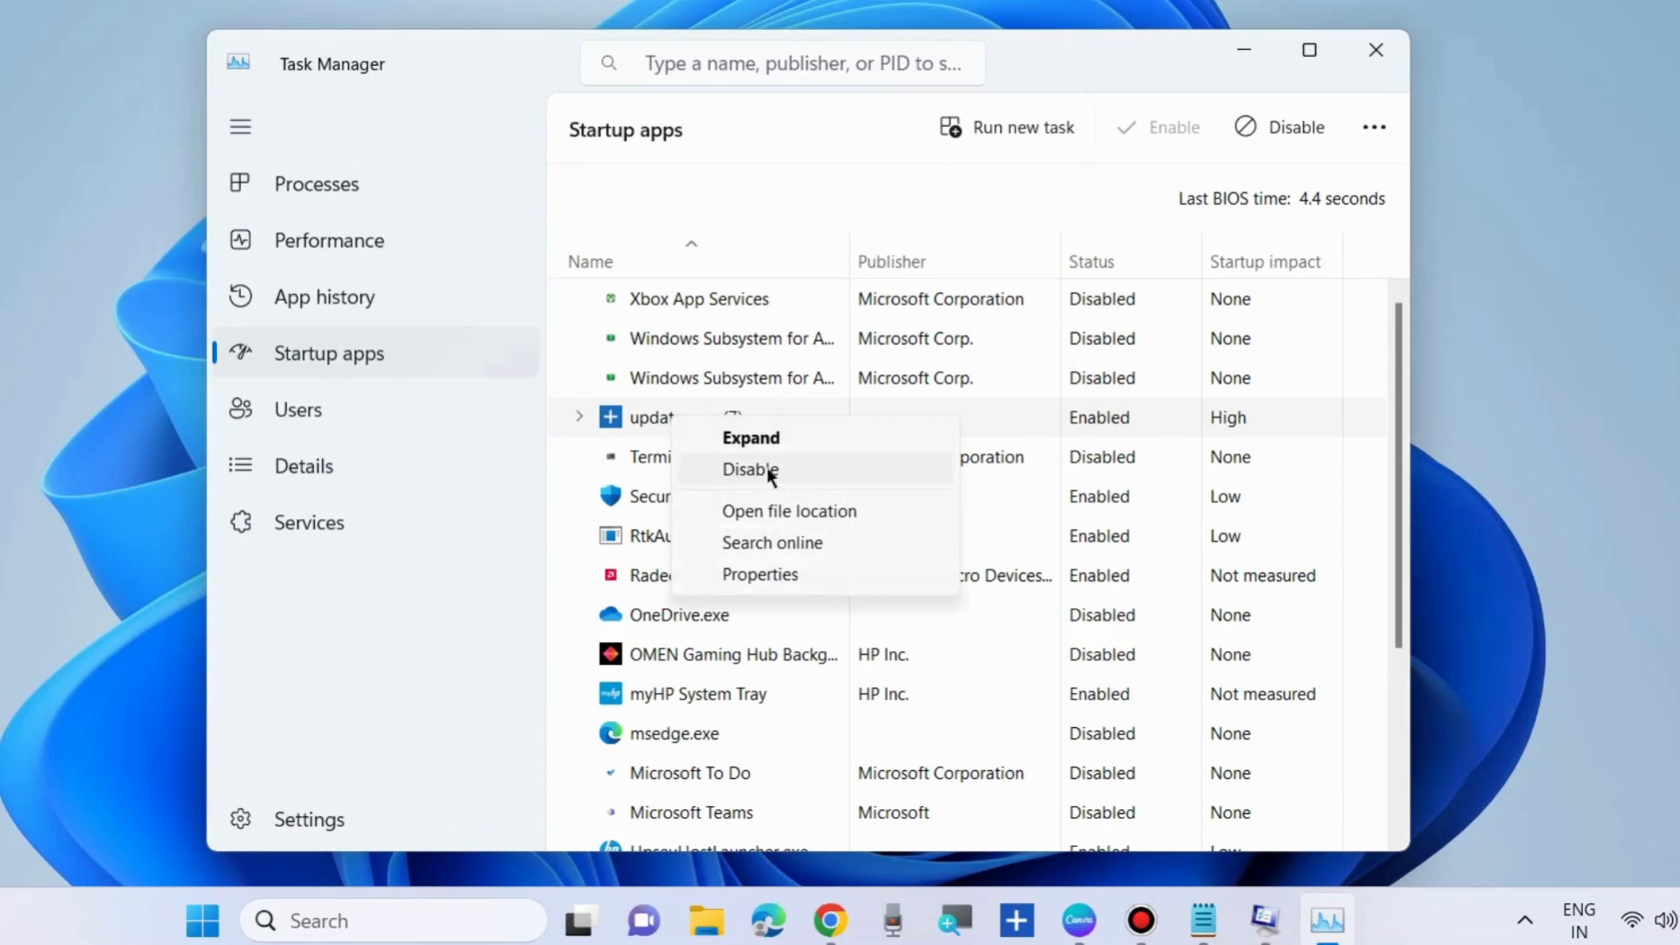
pyautogui.moveTo(1157, 660)
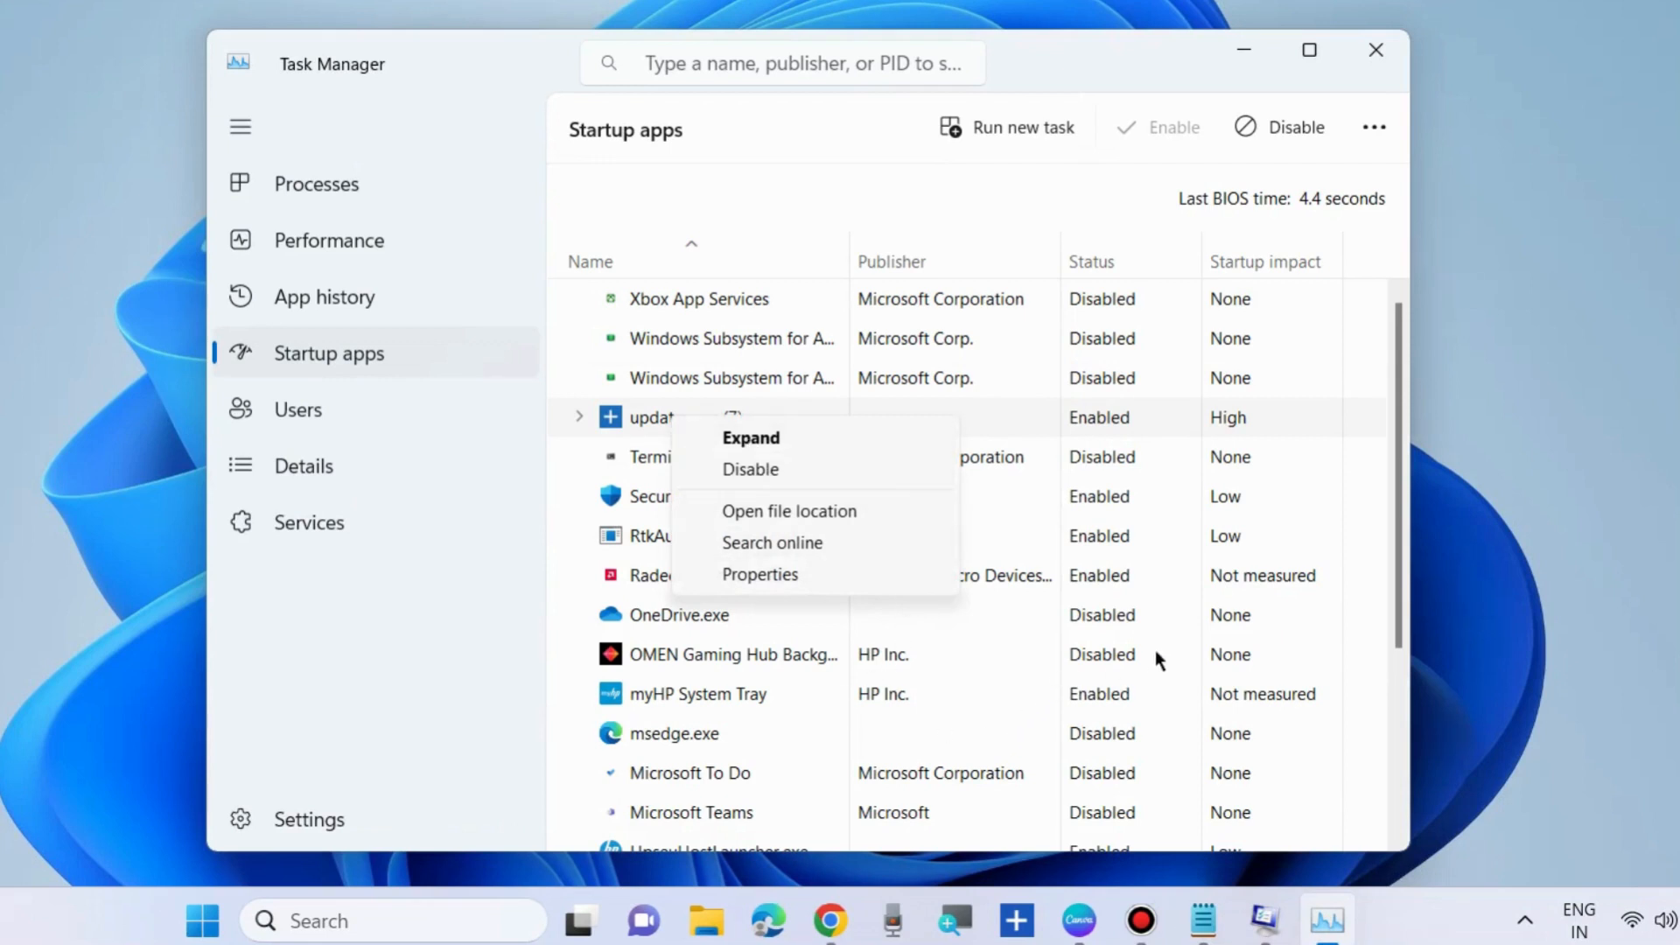
pyautogui.rightClick(697, 693)
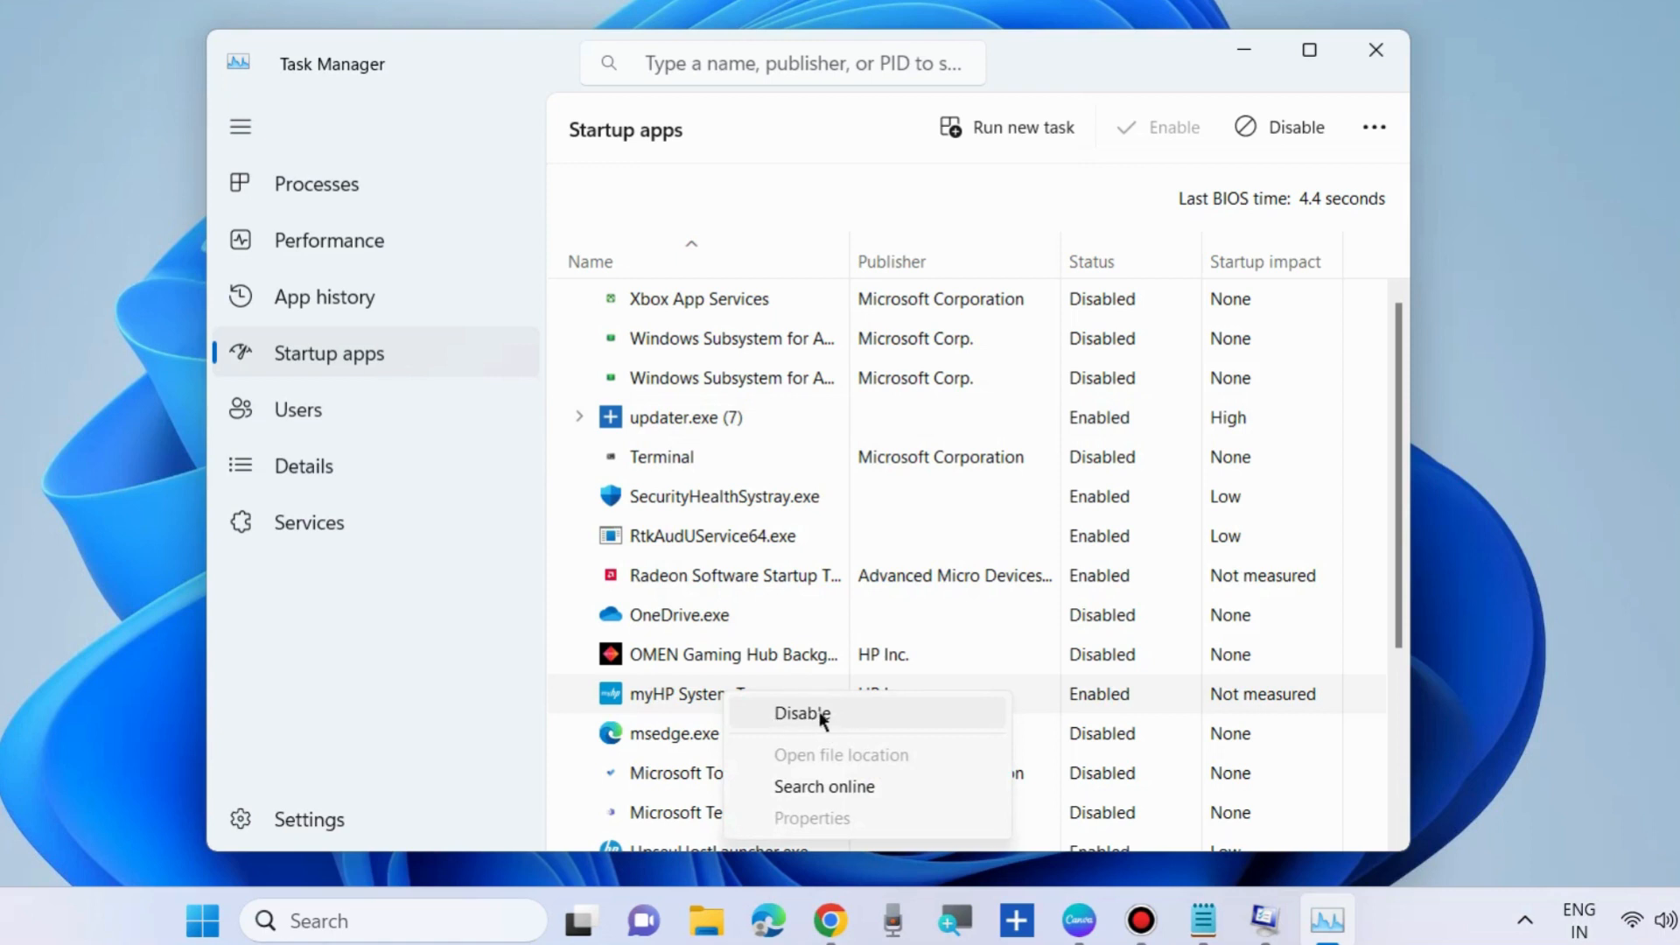
pyautogui.moveTo(1241, 265)
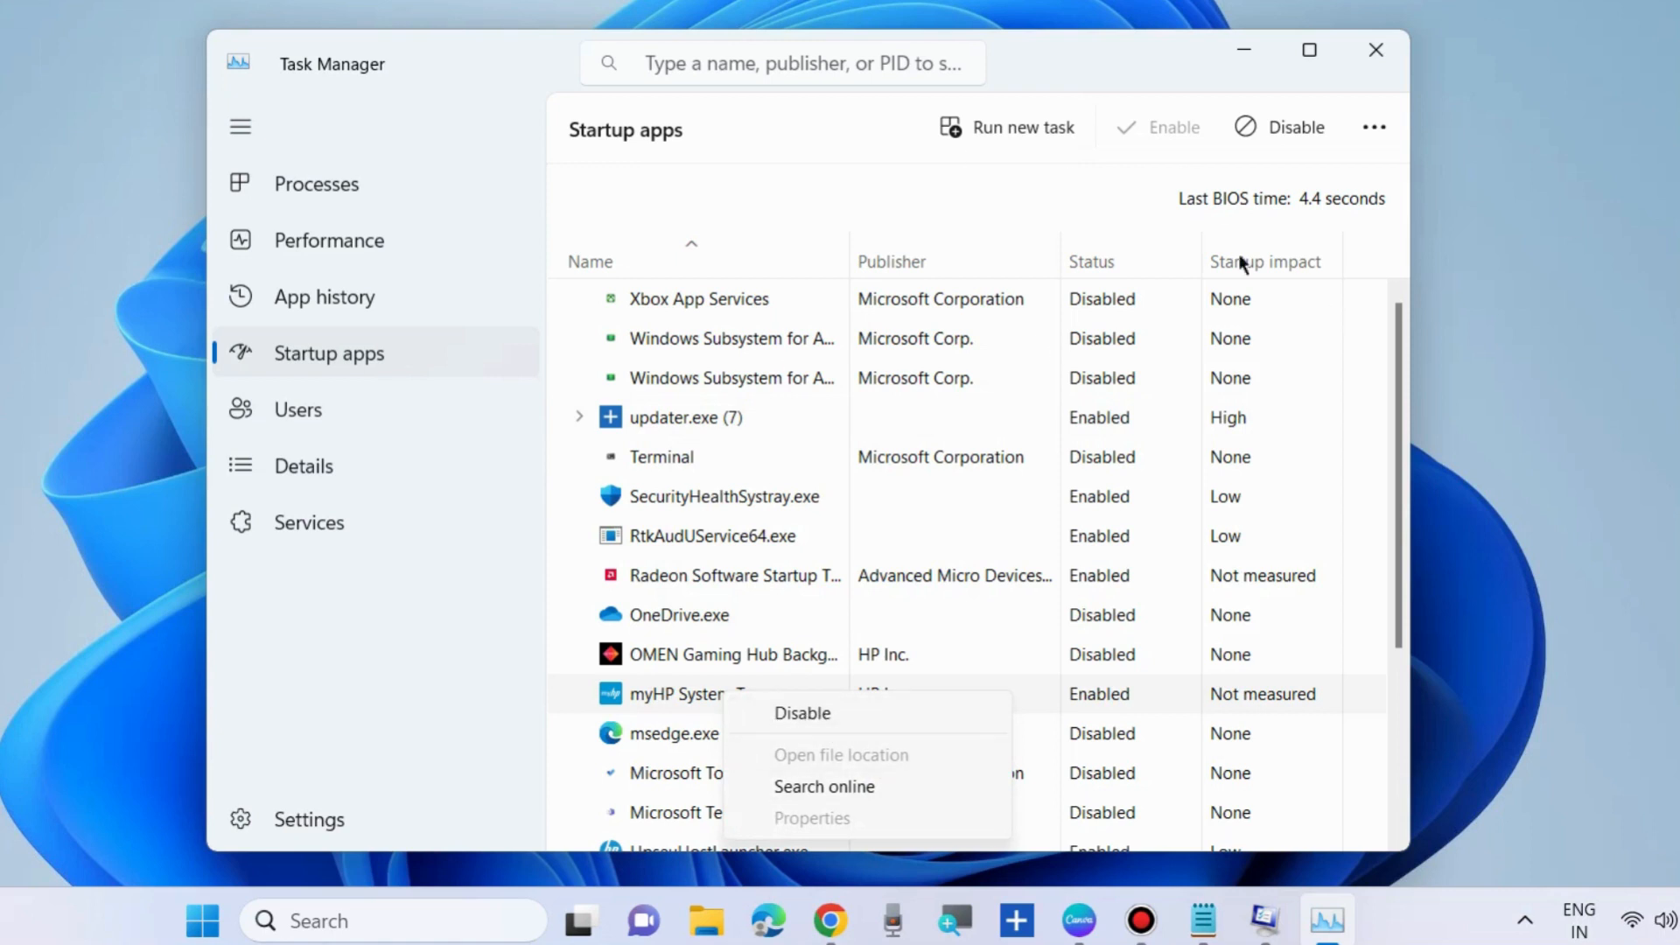
pyautogui.moveTo(1380, 59)
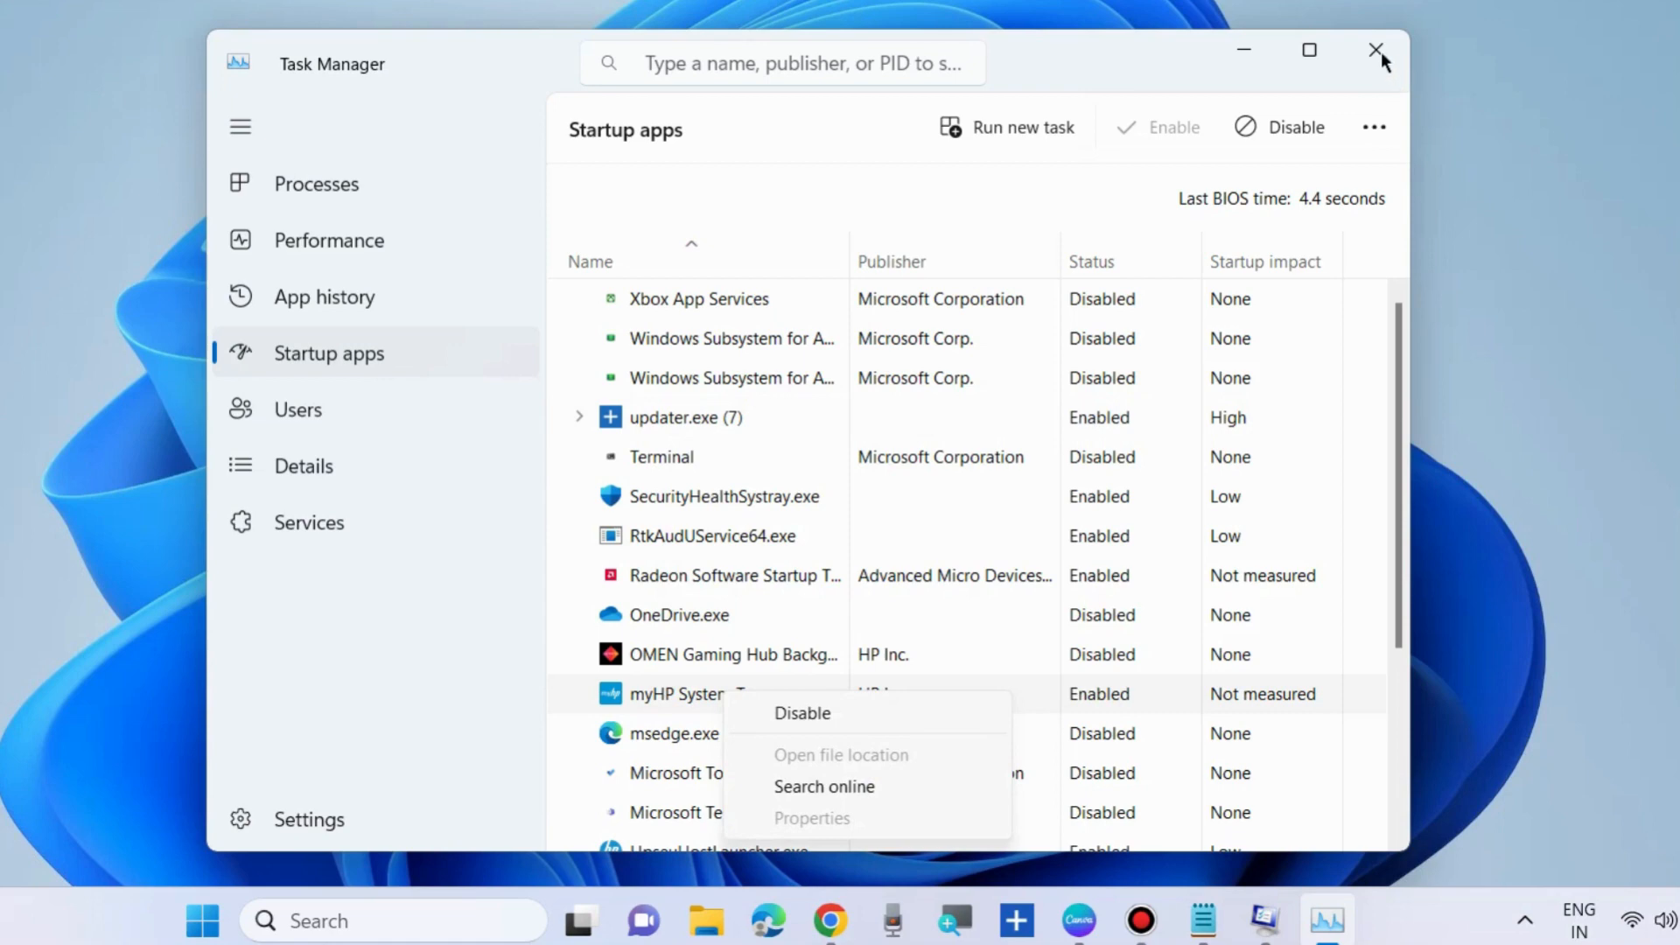
pyautogui.click(1379, 50)
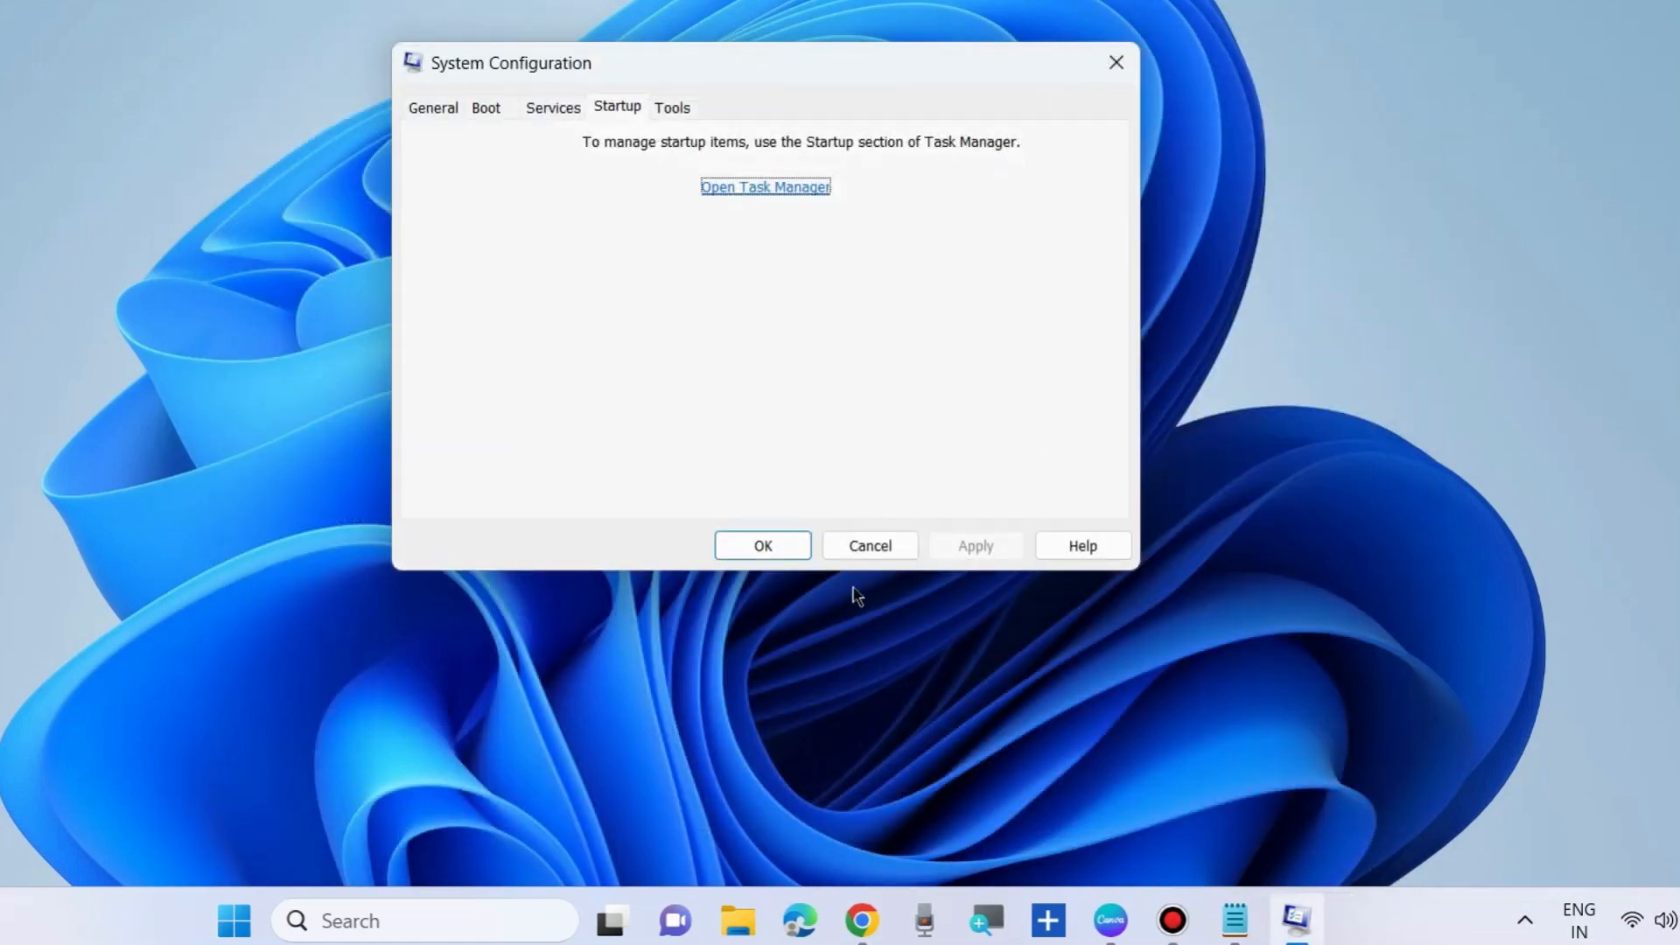
pyautogui.click(762, 545)
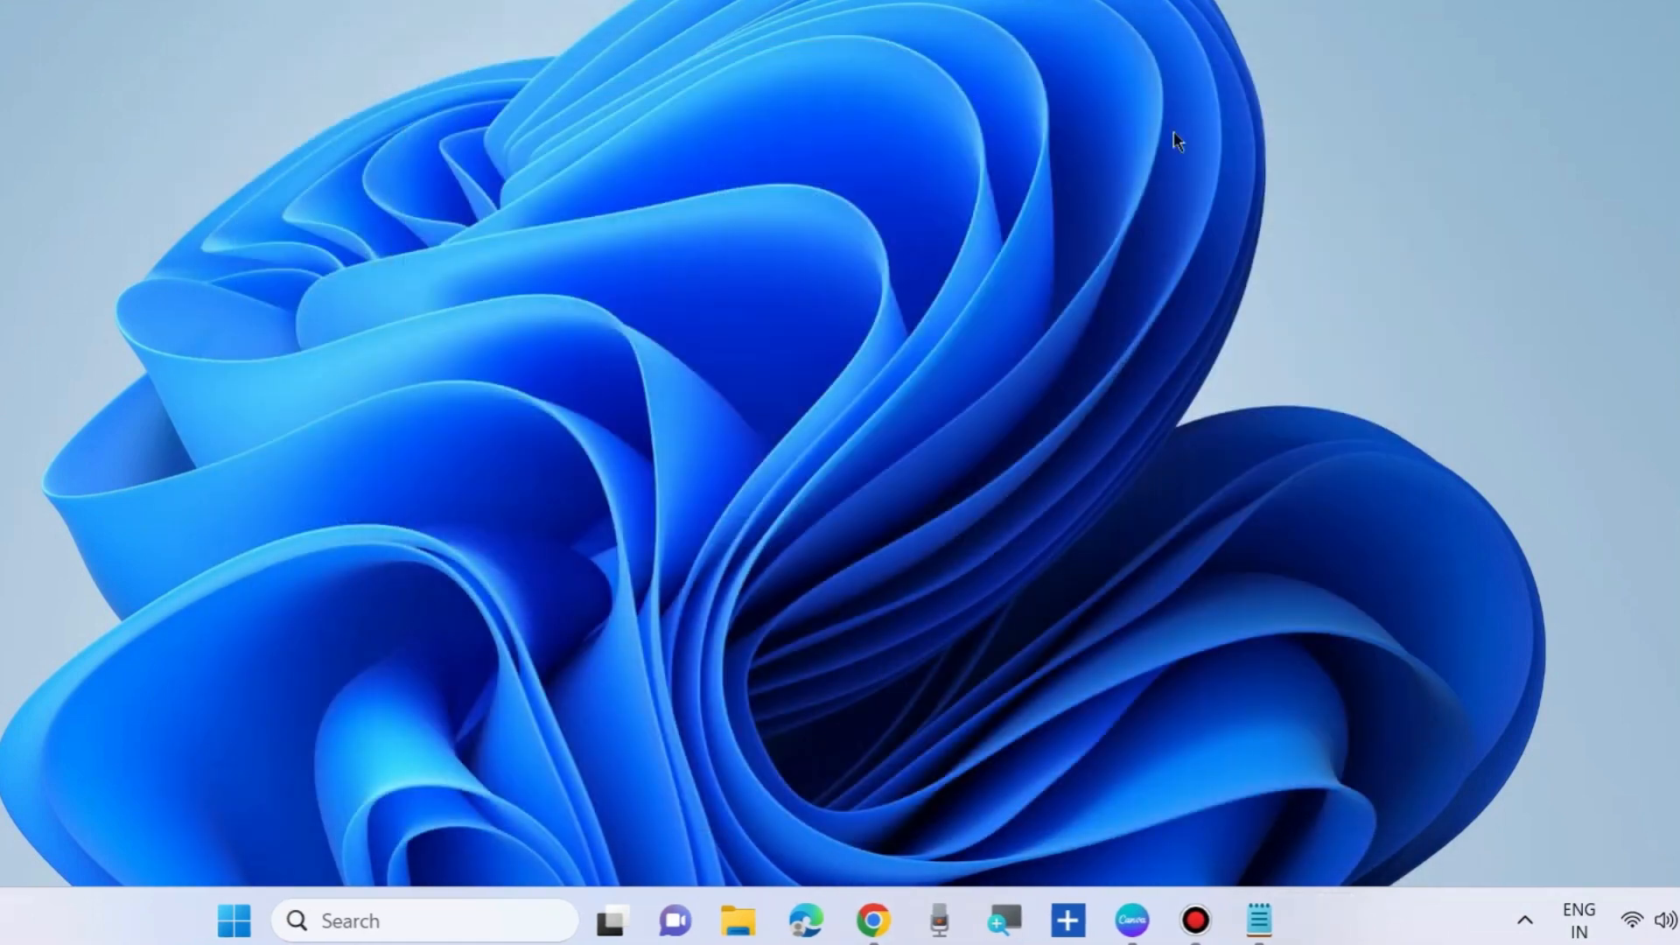
pyautogui.moveTo(440, 760)
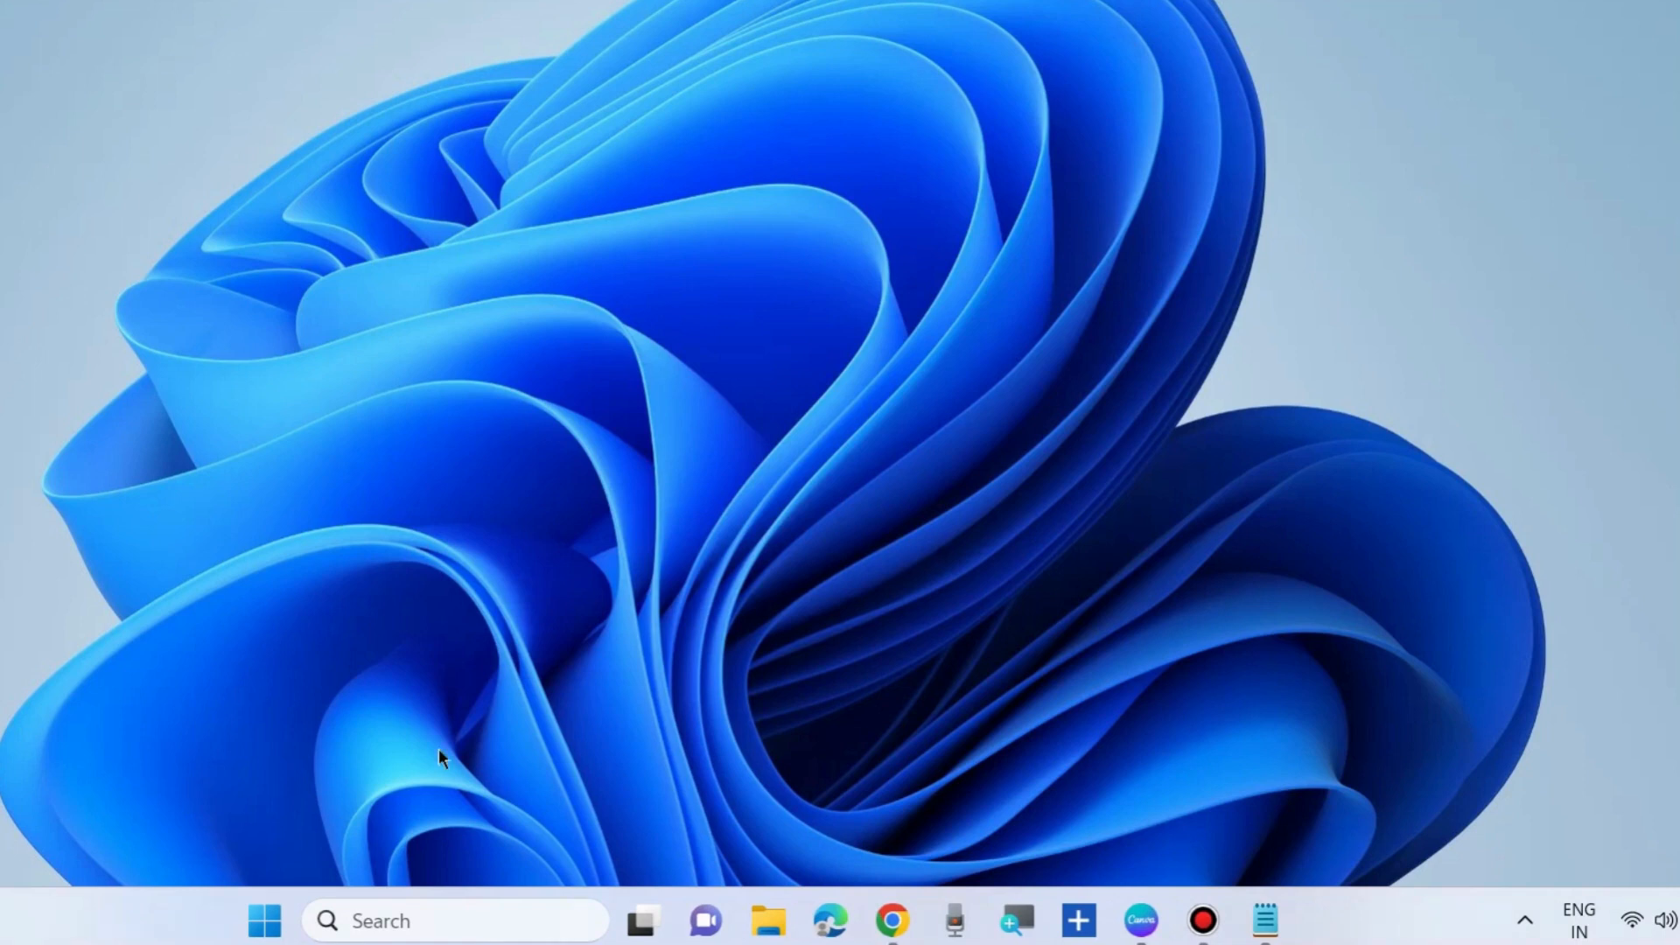
# - Launch System Restore by running rstrui from the Win+X Run box
pyautogui.rightClick(265, 920)
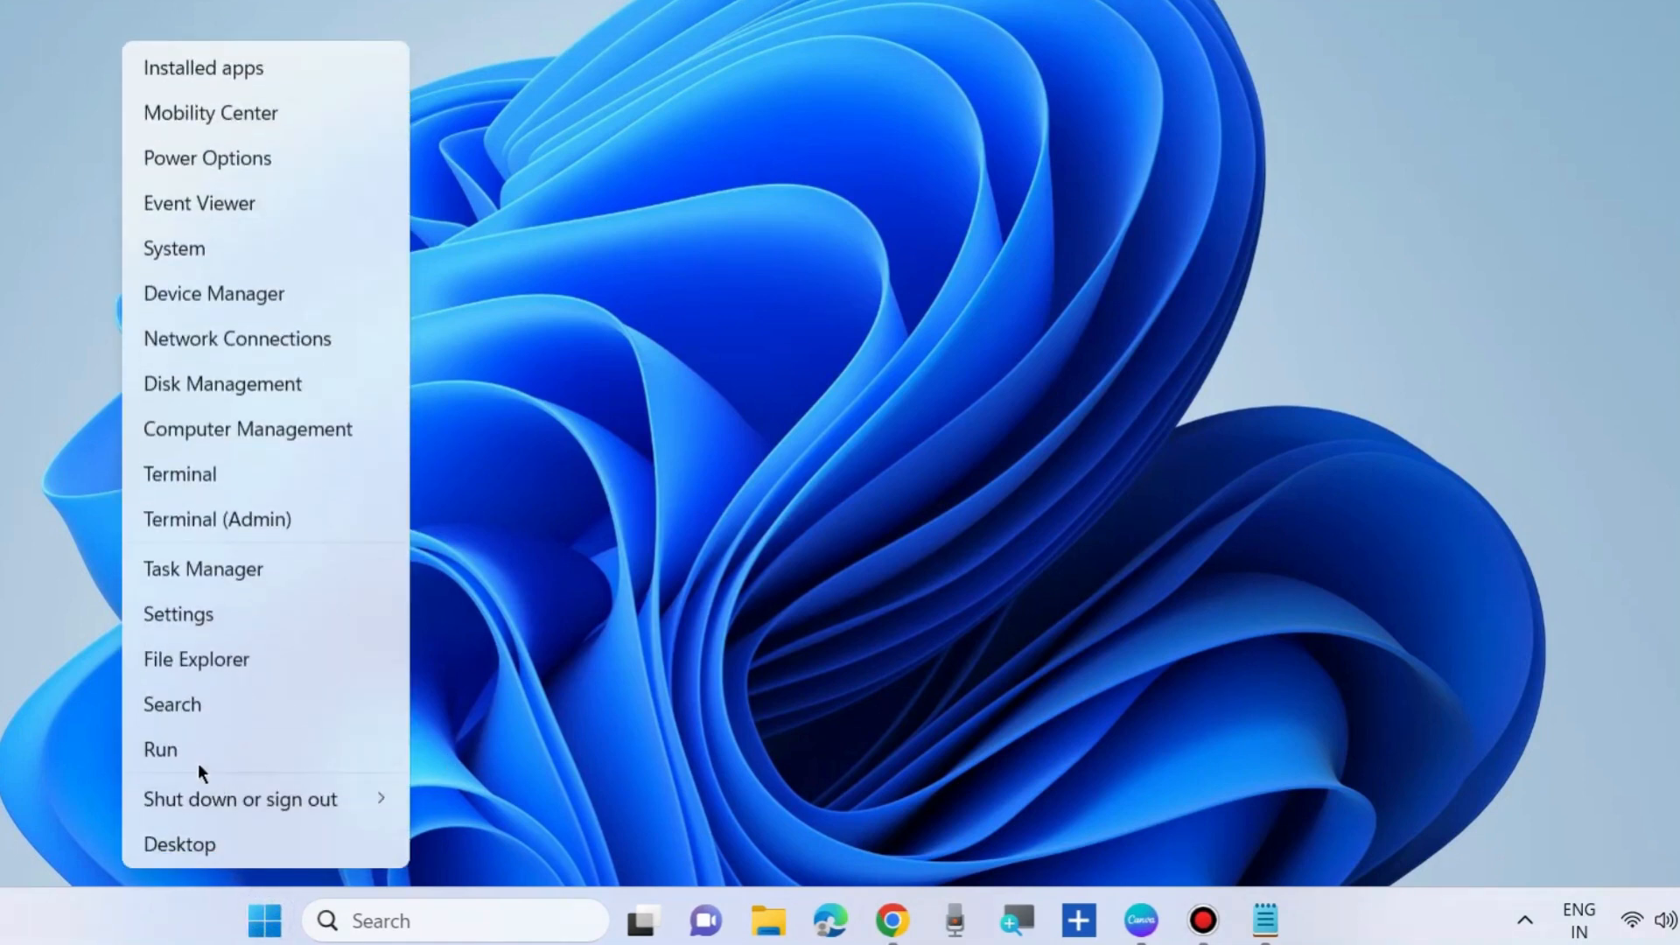
pyautogui.click(159, 749)
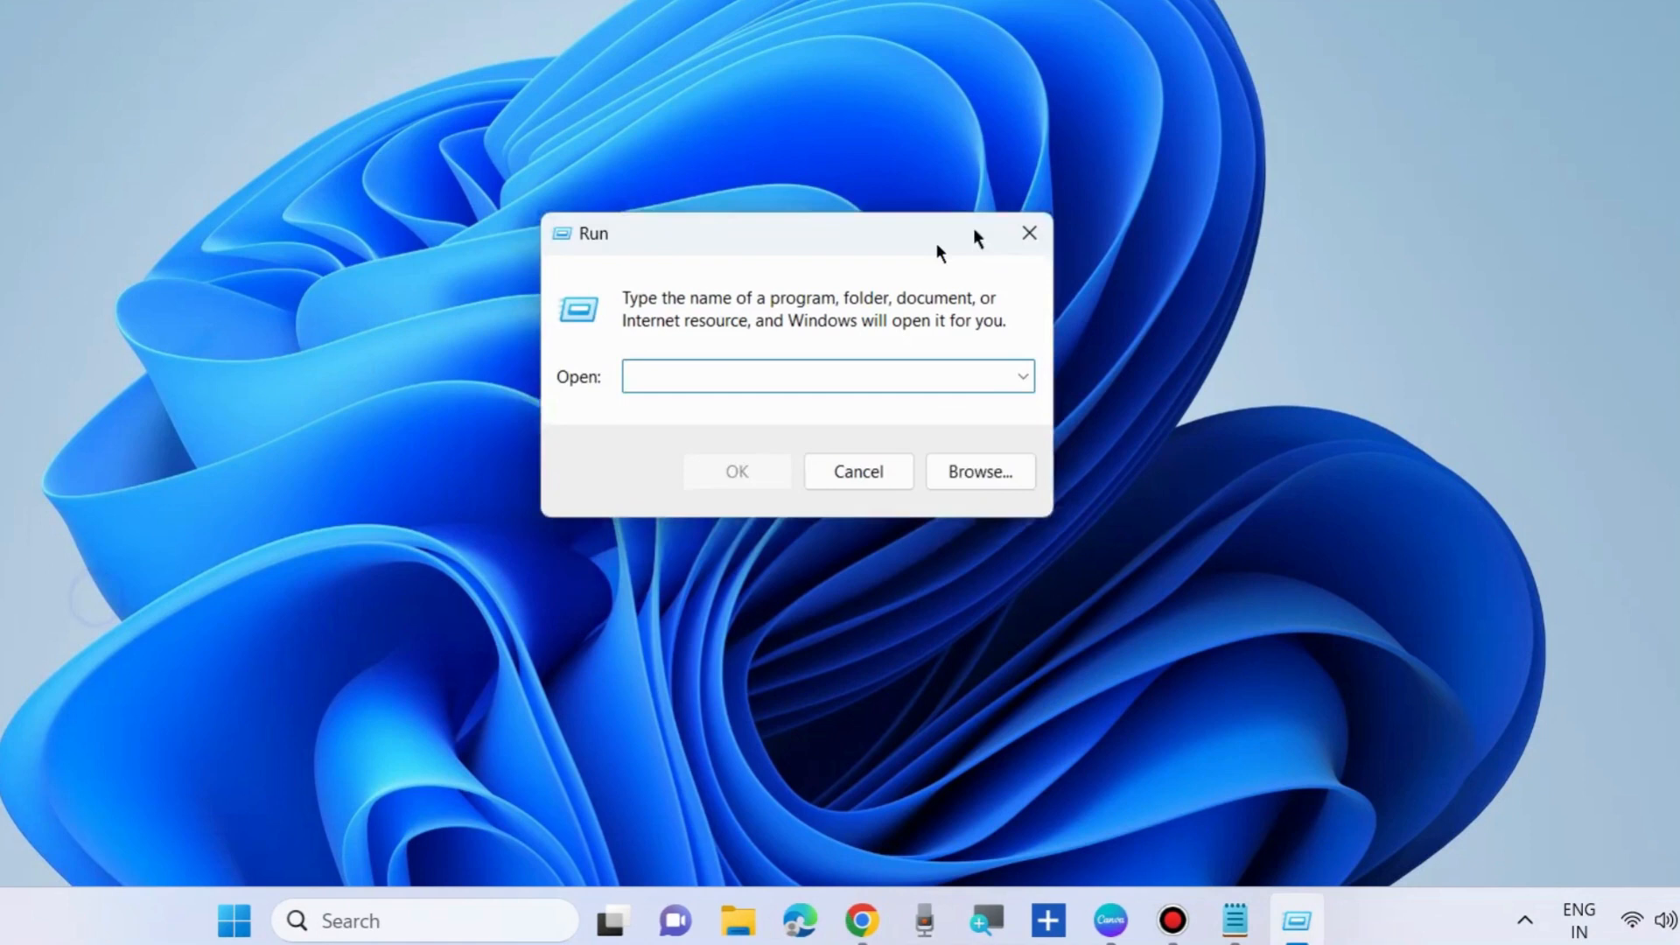
pyautogui.write('rstr')
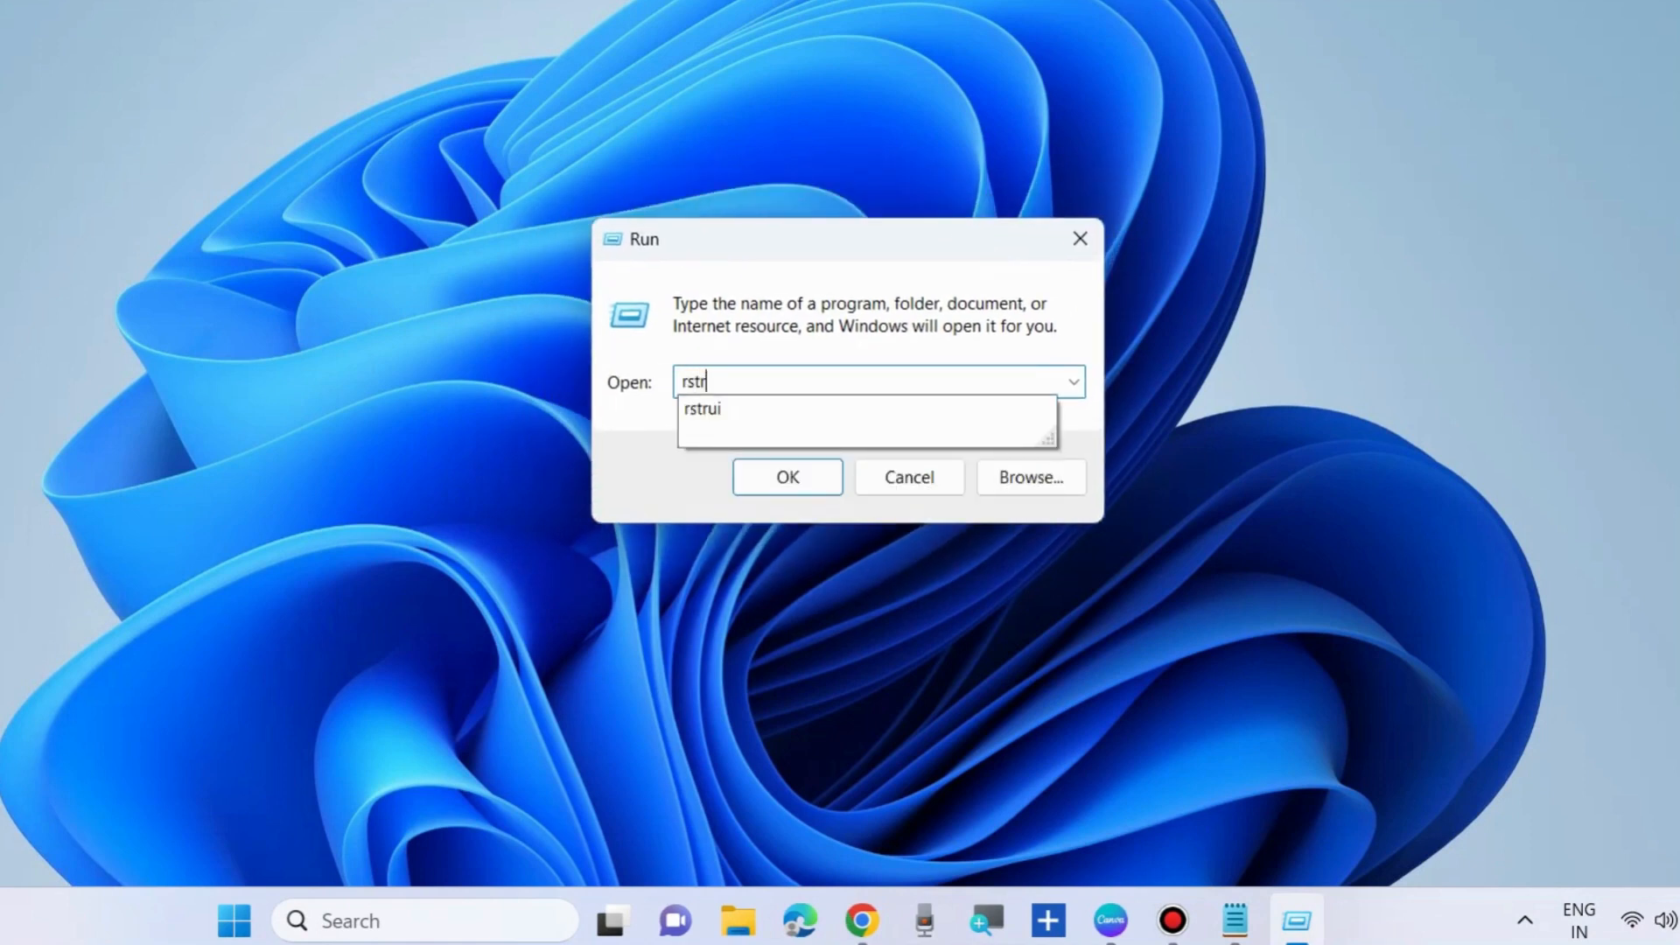
pyautogui.write('ui')
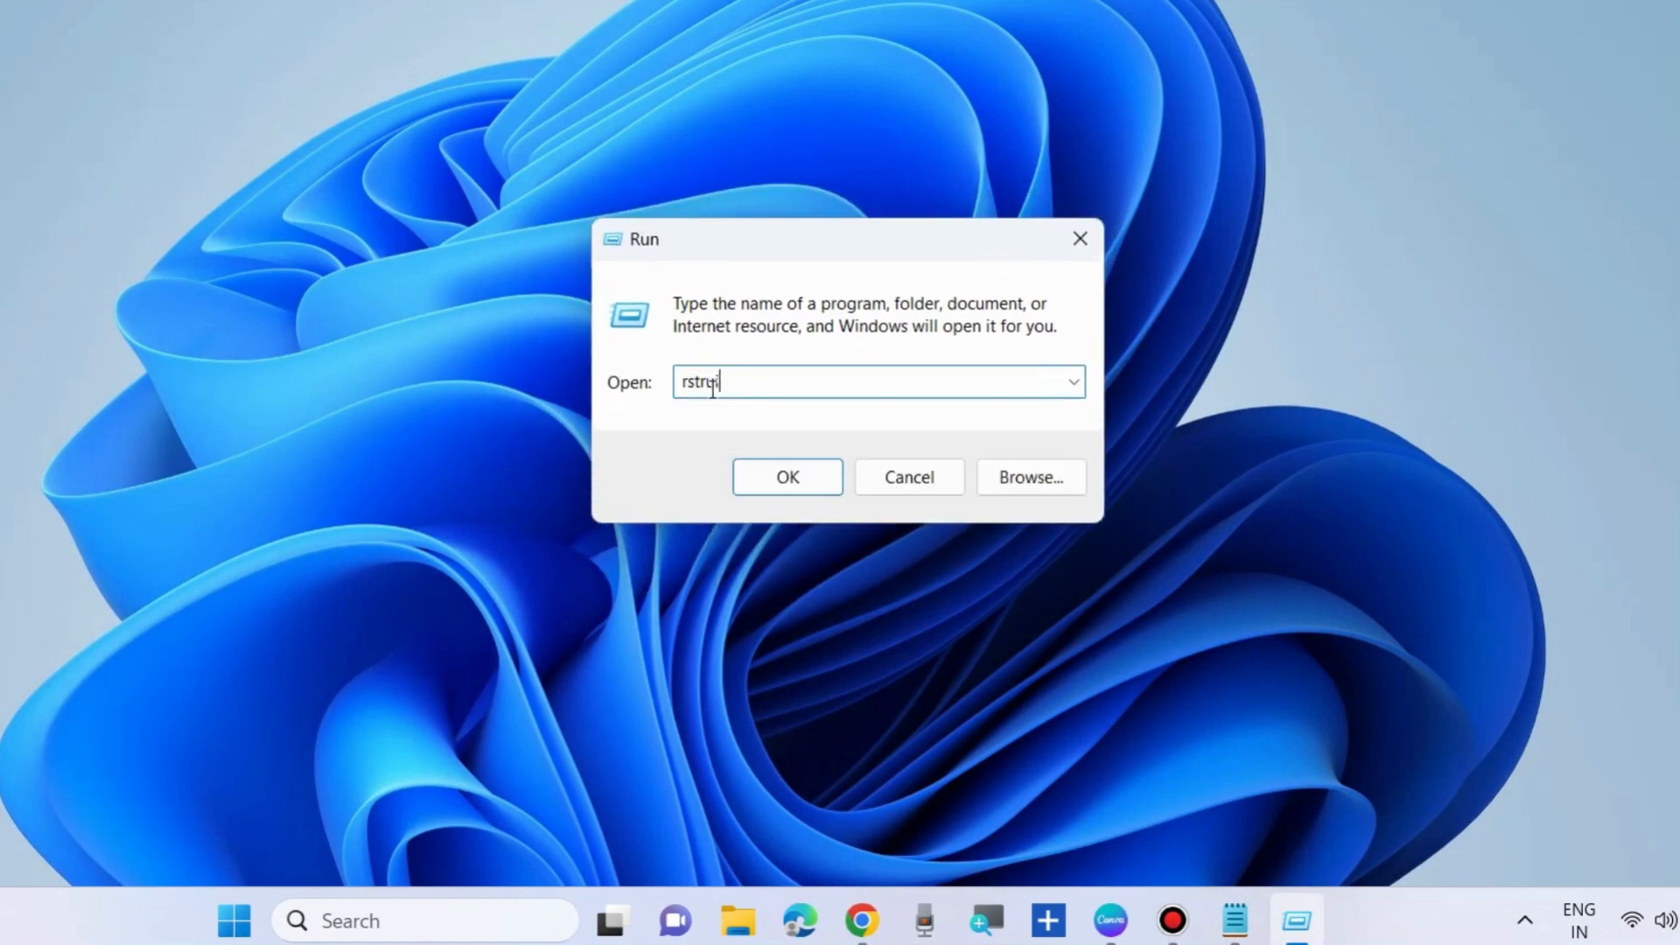
pyautogui.click(787, 477)
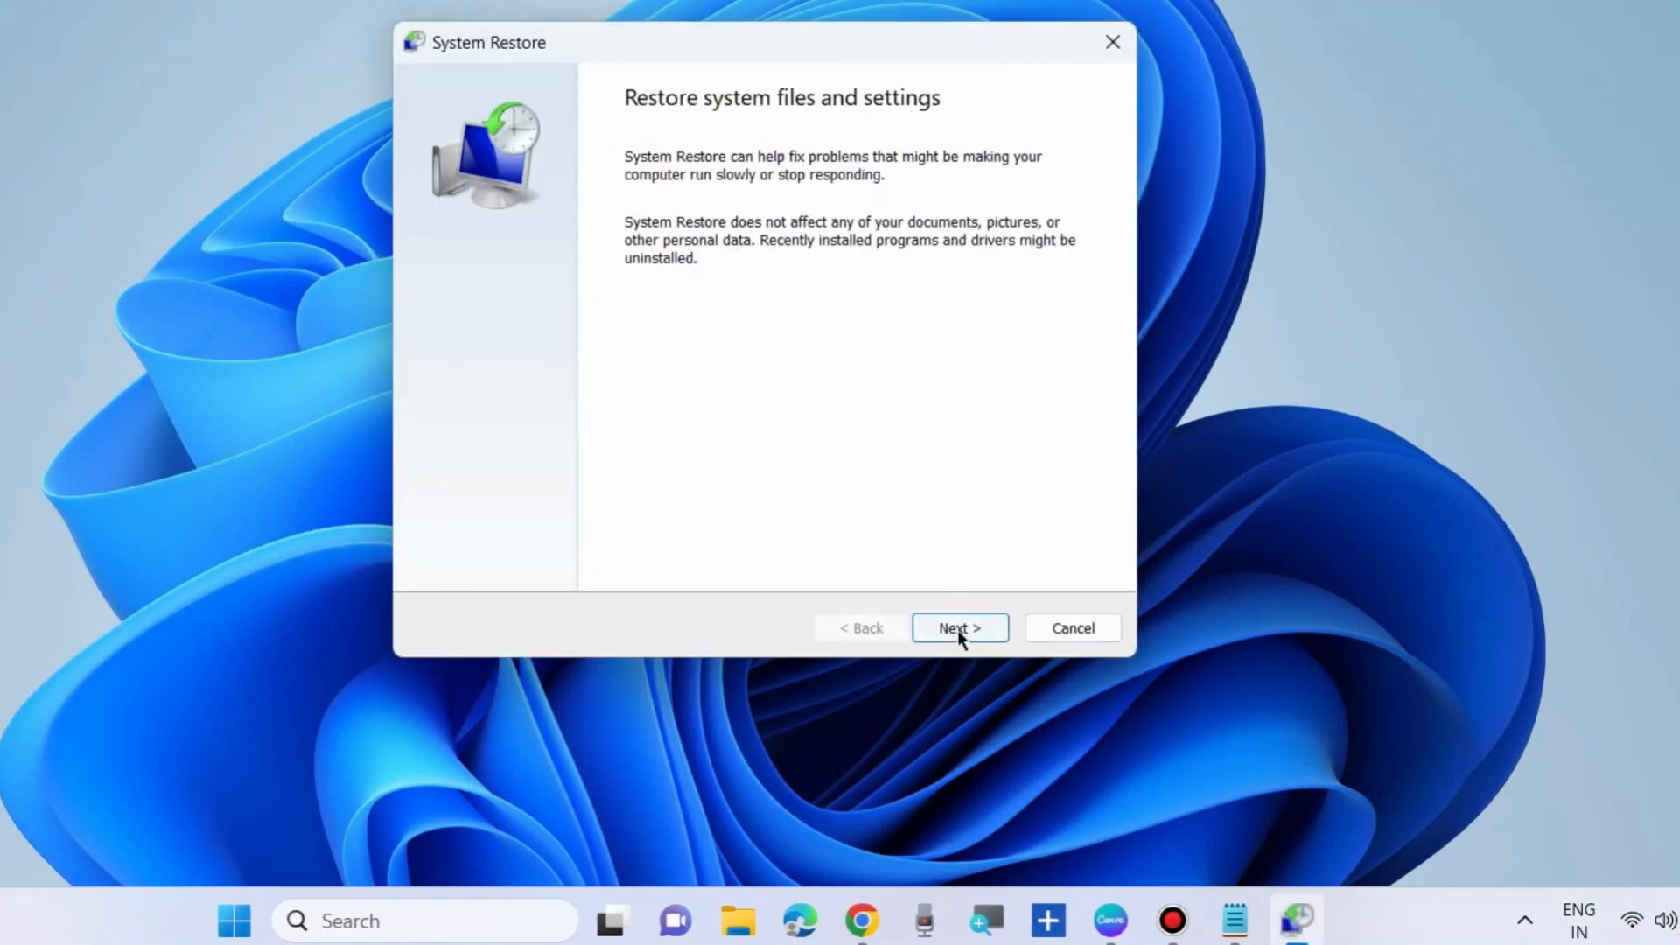
# - Select the 10-09-2023 Windows Update restore point and confirm the restore with Finish
pyautogui.click(957, 629)
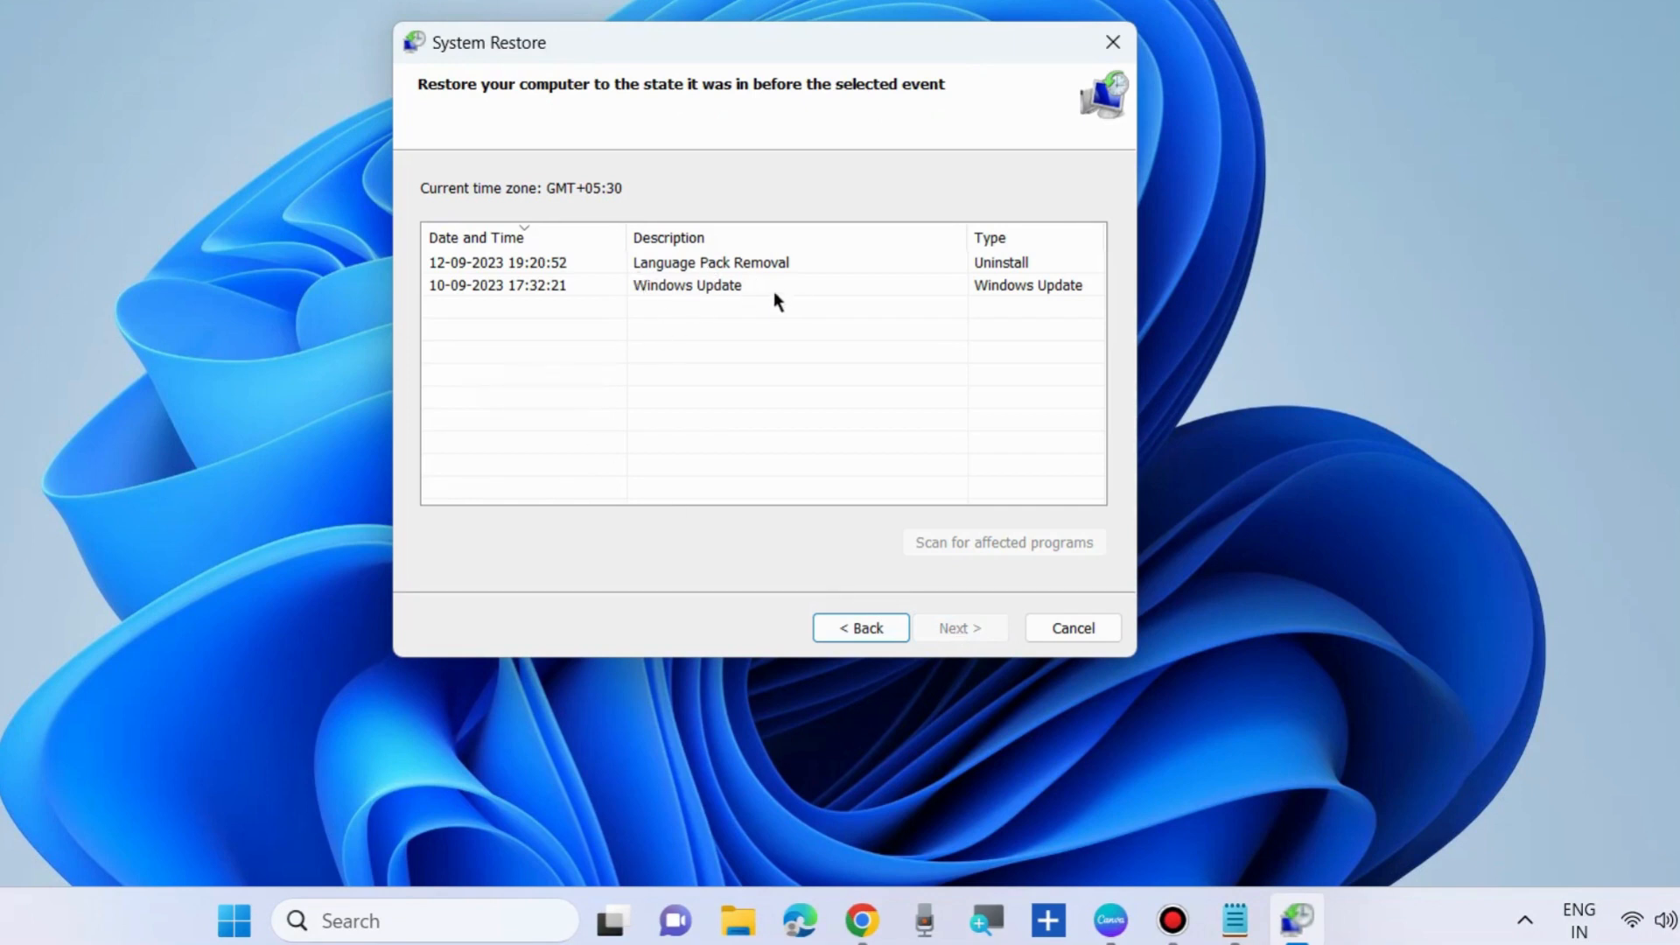
pyautogui.click(687, 285)
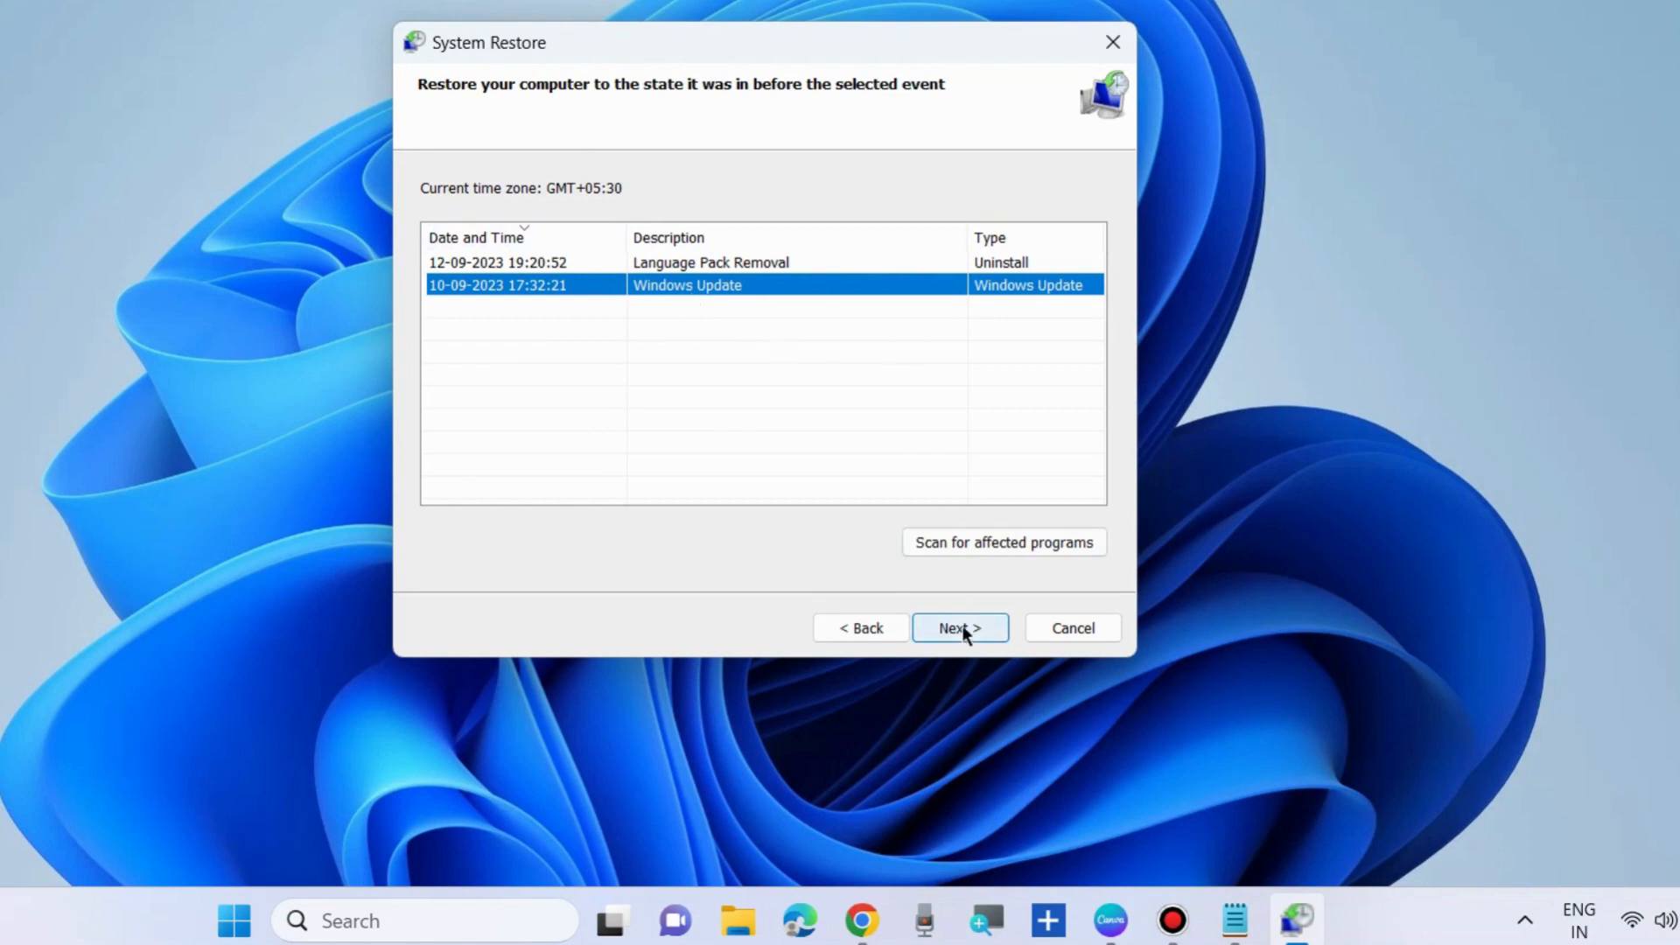
pyautogui.click(959, 628)
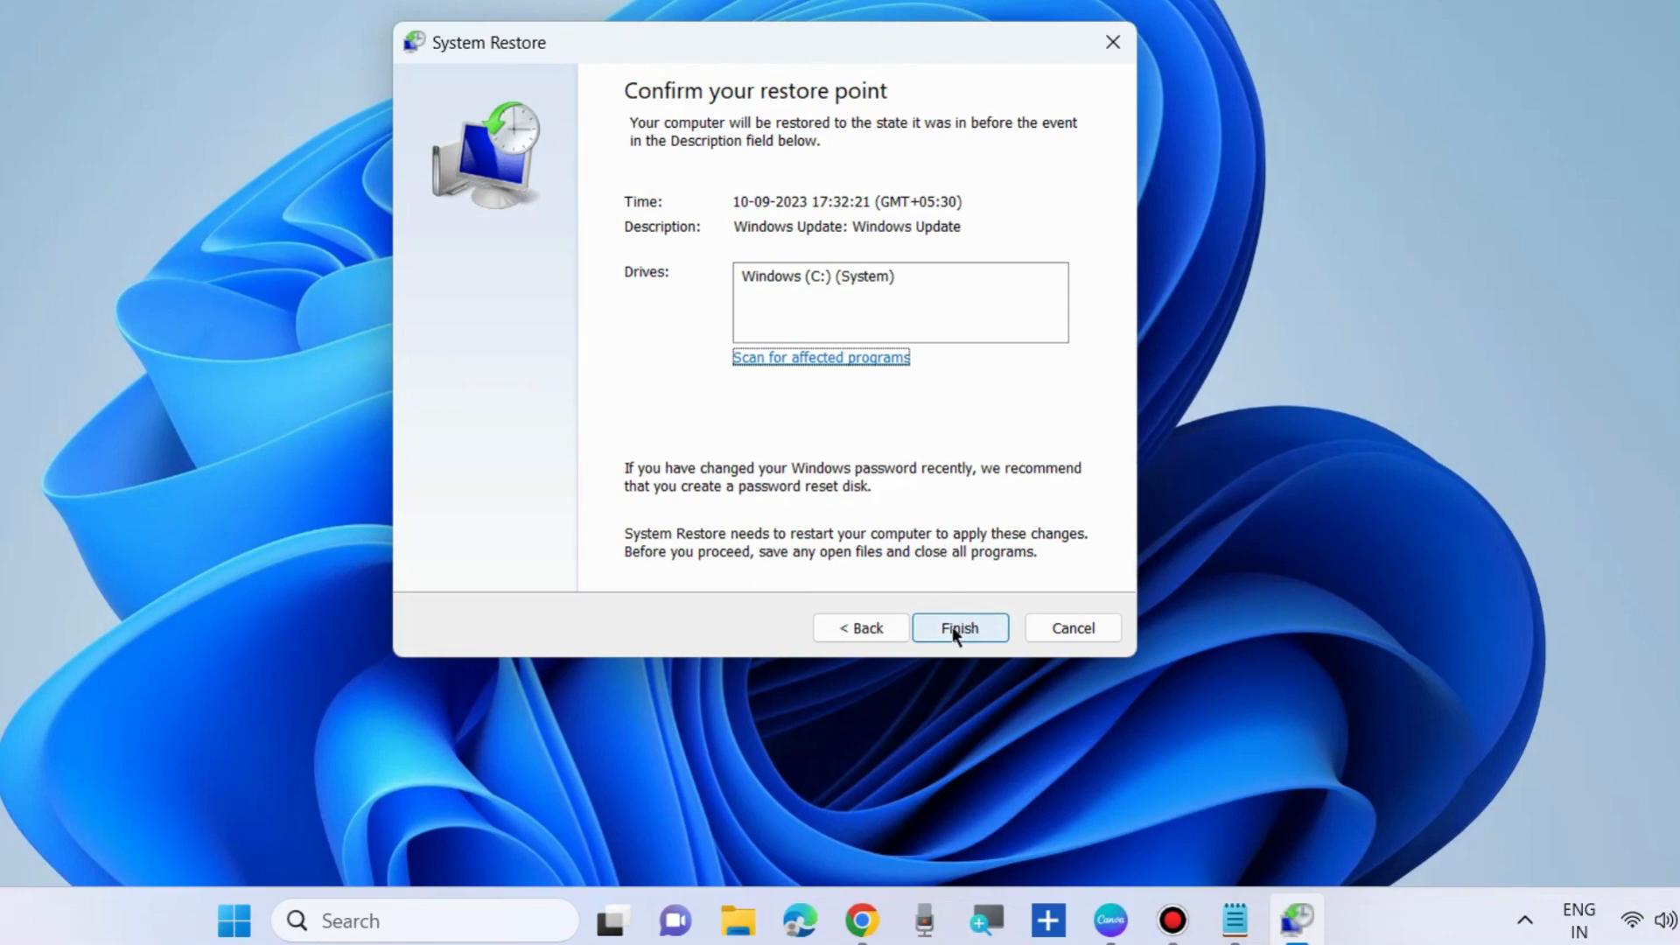
pyautogui.click(958, 629)
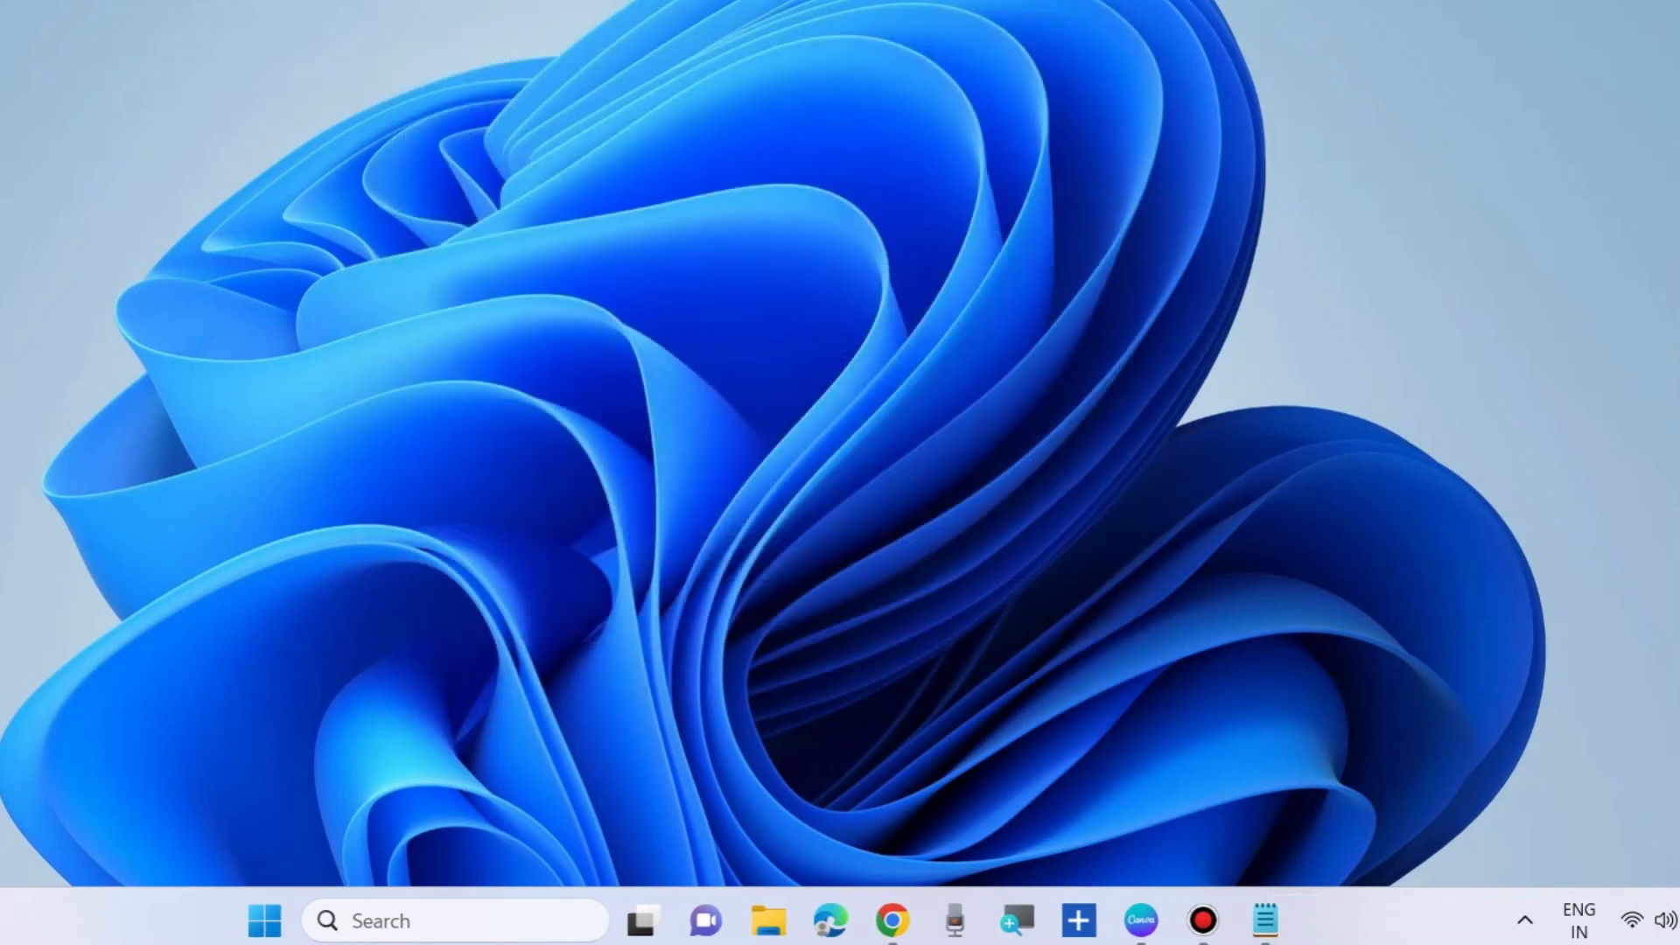